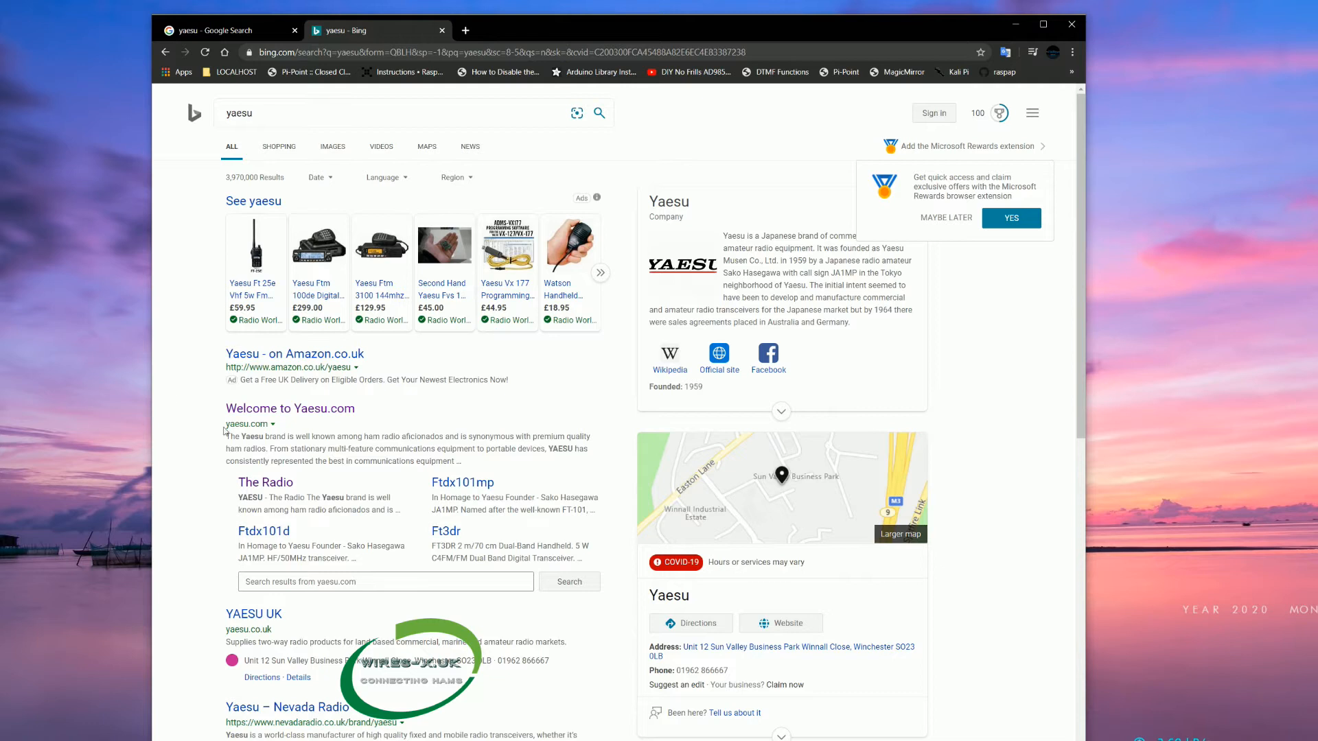
mouse_move(629, 218)
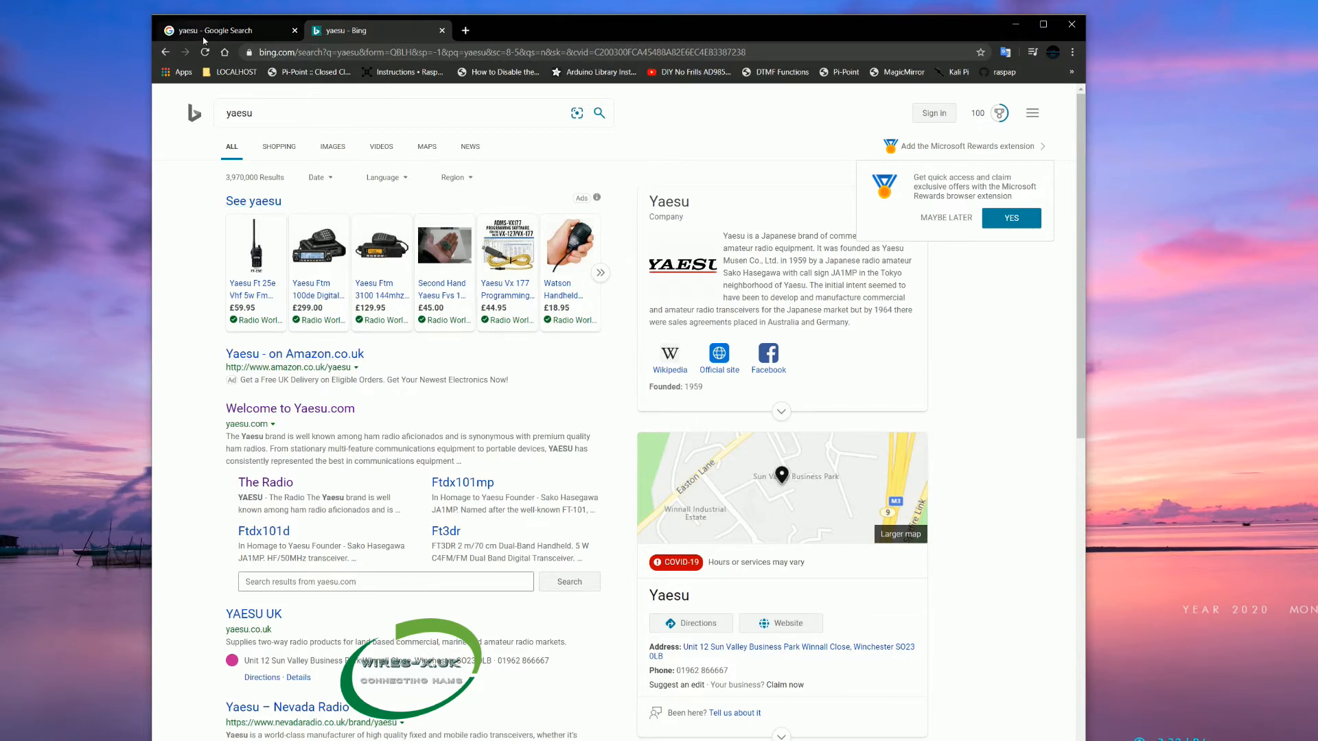
mouse_move(261, 77)
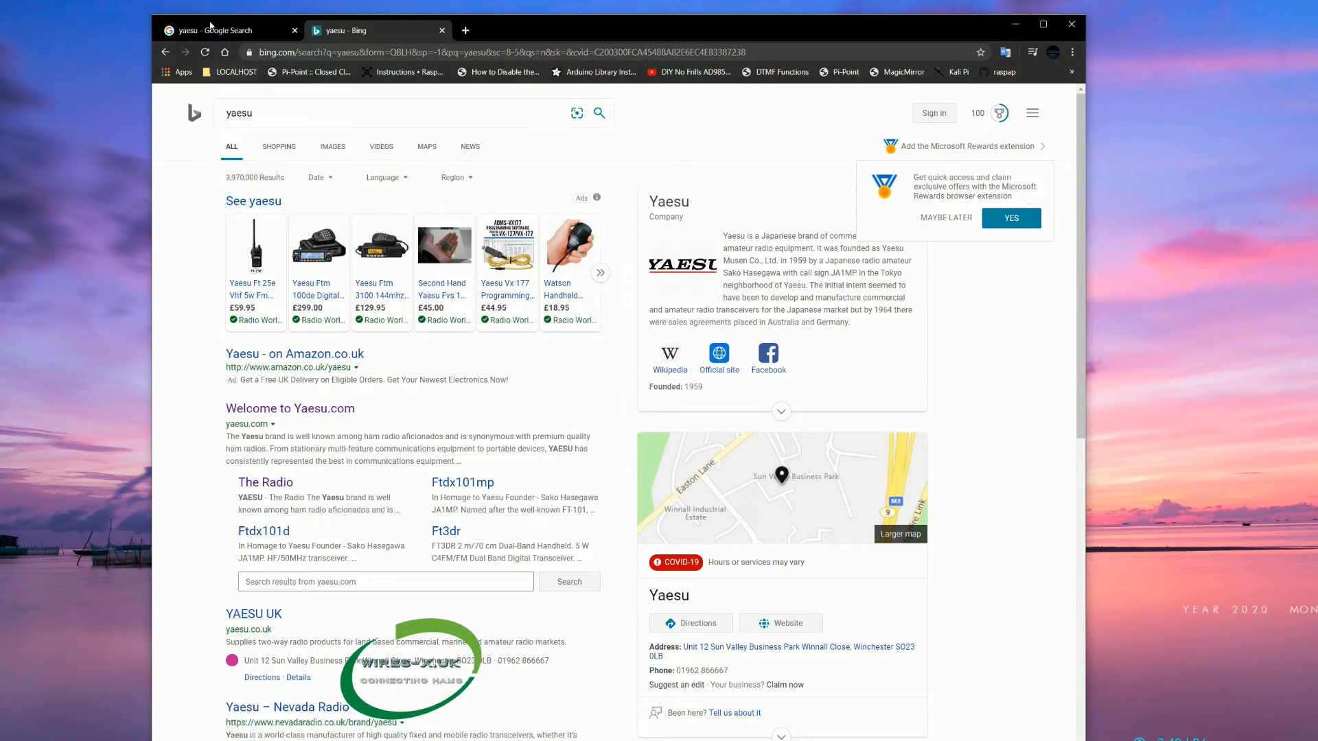
Step: Keep the Google results tab for yaesu and close the Bing results tab
left_click(226, 30)
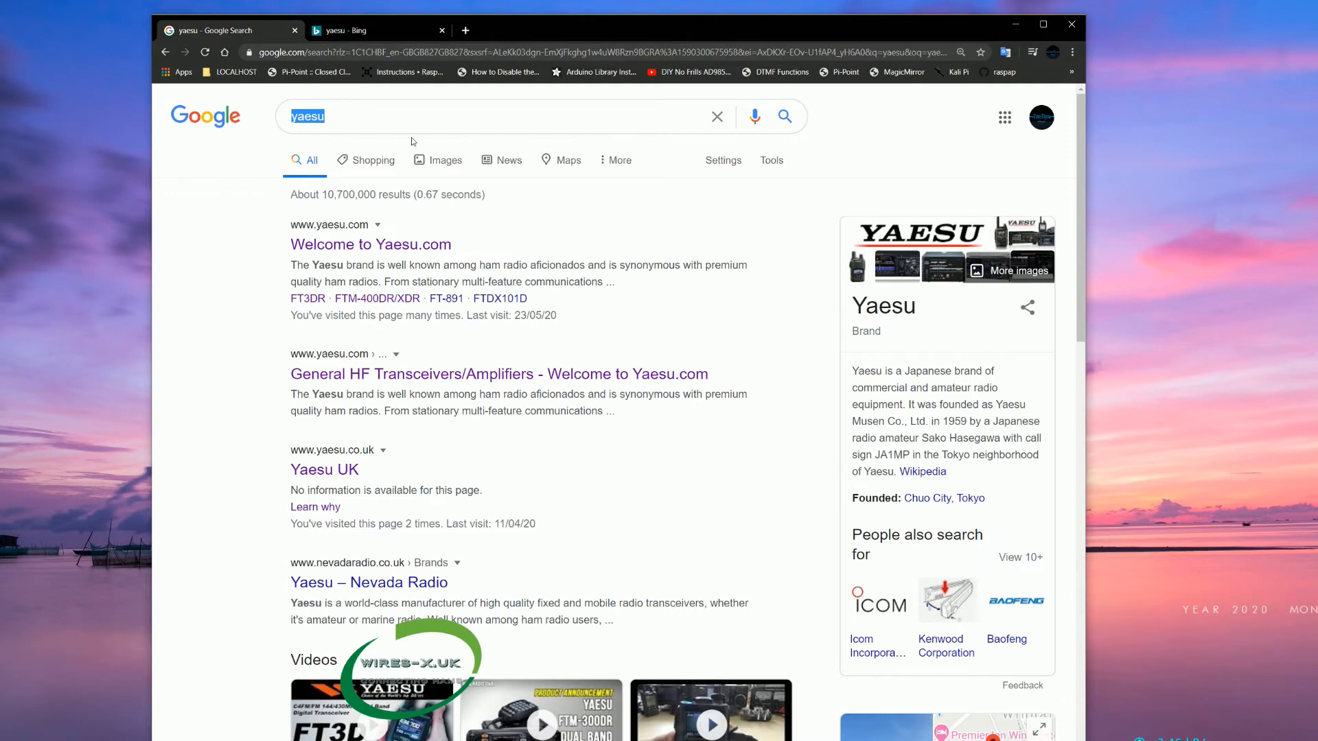
left_click(369, 30)
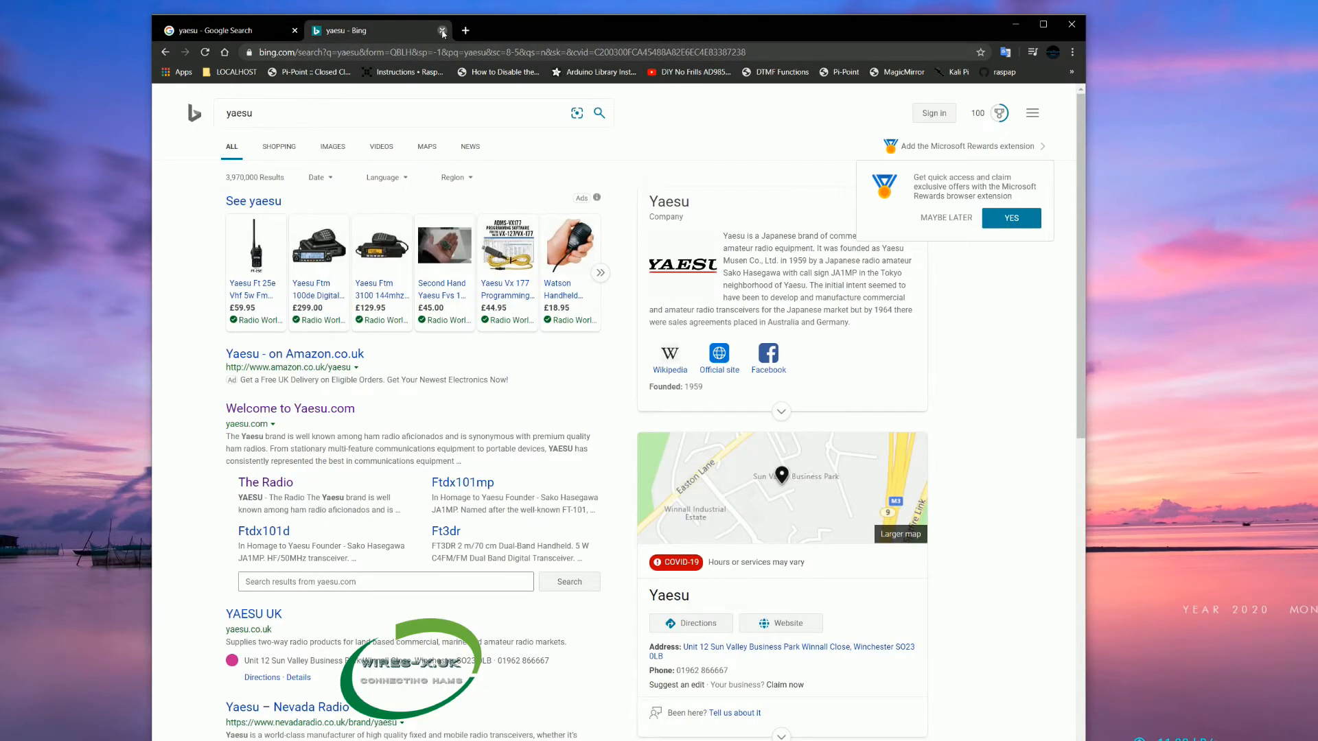
left_click(442, 30)
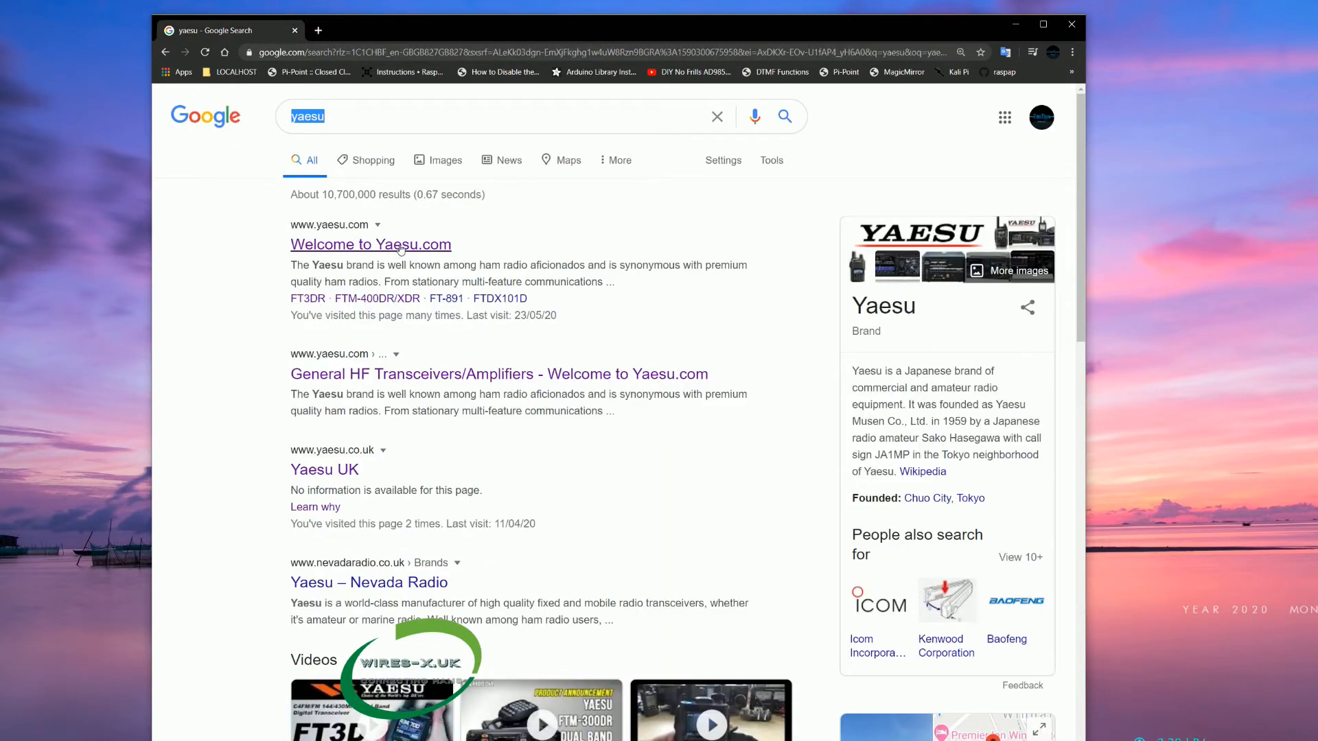
Step: From Yaesu.com's Products > Digital range, reach the HRI-200 product page via the carousel
left_click(369, 244)
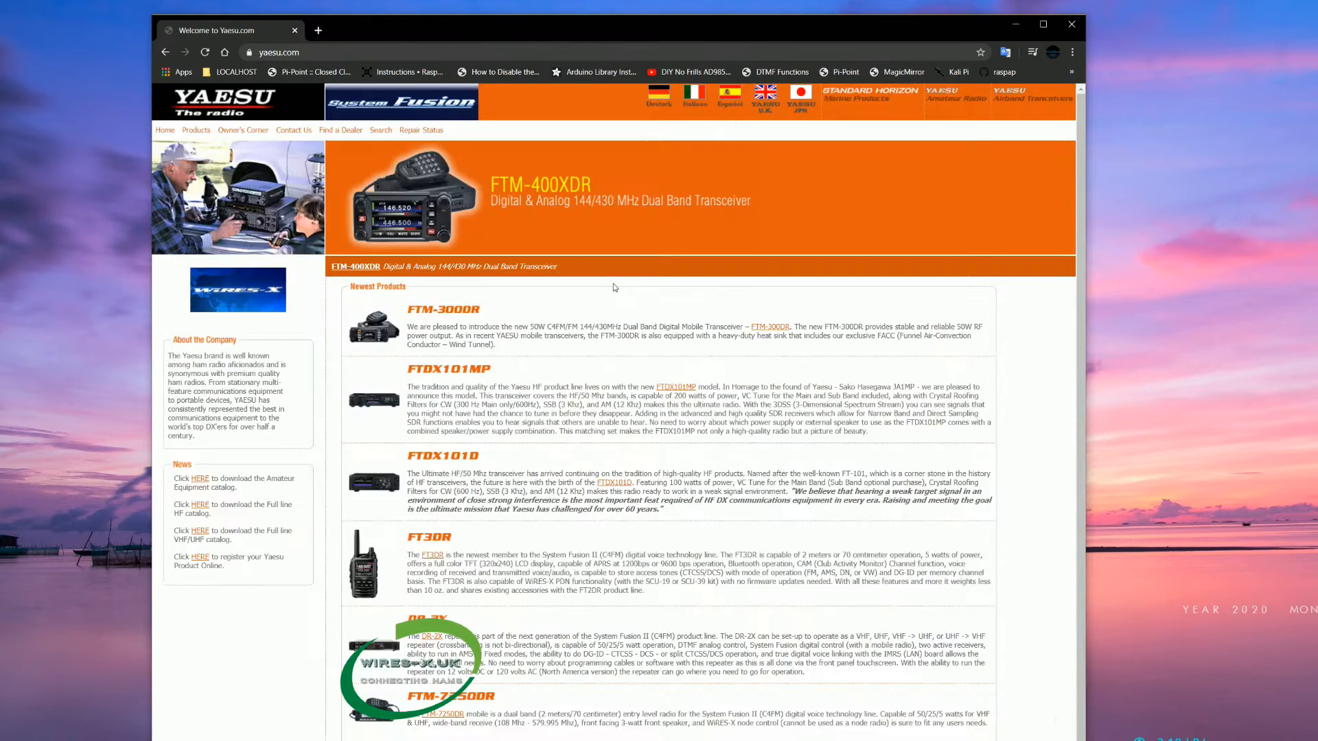
left_click(196, 129)
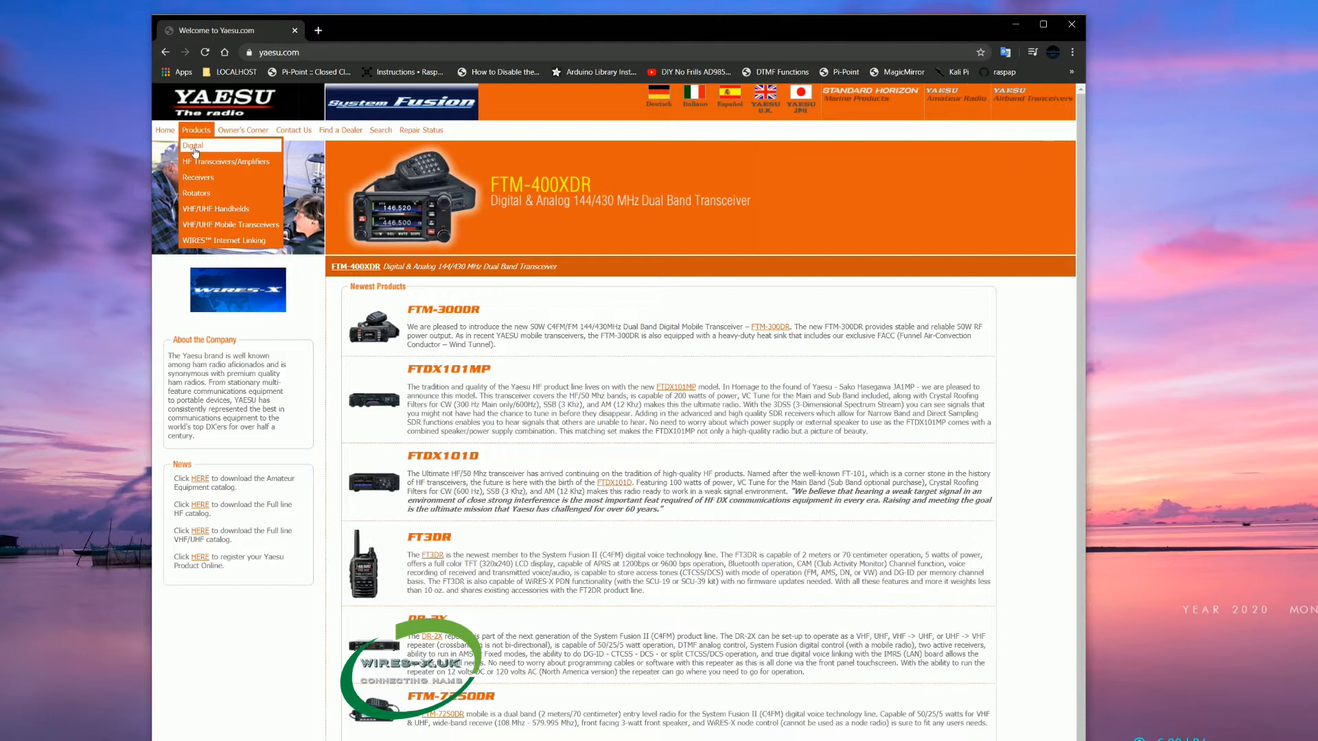
left_click(192, 144)
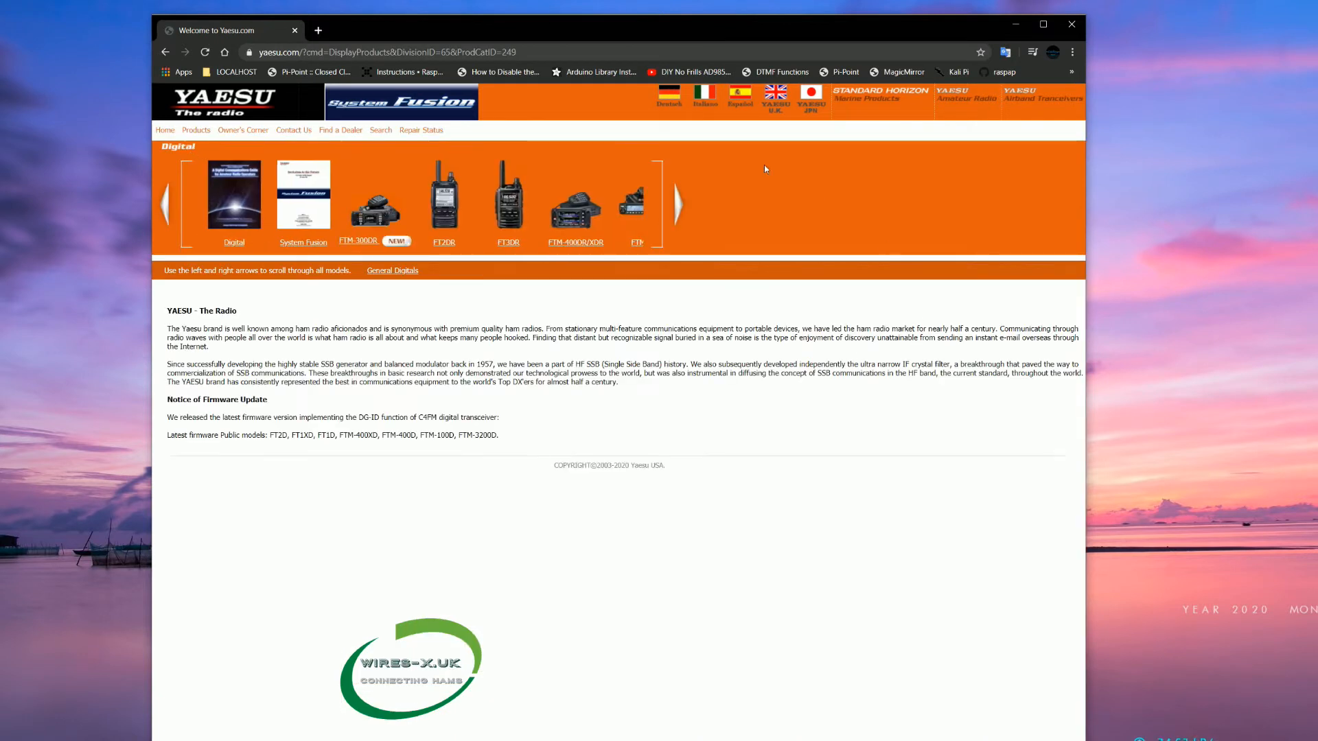
mouse_move(570, 264)
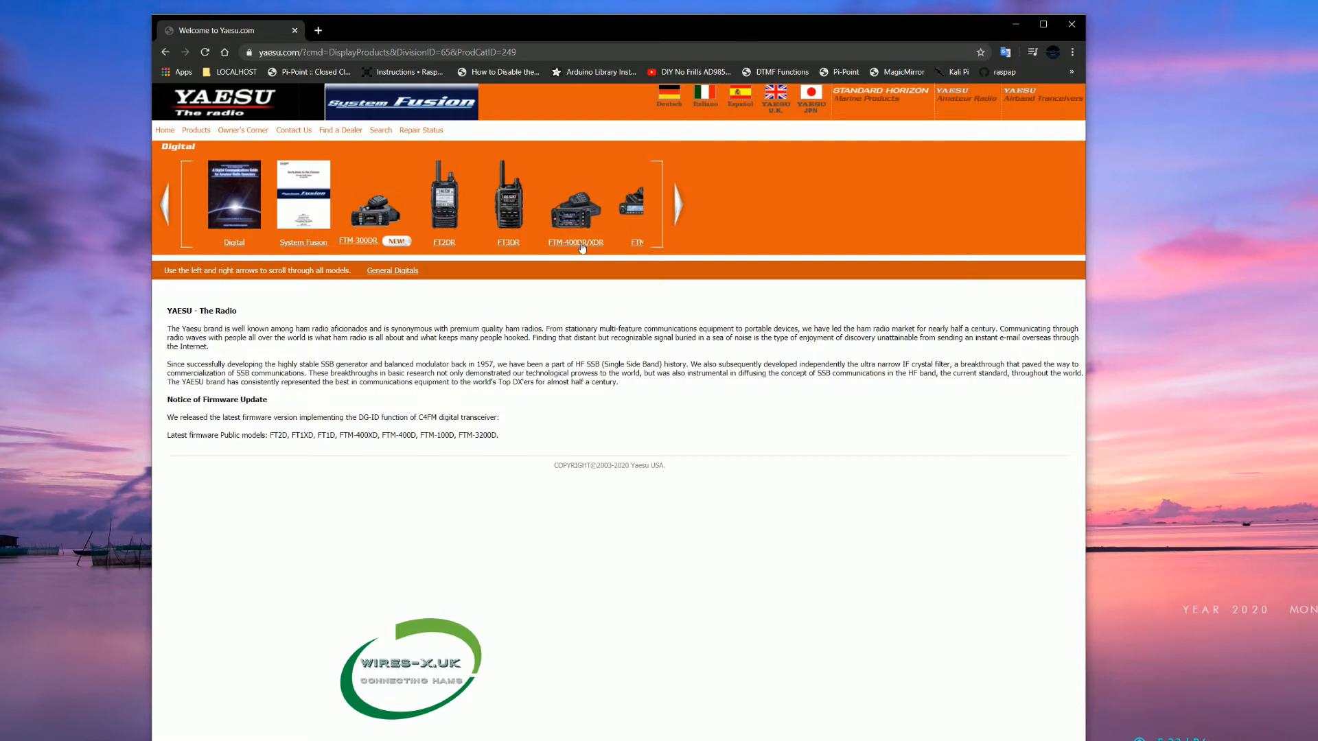
left_click(678, 203)
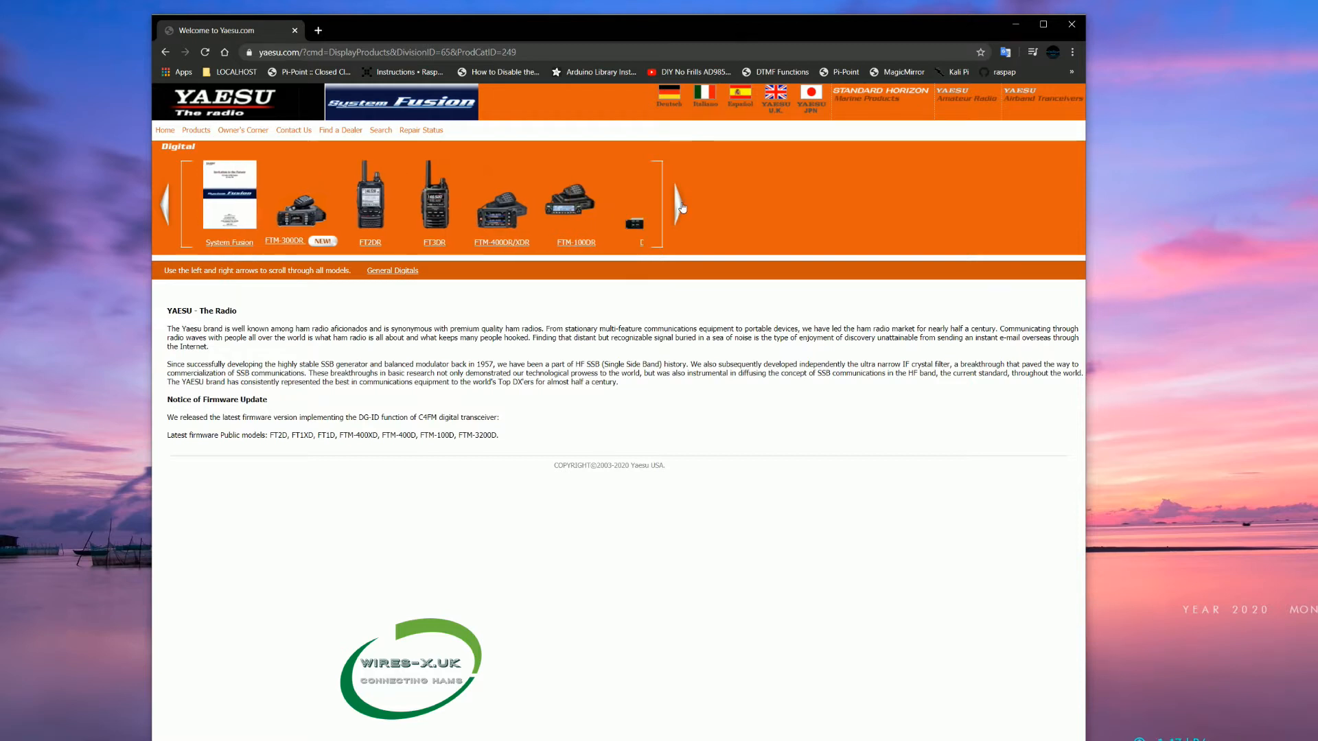
left_click(680, 208)
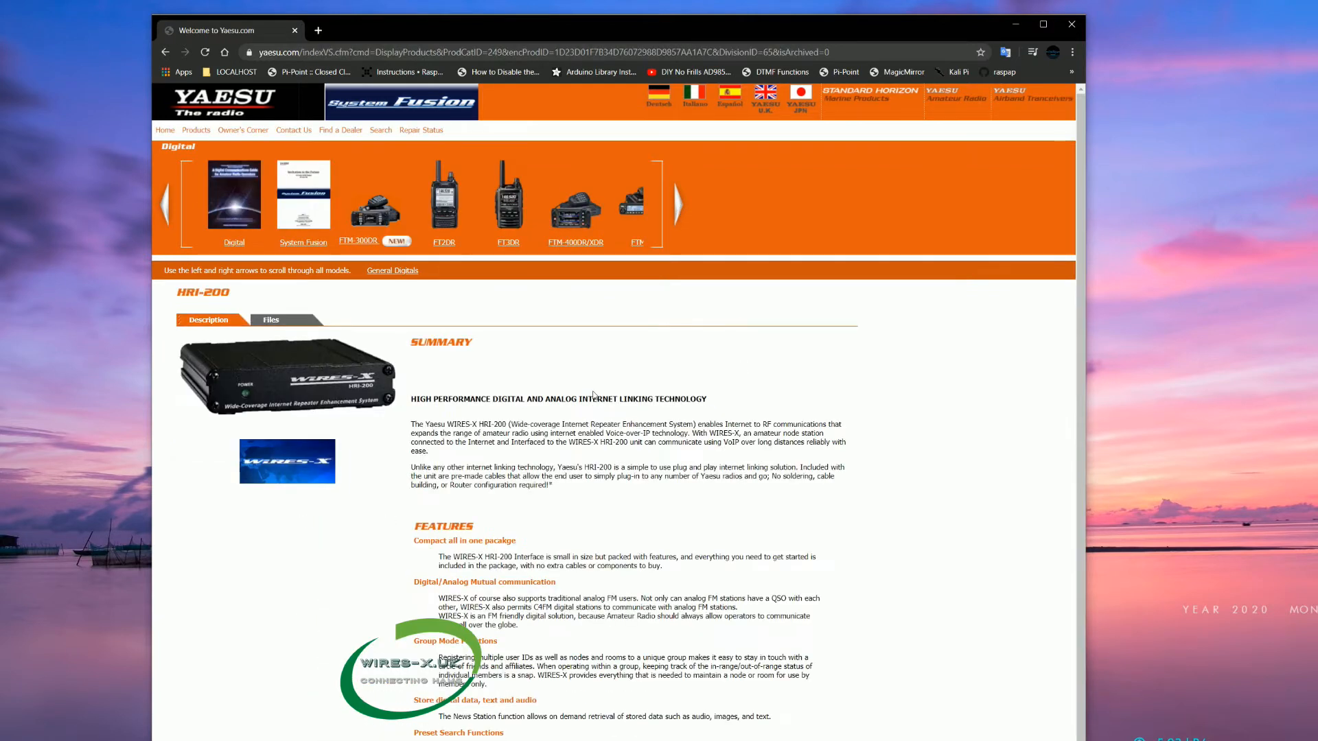
Step: List the HRI-200 files and start downloading the WIRES-X Node Function PC Software ver. 1.530
left_click(271, 320)
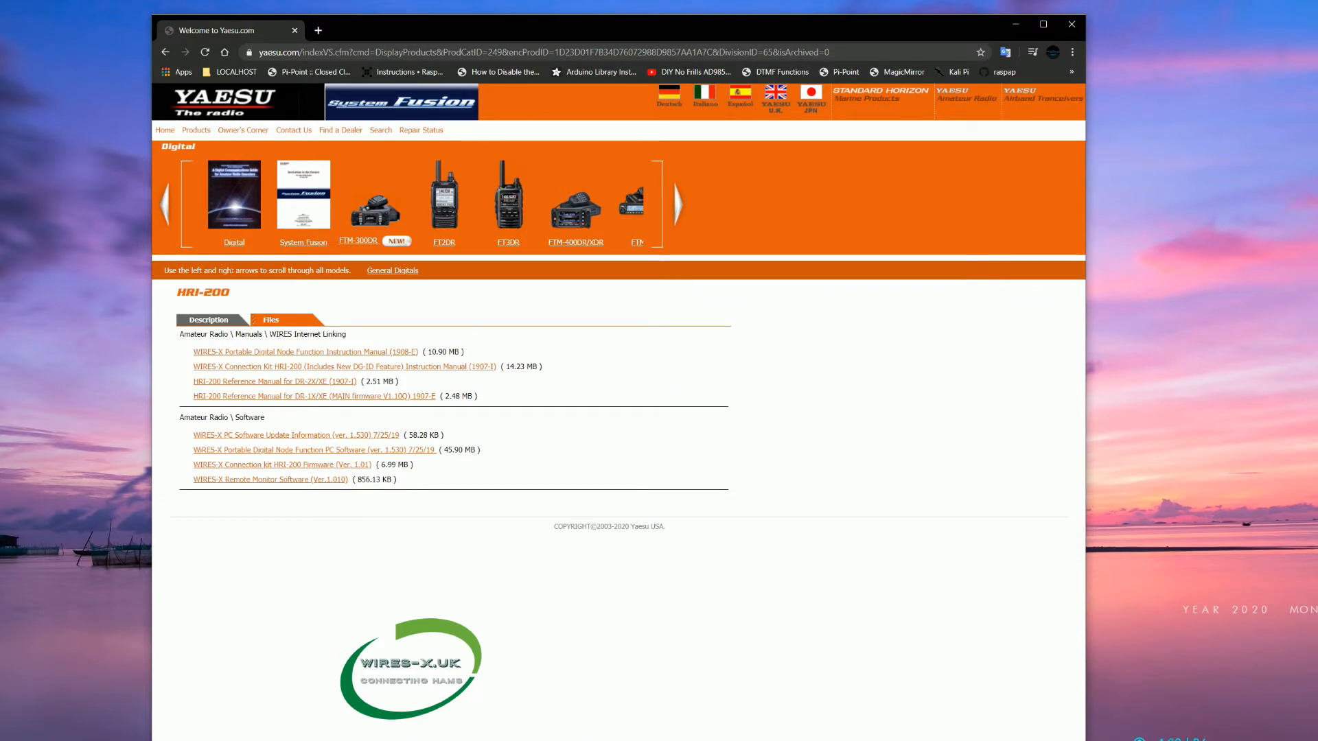
mouse_move(380, 349)
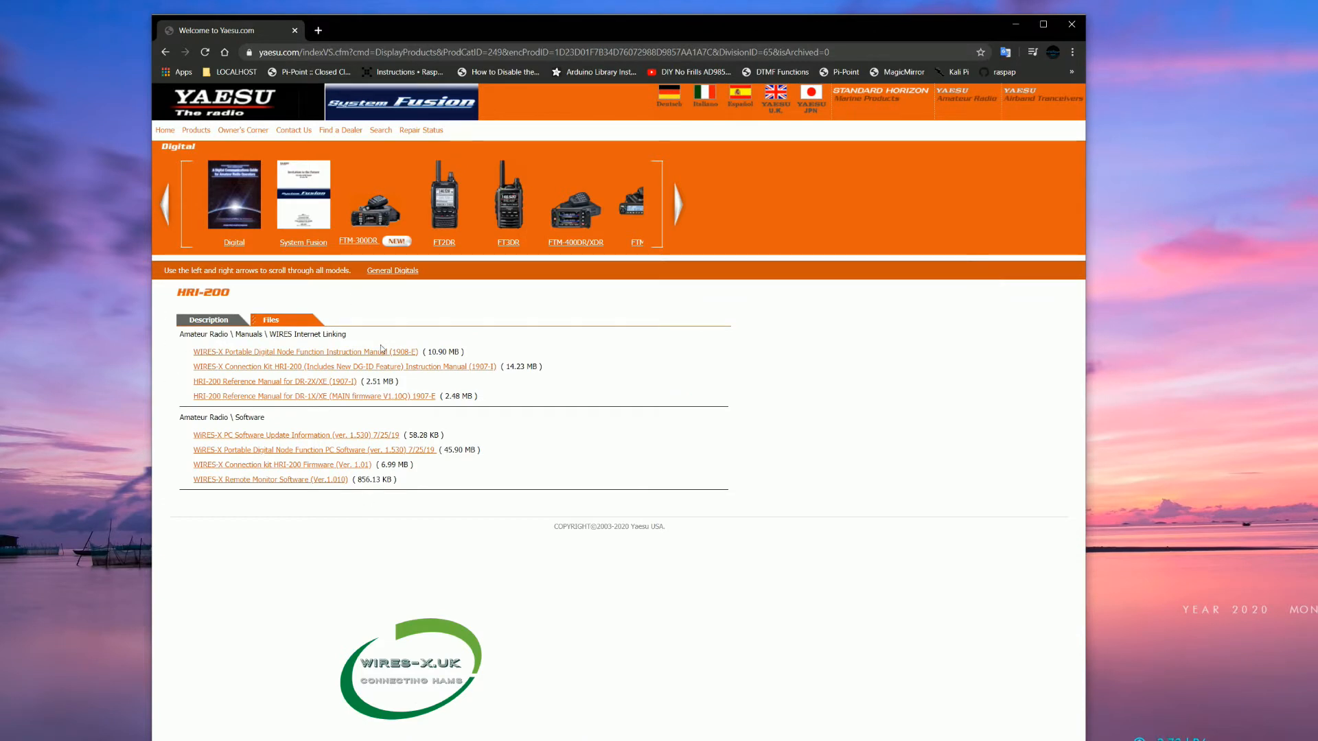
mouse_move(384, 368)
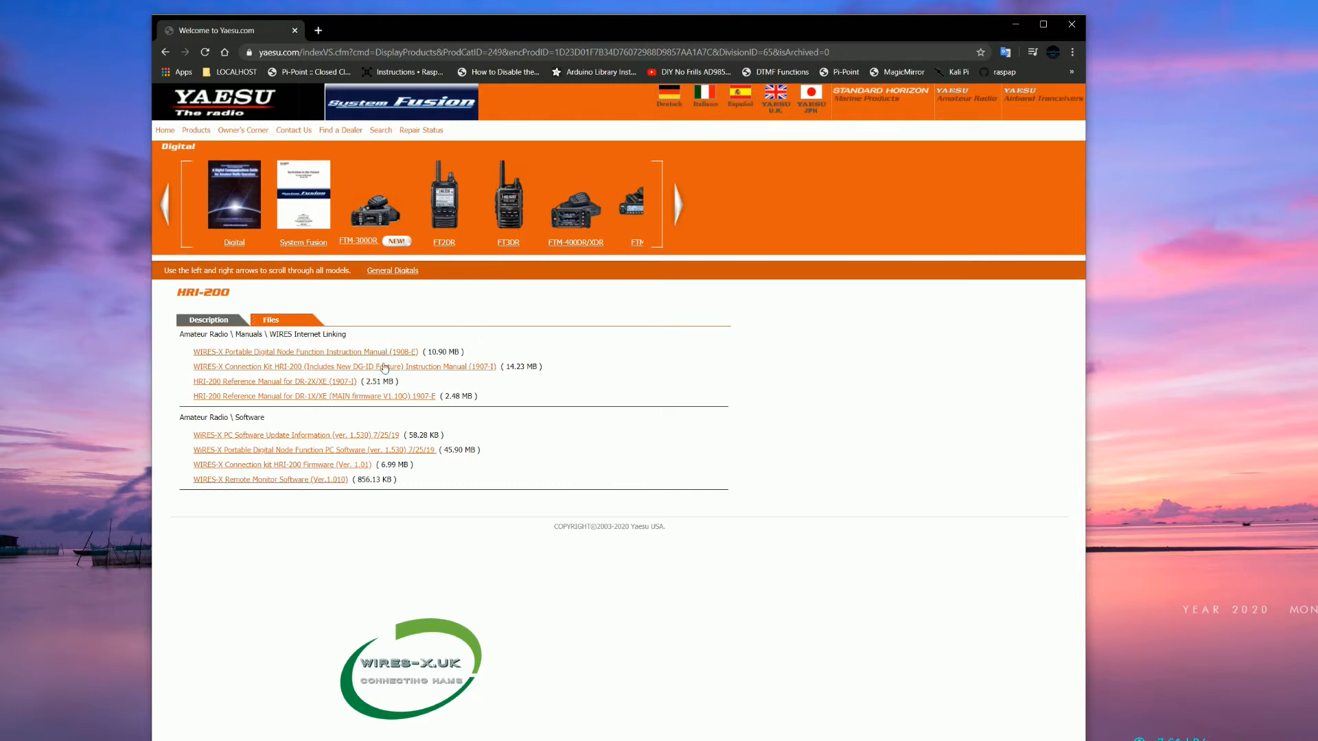
mouse_move(340, 354)
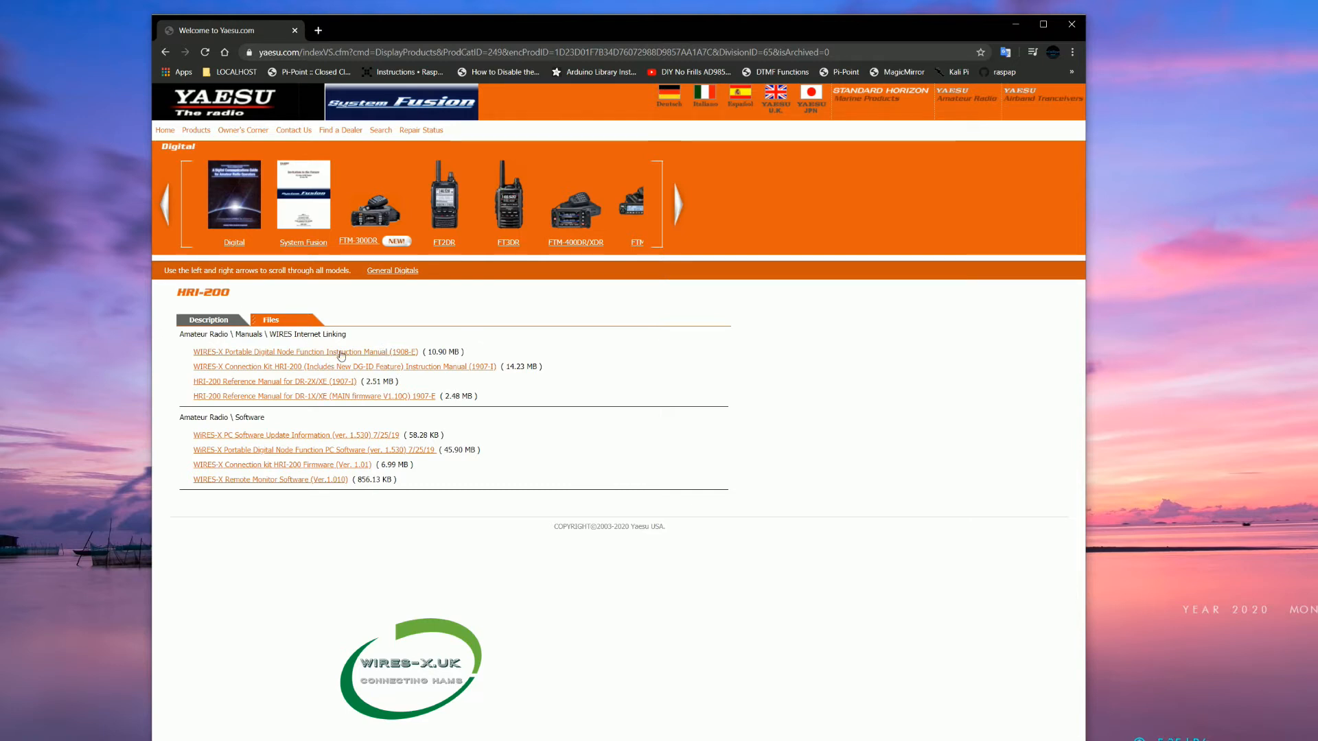
mouse_move(364, 423)
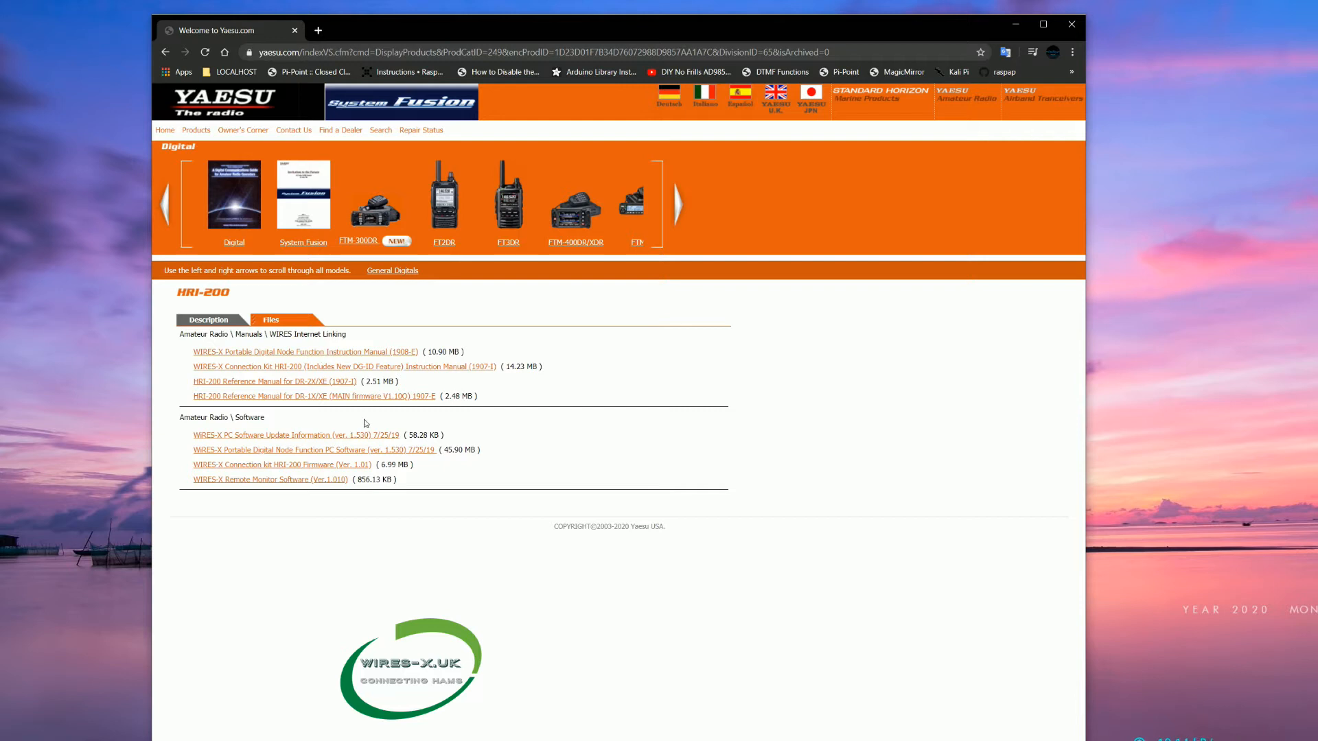
mouse_move(277, 450)
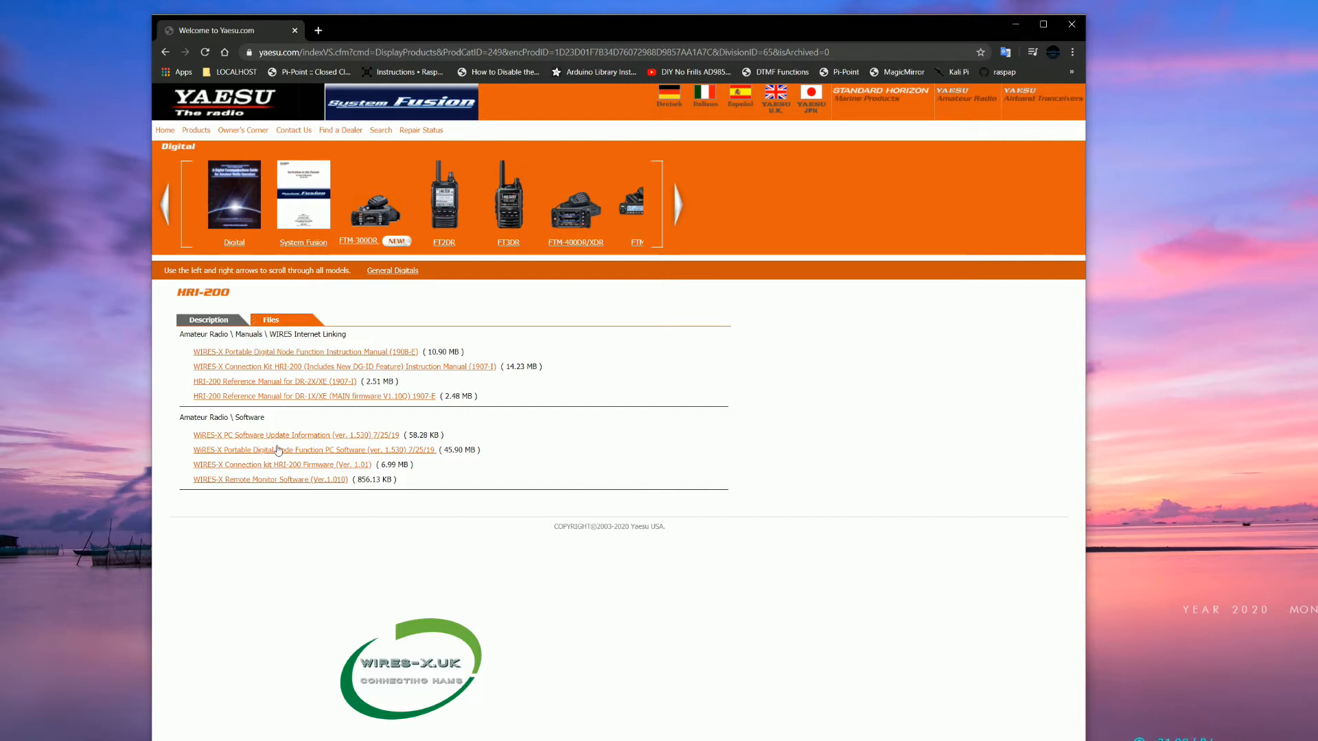
mouse_move(327, 435)
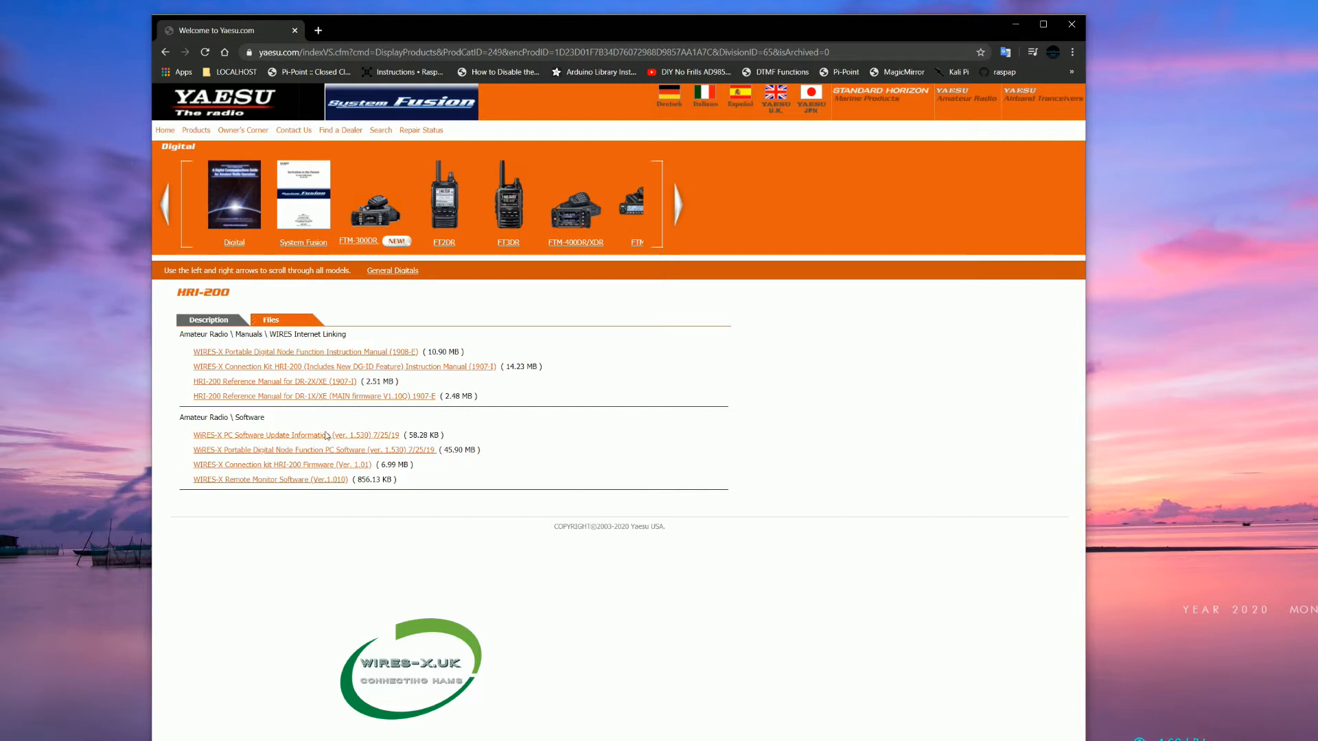
mouse_move(404, 446)
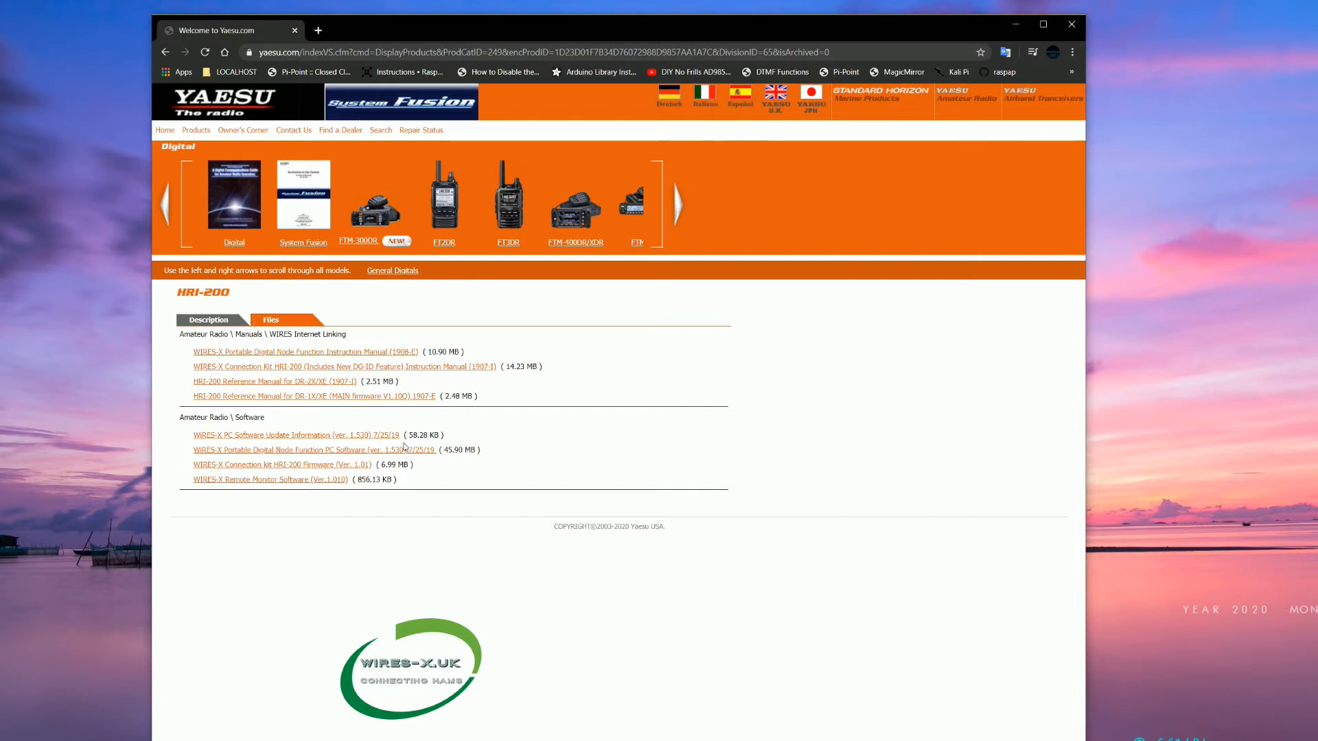
mouse_move(483, 437)
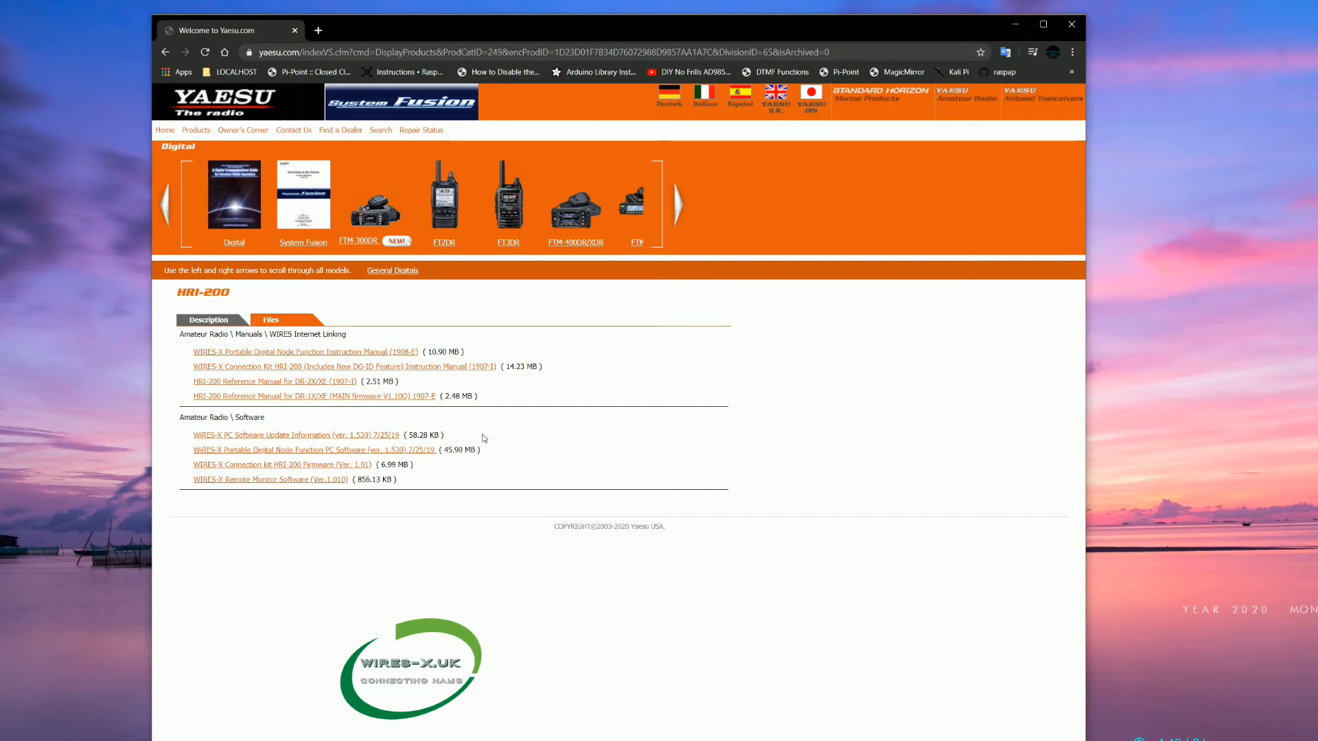
mouse_move(450, 480)
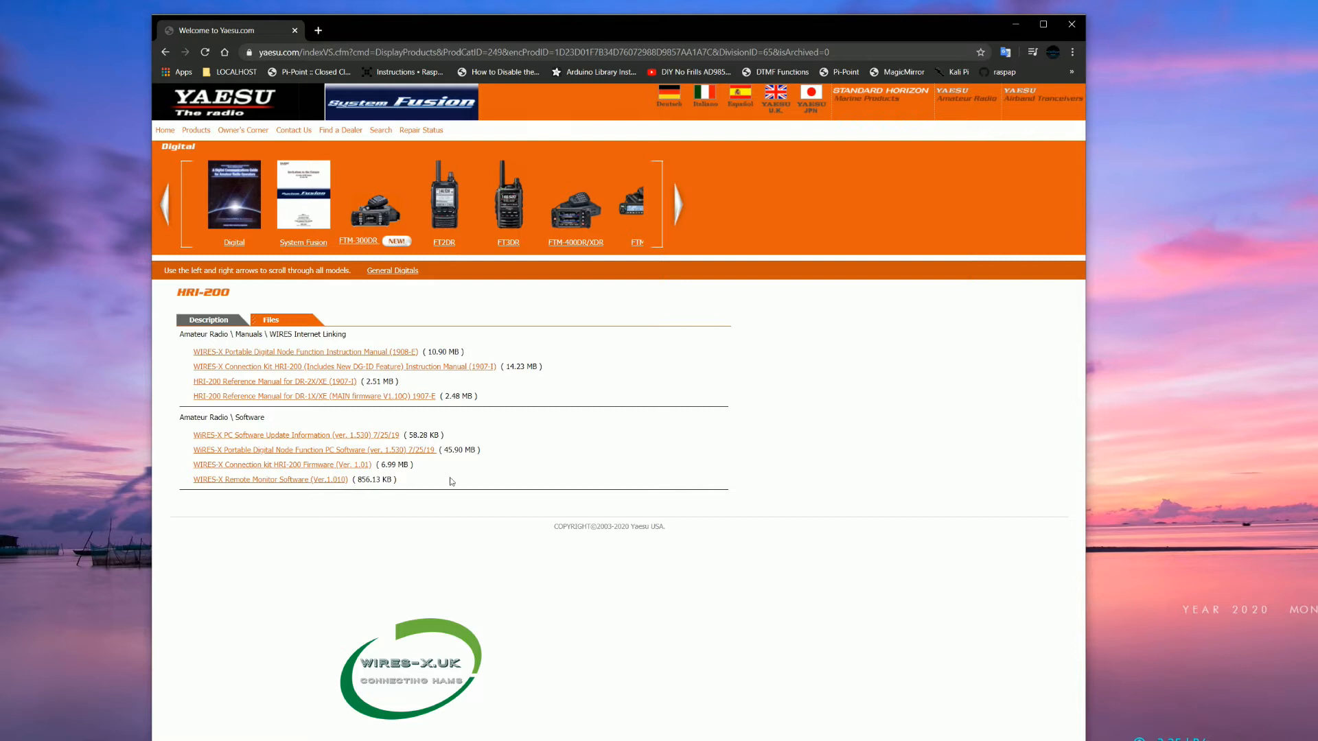
mouse_move(342, 478)
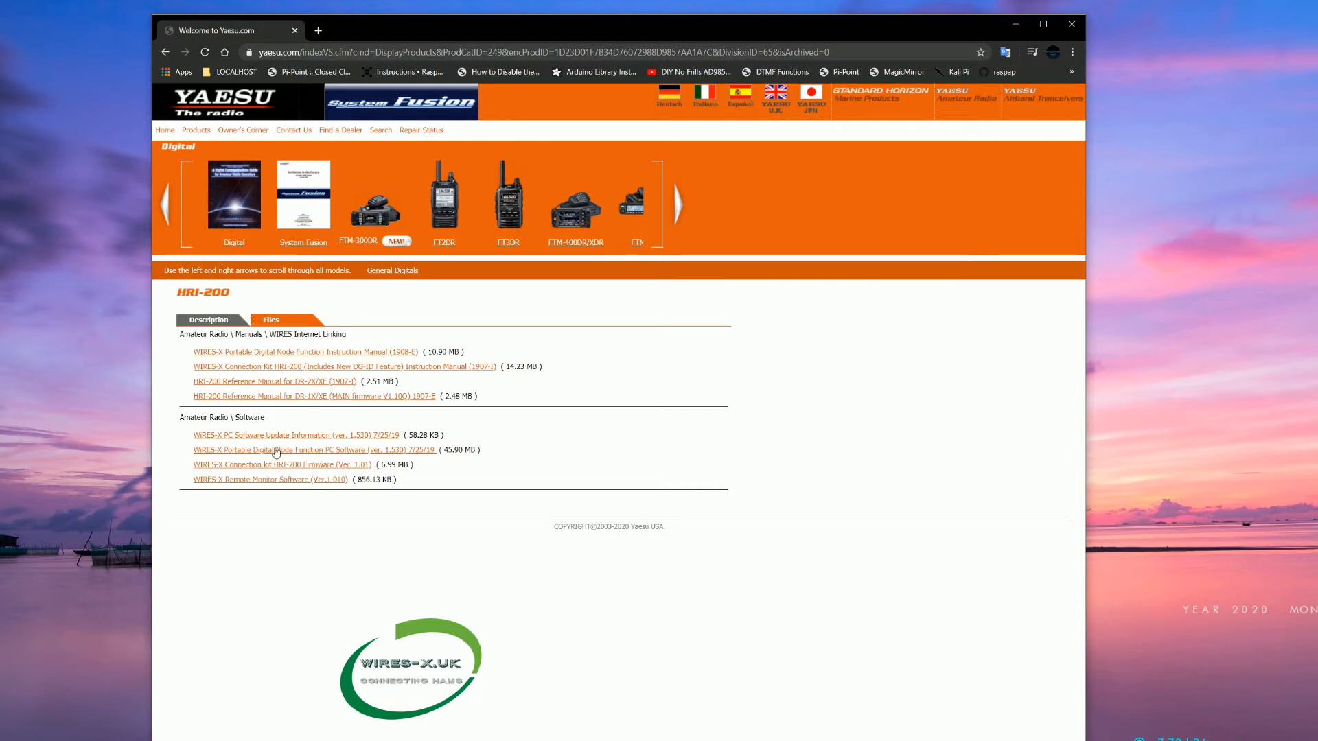
double_click(461, 450)
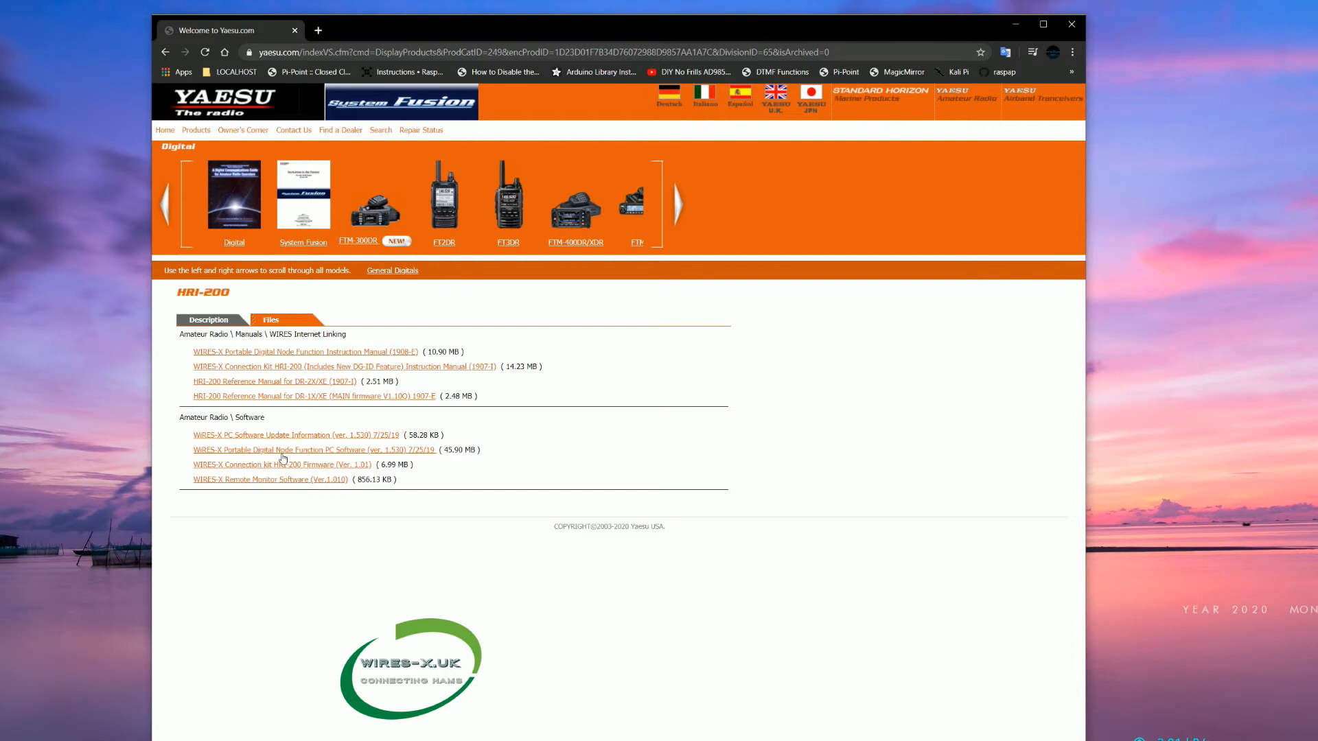
left_click(296, 435)
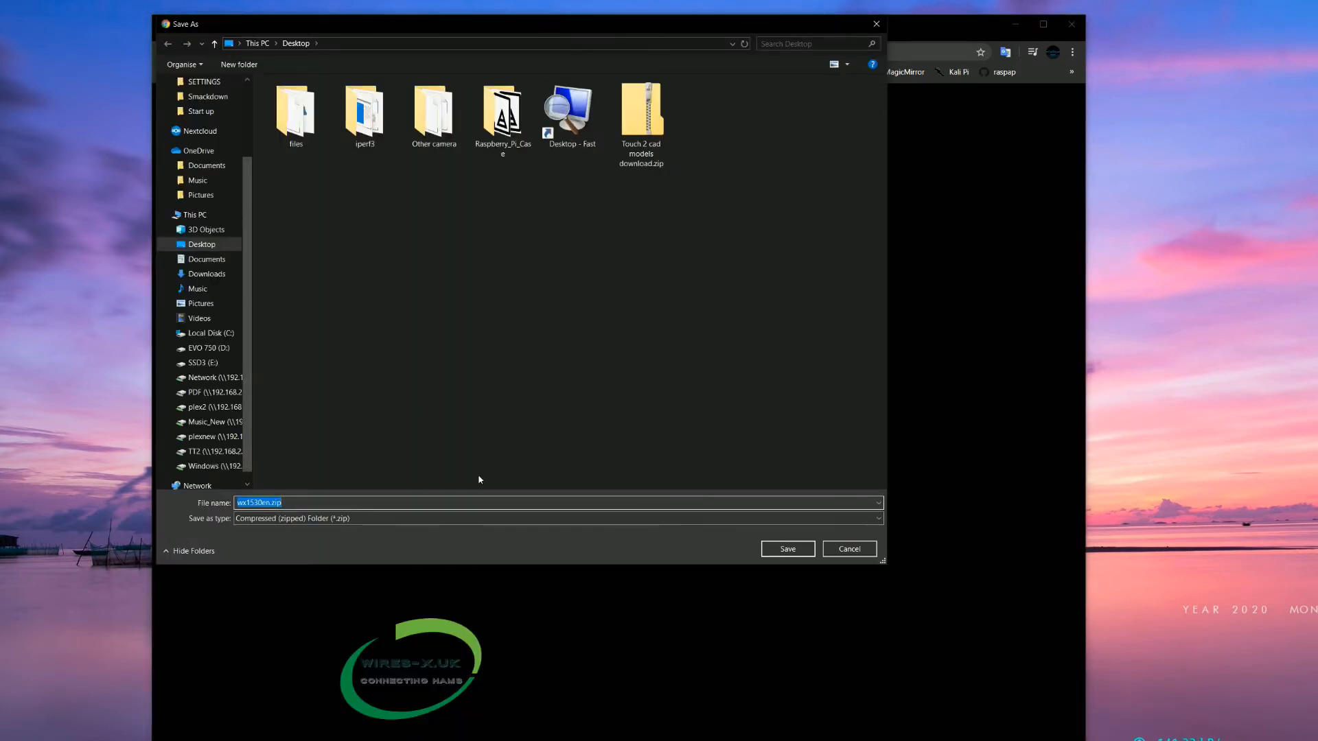
mouse_move(533, 379)
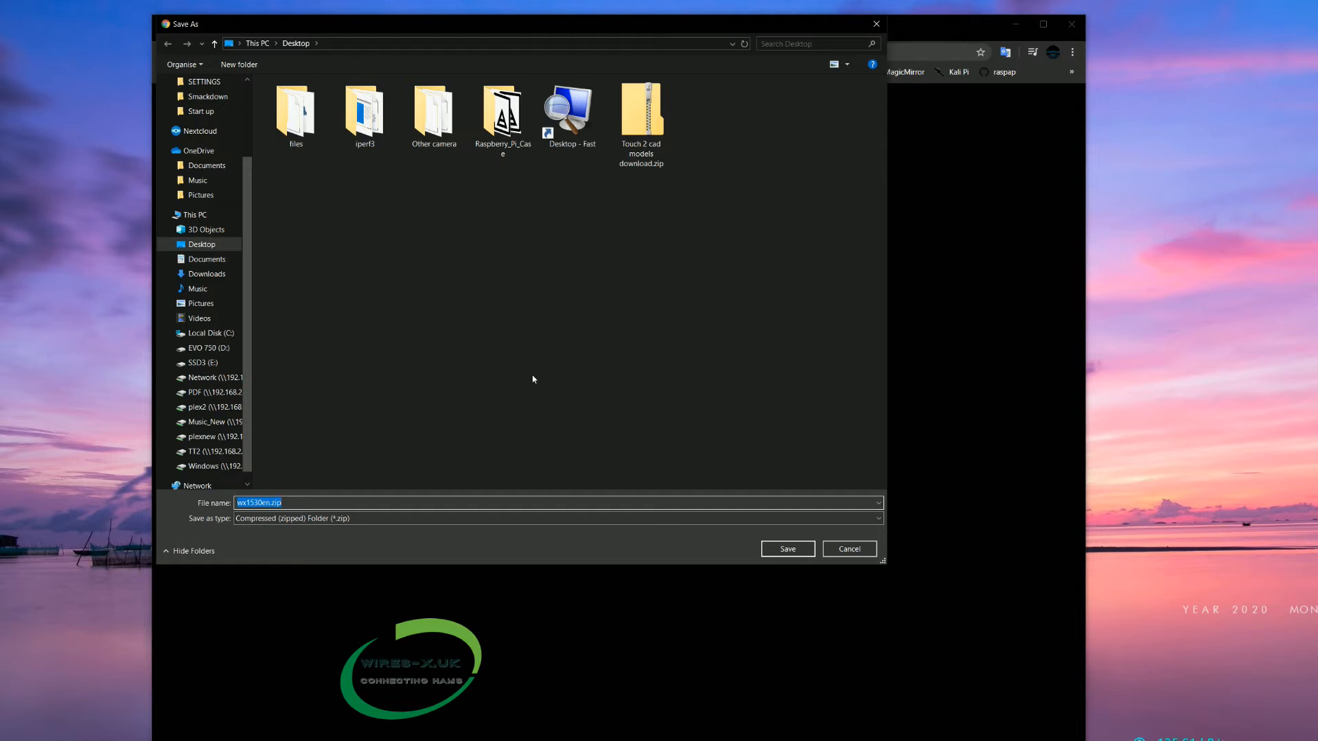
mouse_move(618, 328)
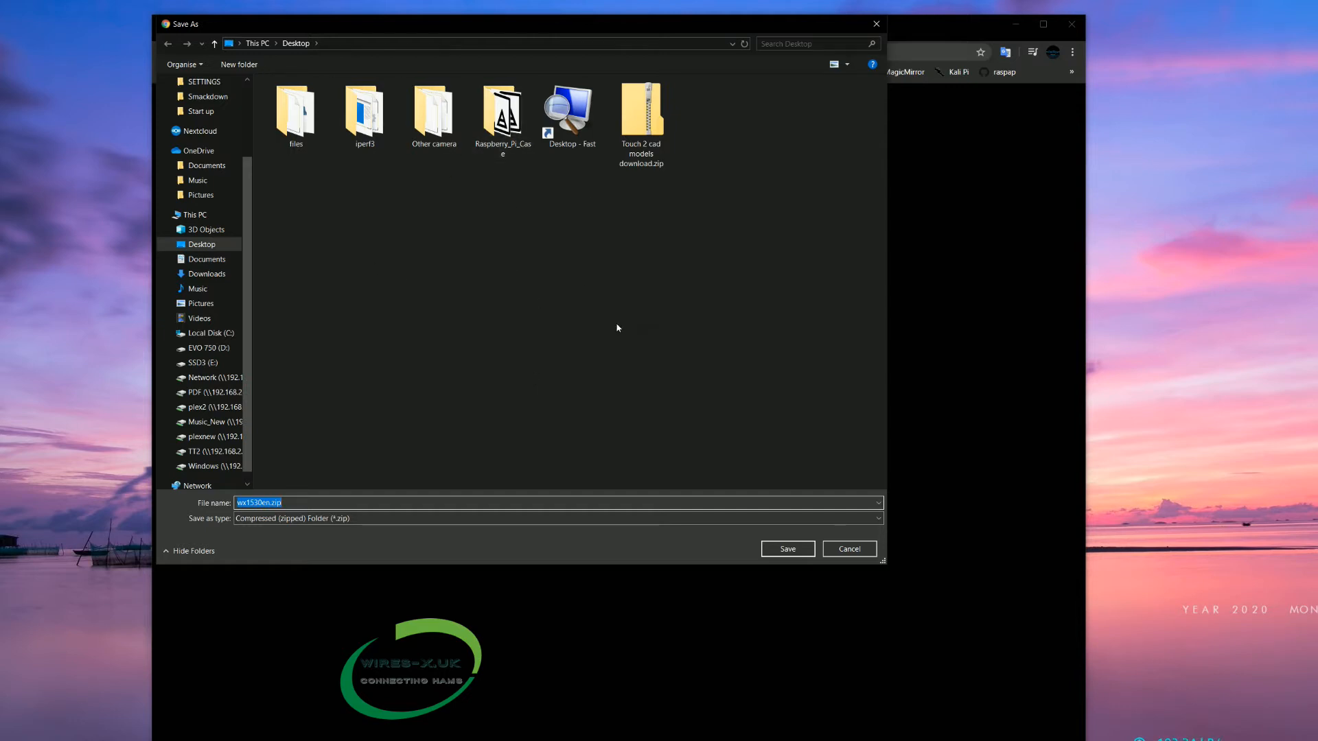
scroll("up", 3)
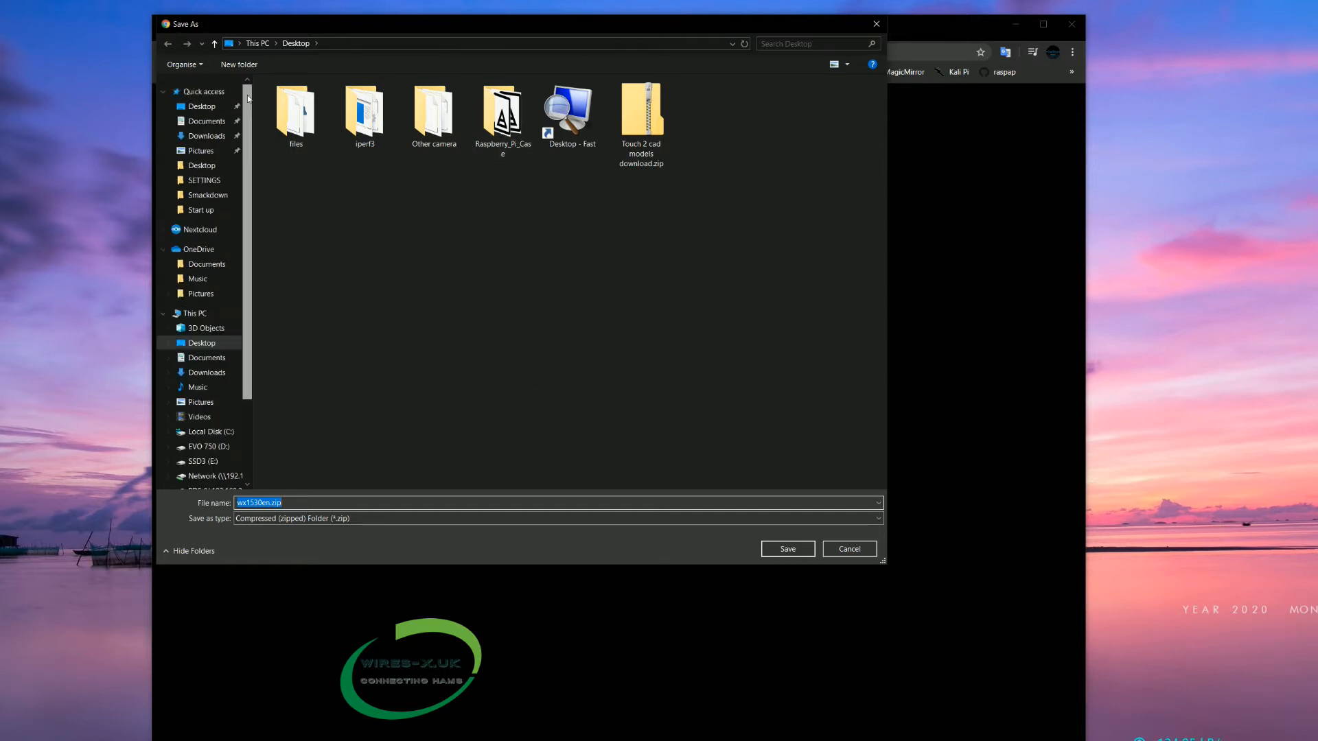
scroll("down", 3)
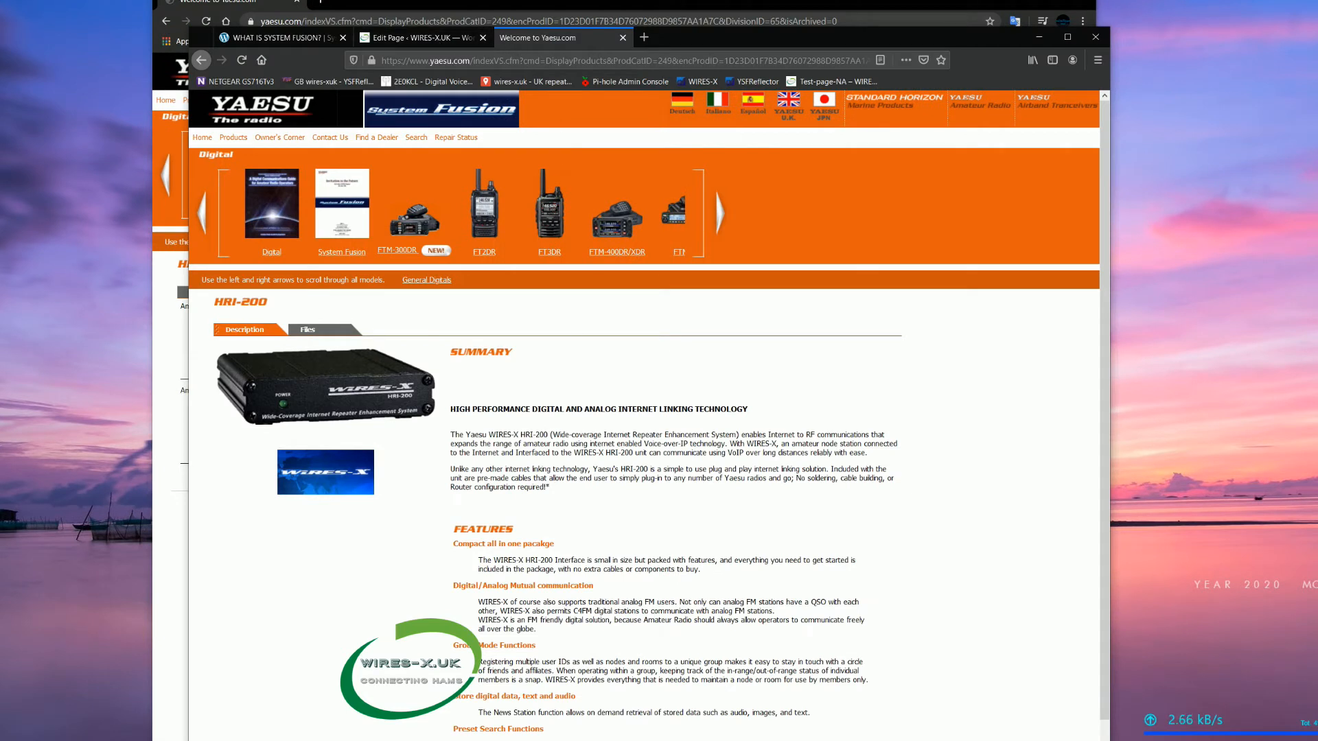
Step: In Firefox, list the HRI-200 files and save wx1530en.zip as a file
left_click(307, 328)
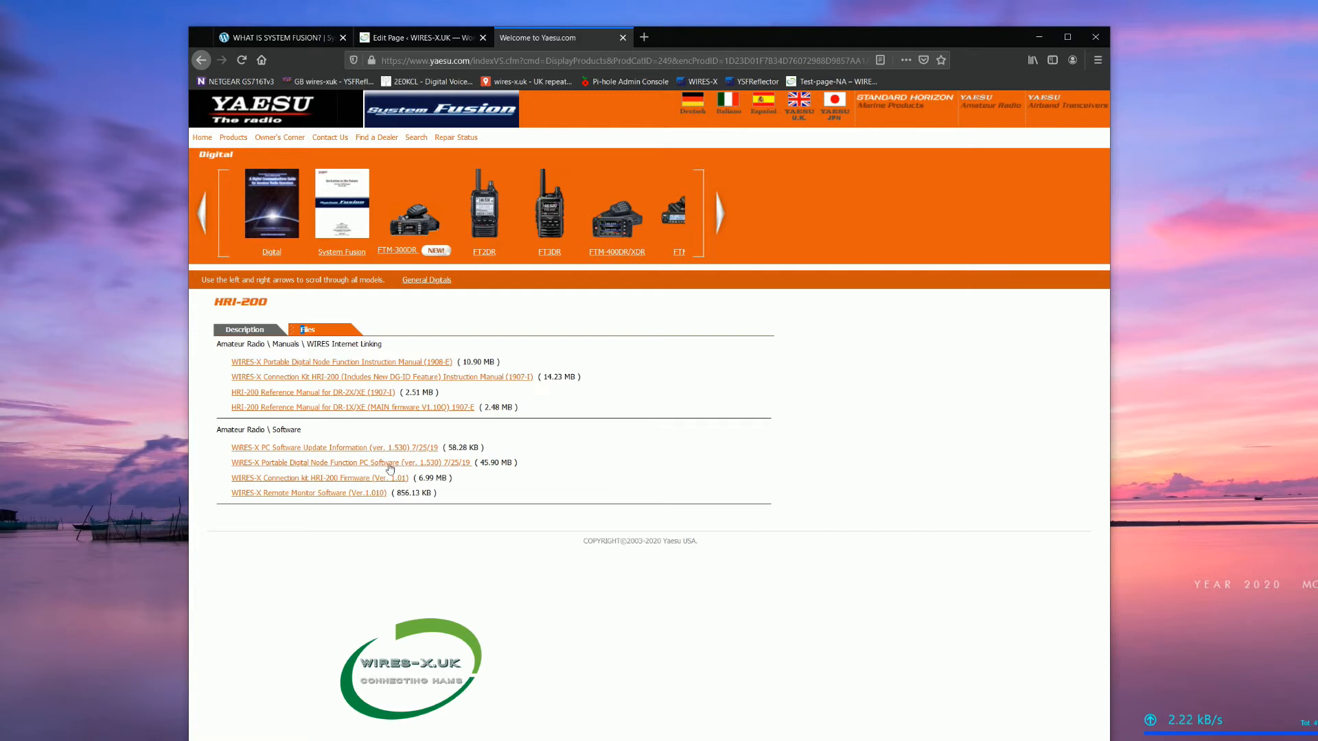
left_click(334, 462)
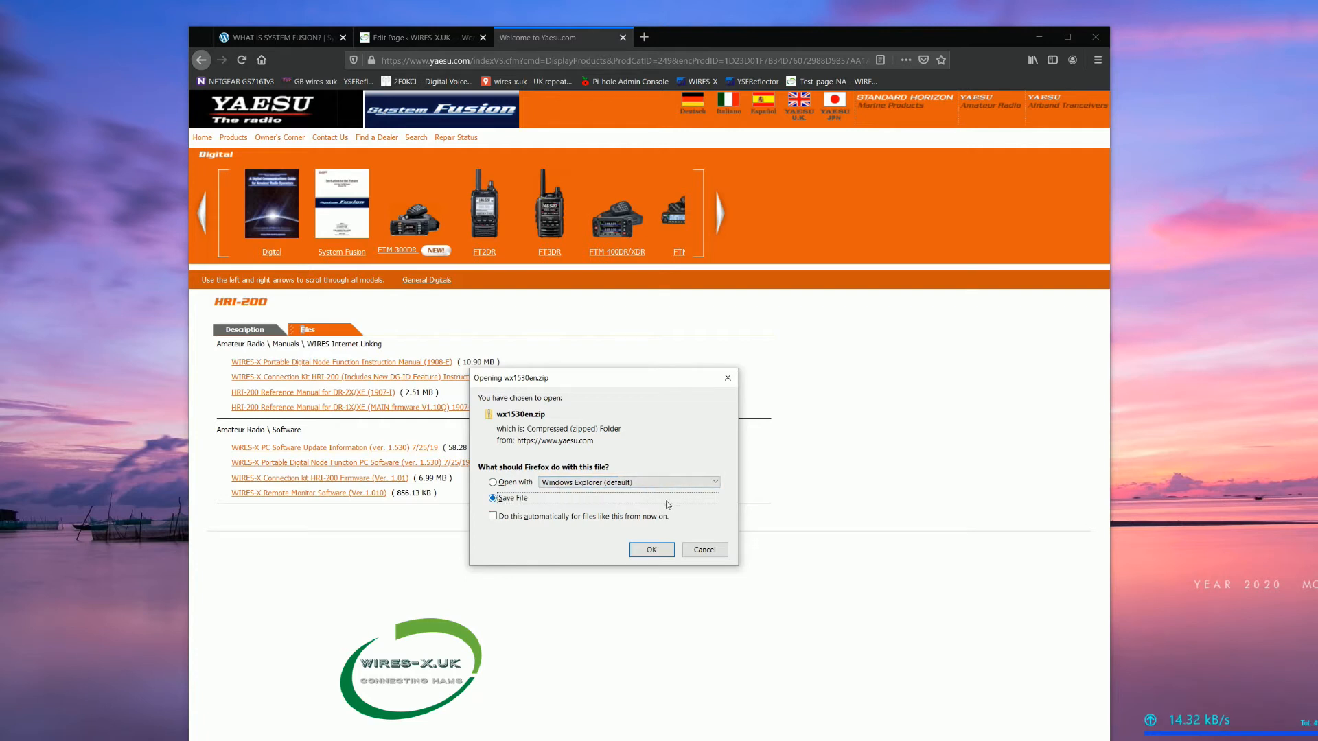
left_click(651, 549)
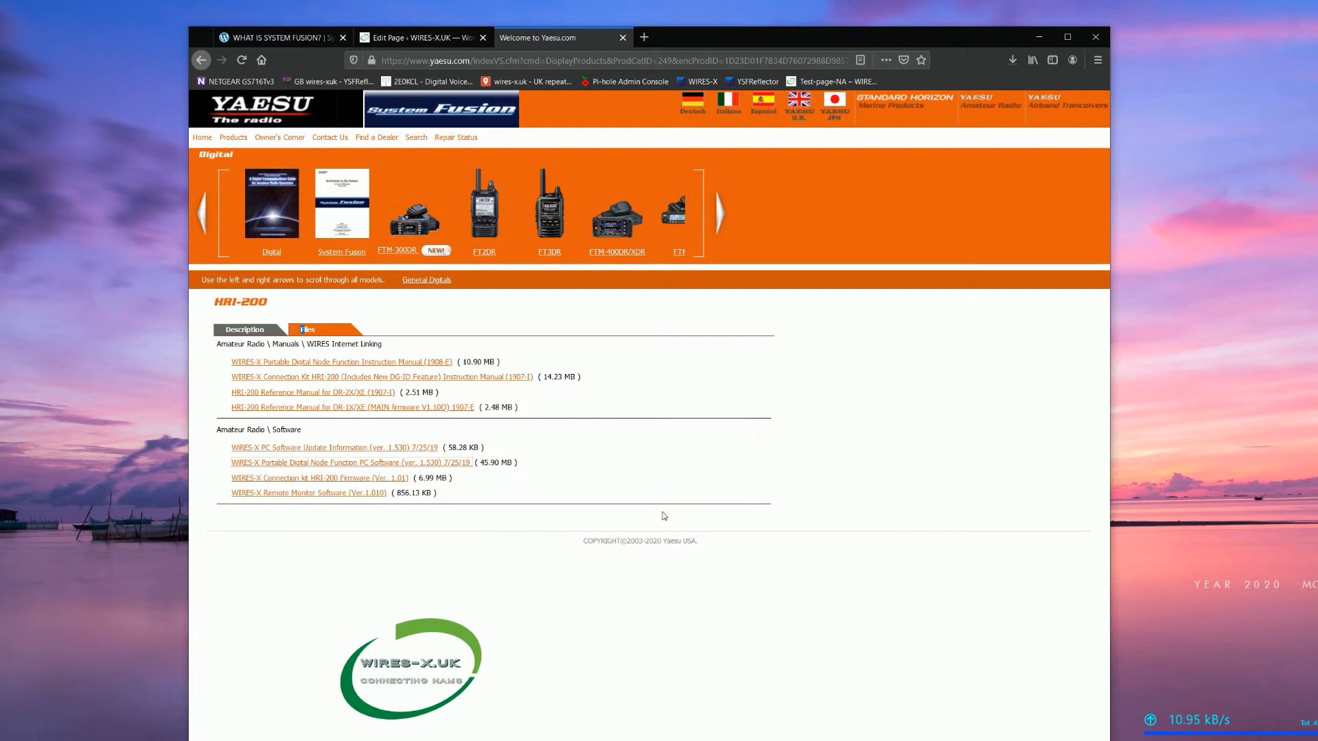
mouse_move(247, 604)
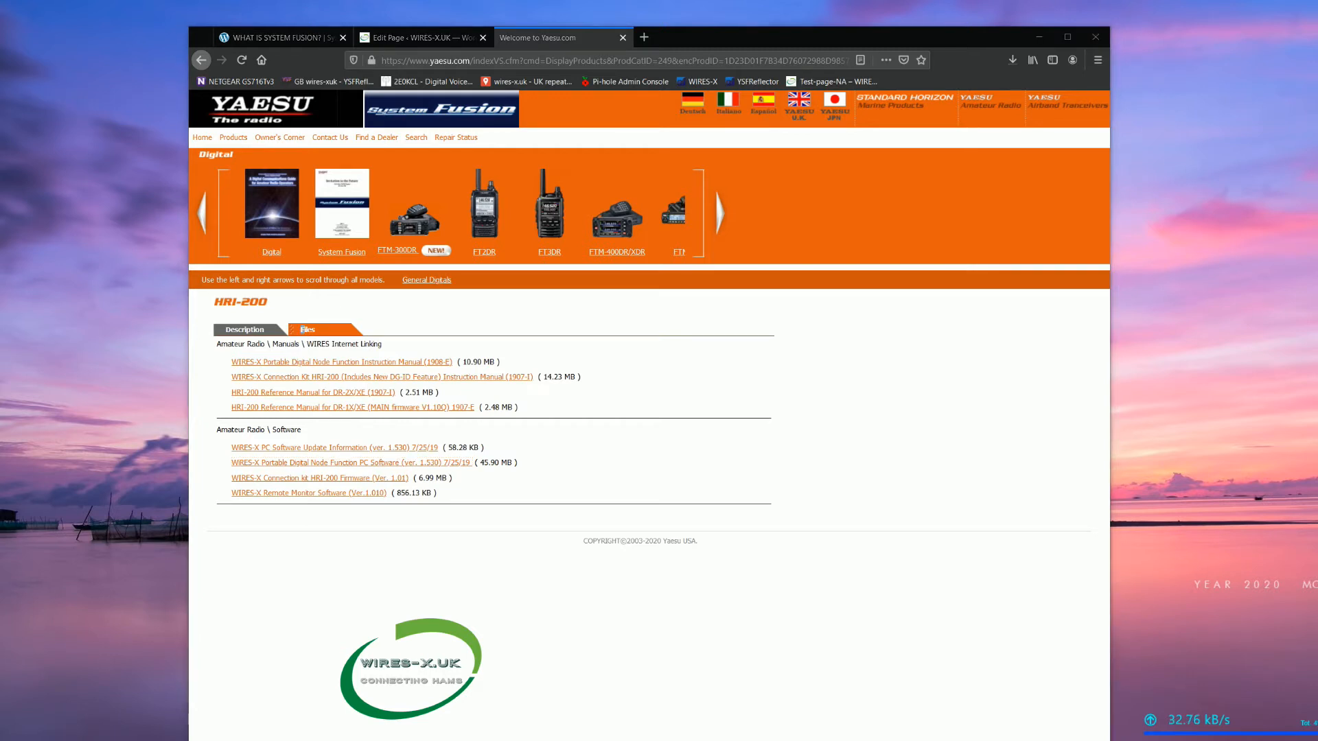
mouse_move(379, 586)
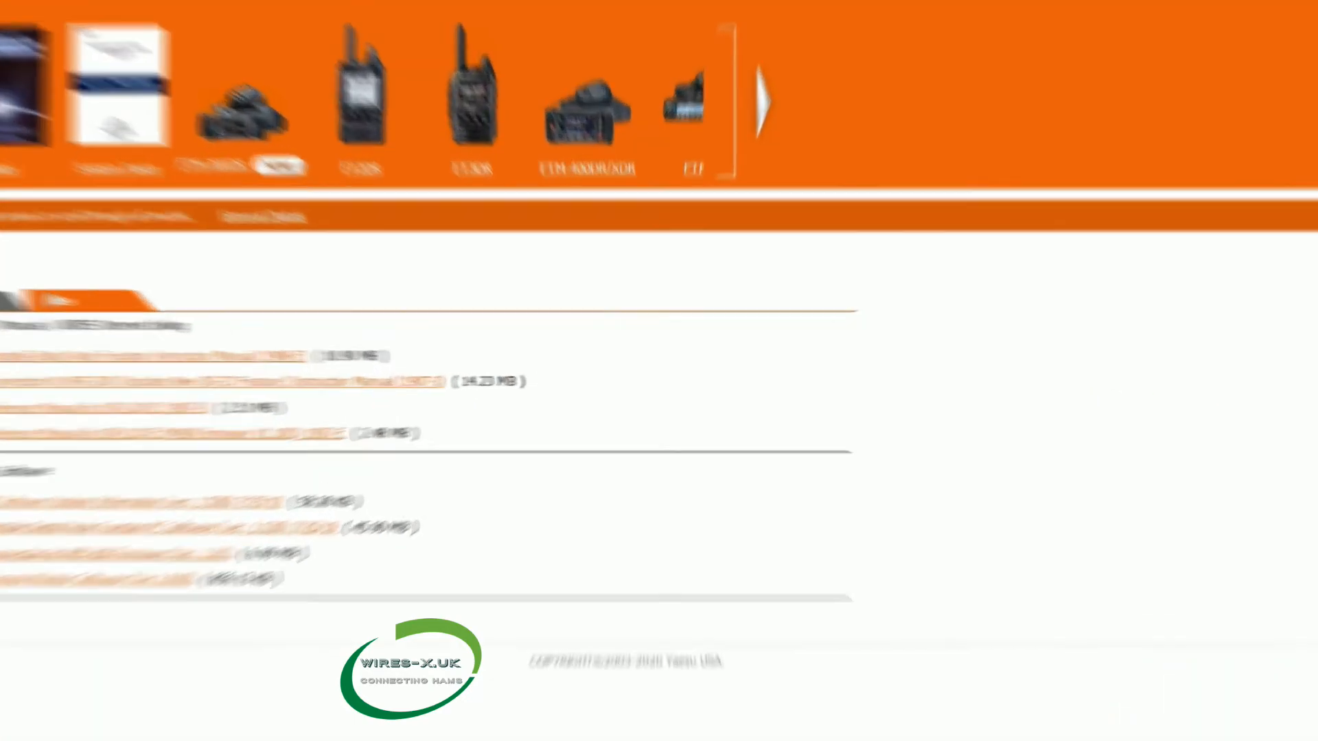
Step: Launch File Explorer on the Documents folder from the Start menu rail
left_click(14, 721)
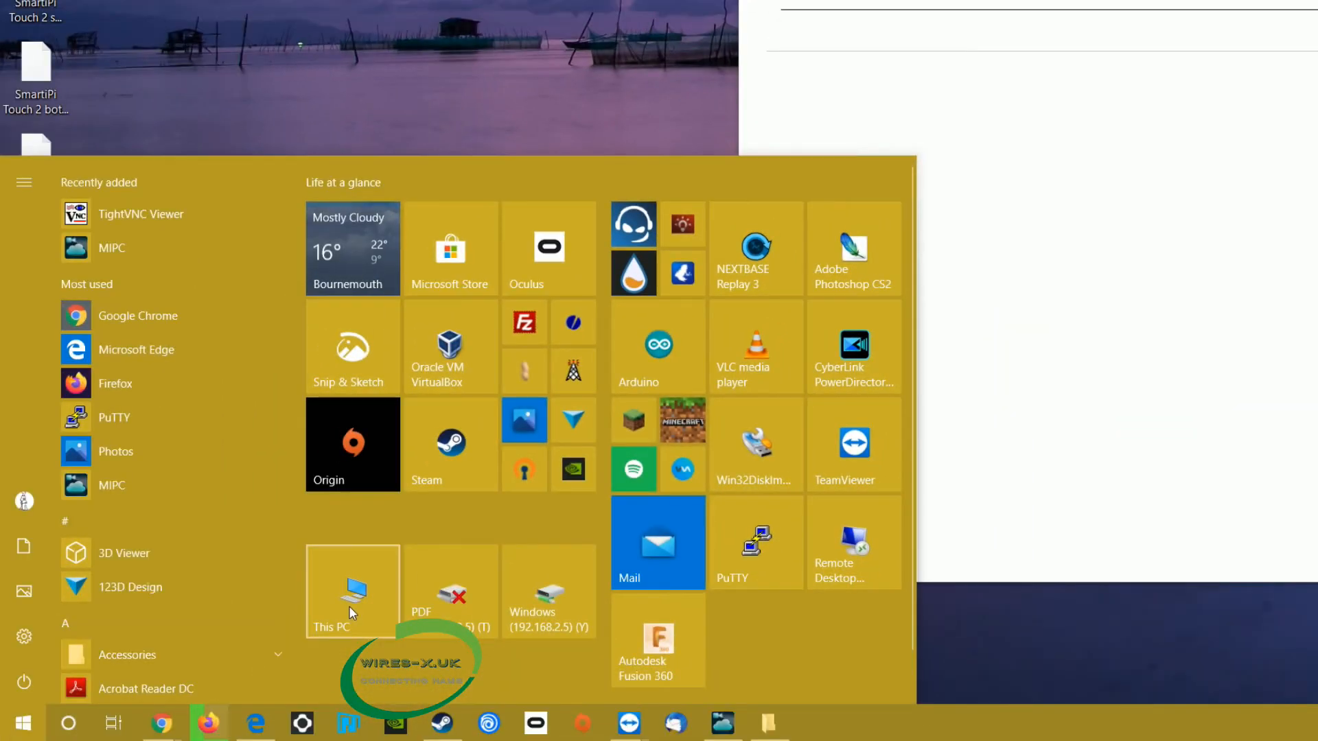
mouse_move(340, 578)
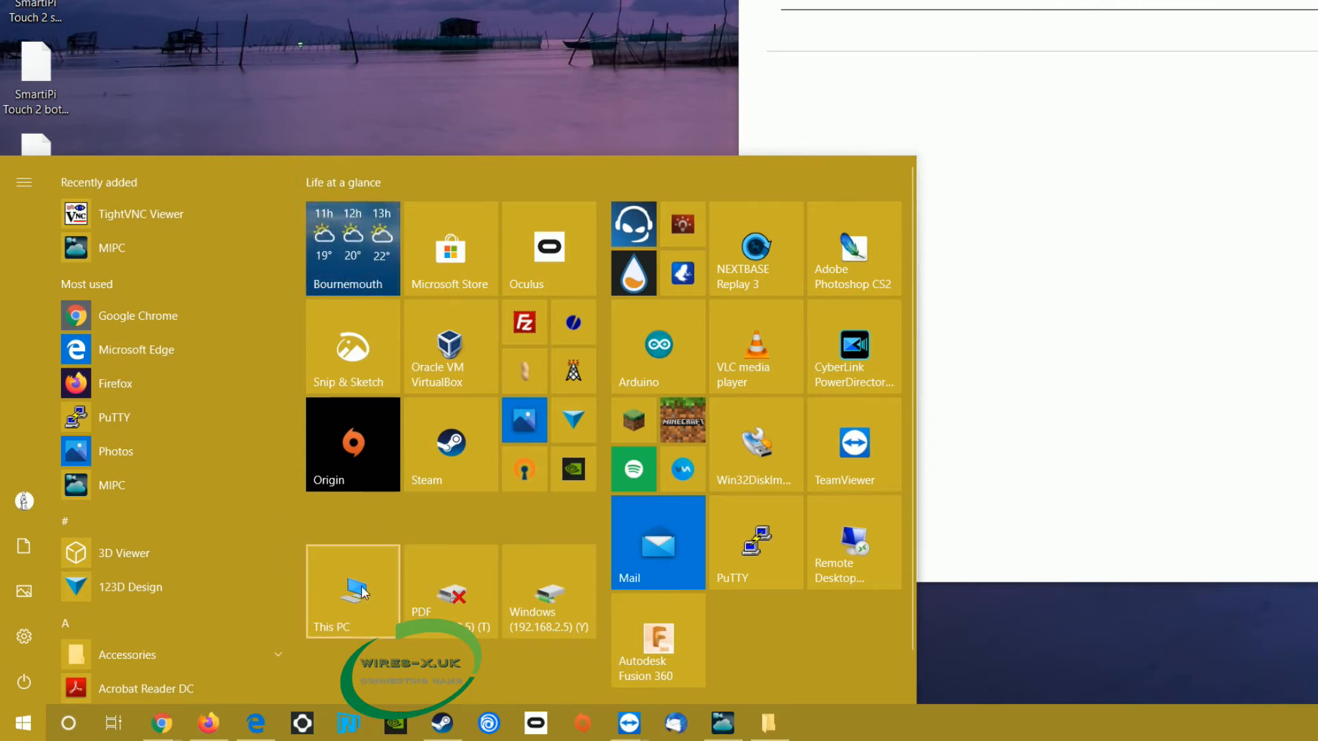
mouse_move(379, 599)
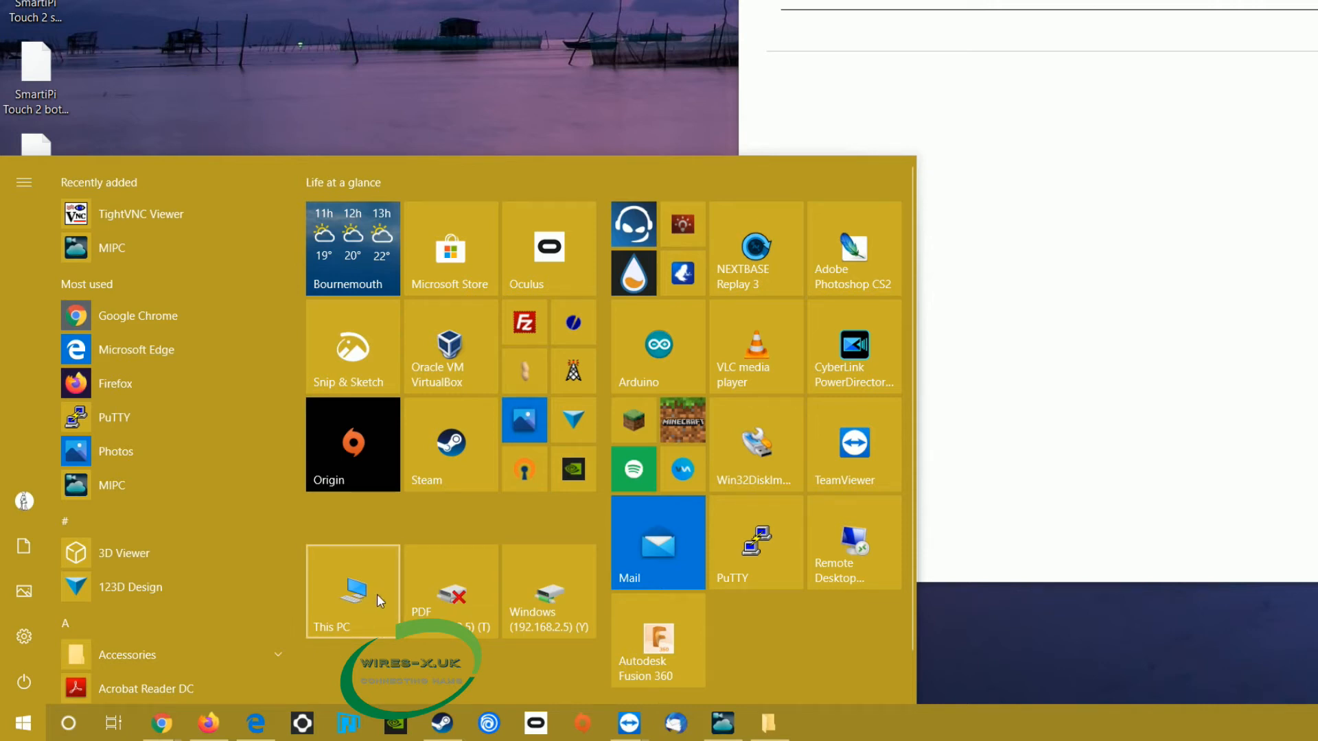
mouse_move(24, 549)
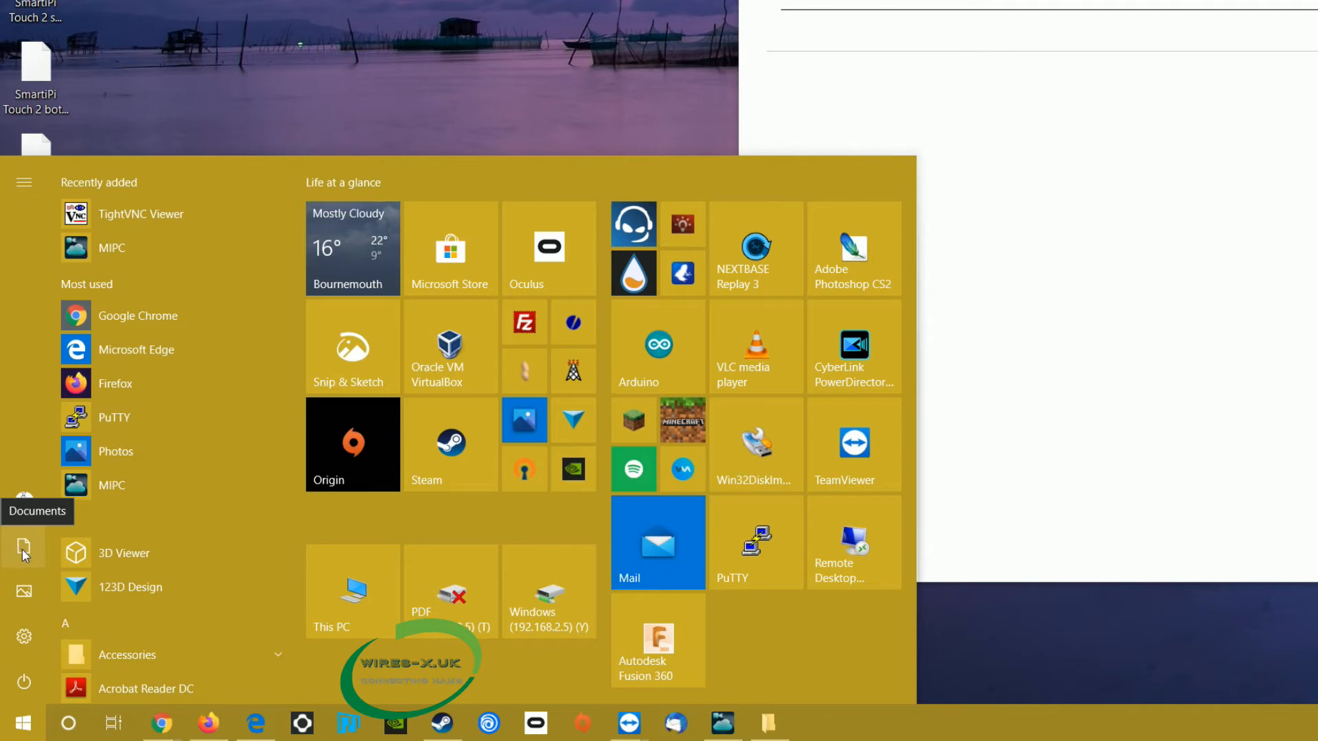
left_click(23, 553)
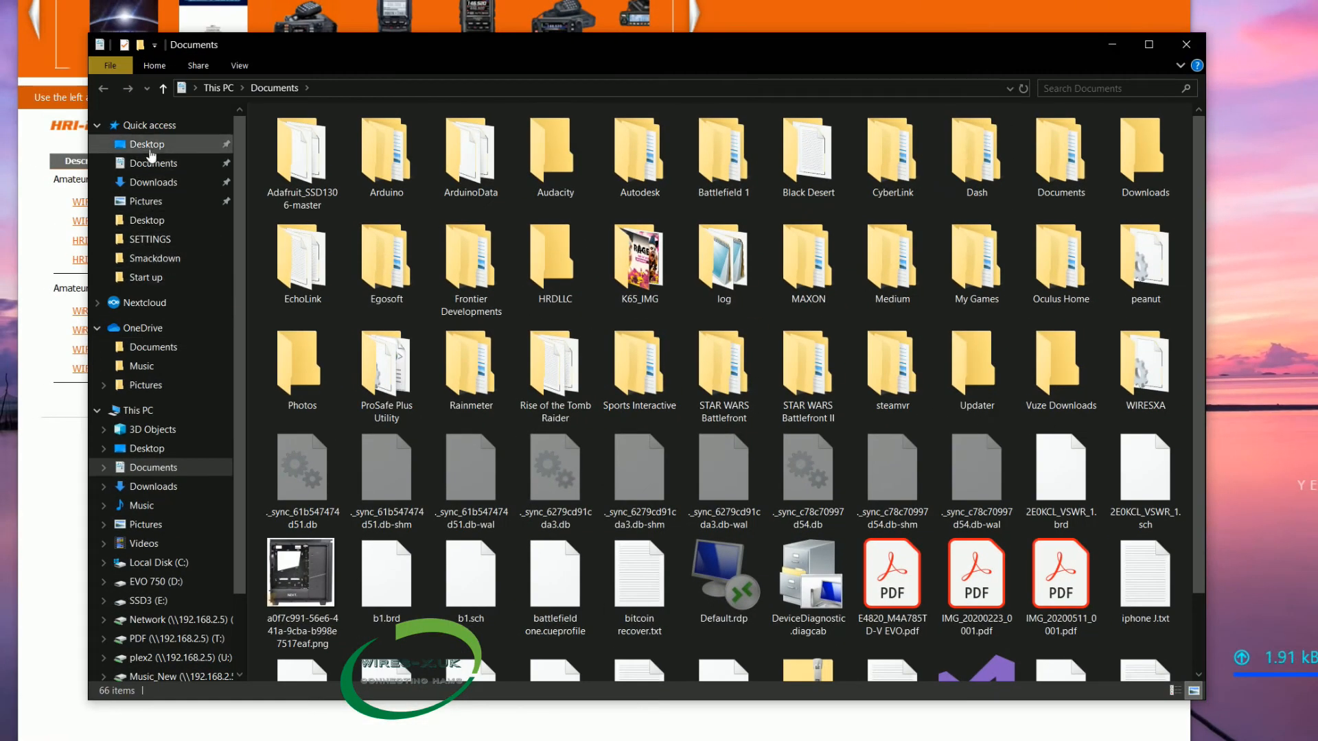
Step: In Downloads, browse inside wx1530en.zip's wx1530en folder and return to the archive's top level
left_click(154, 181)
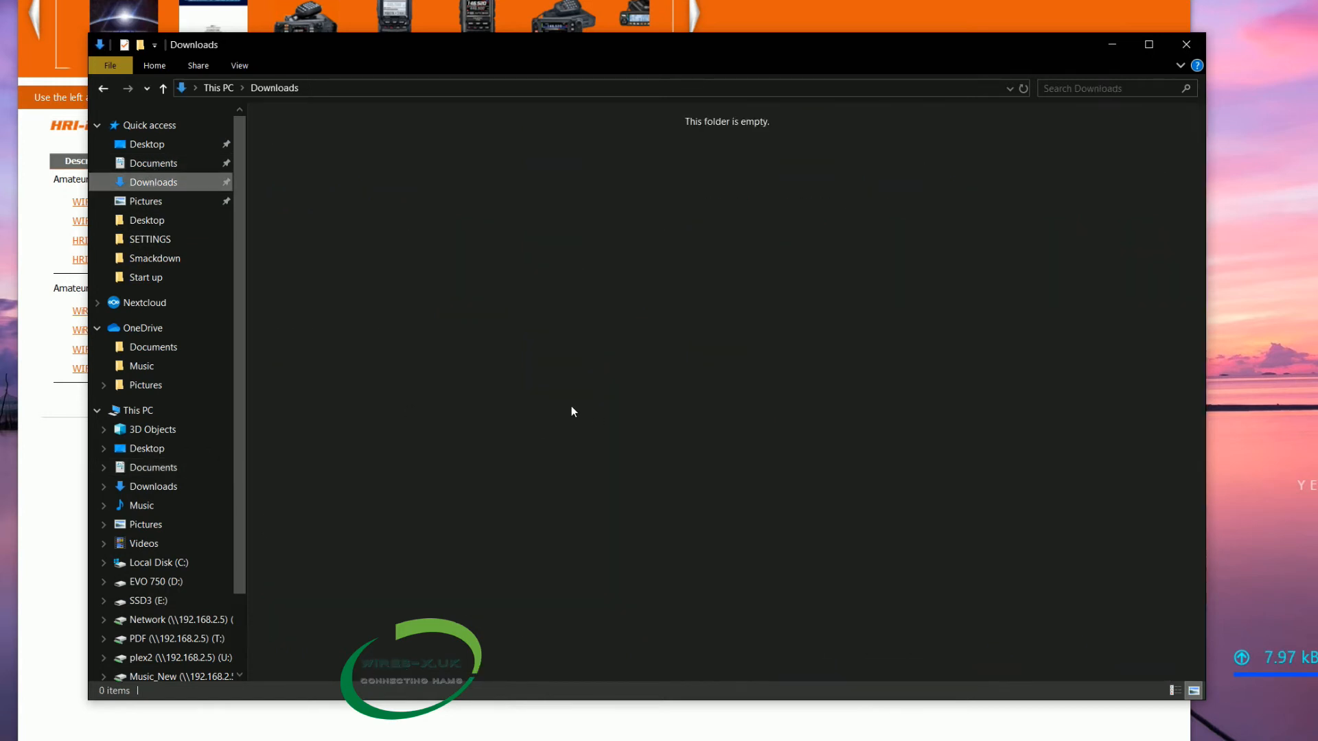
mouse_move(146, 200)
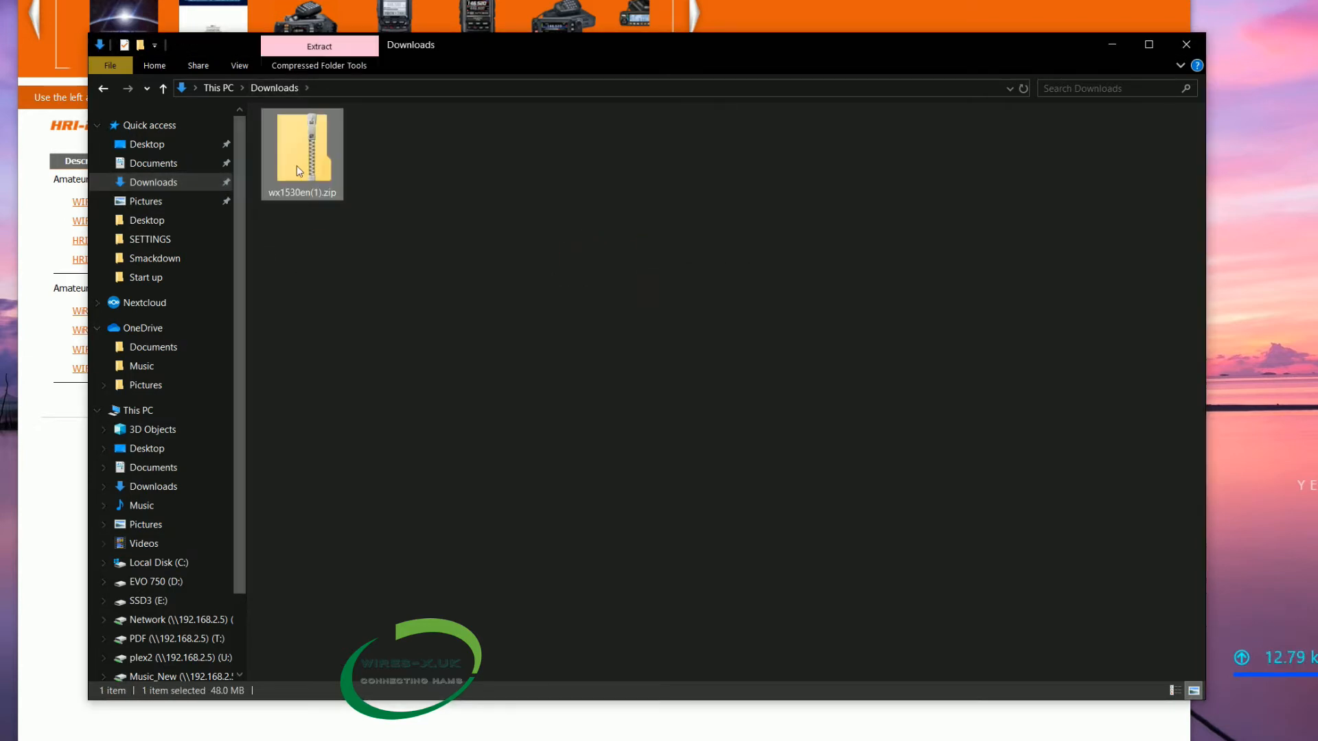
mouse_move(1186, 44)
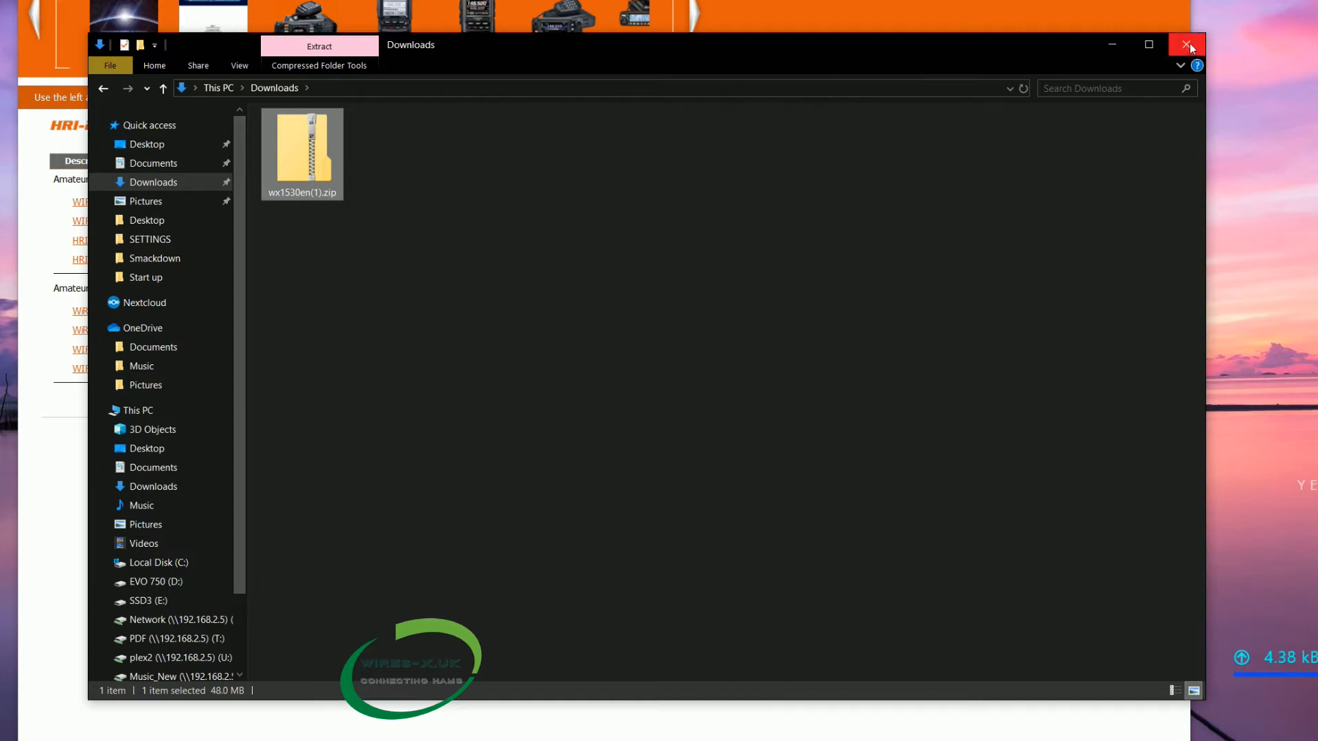
double_click(302, 147)
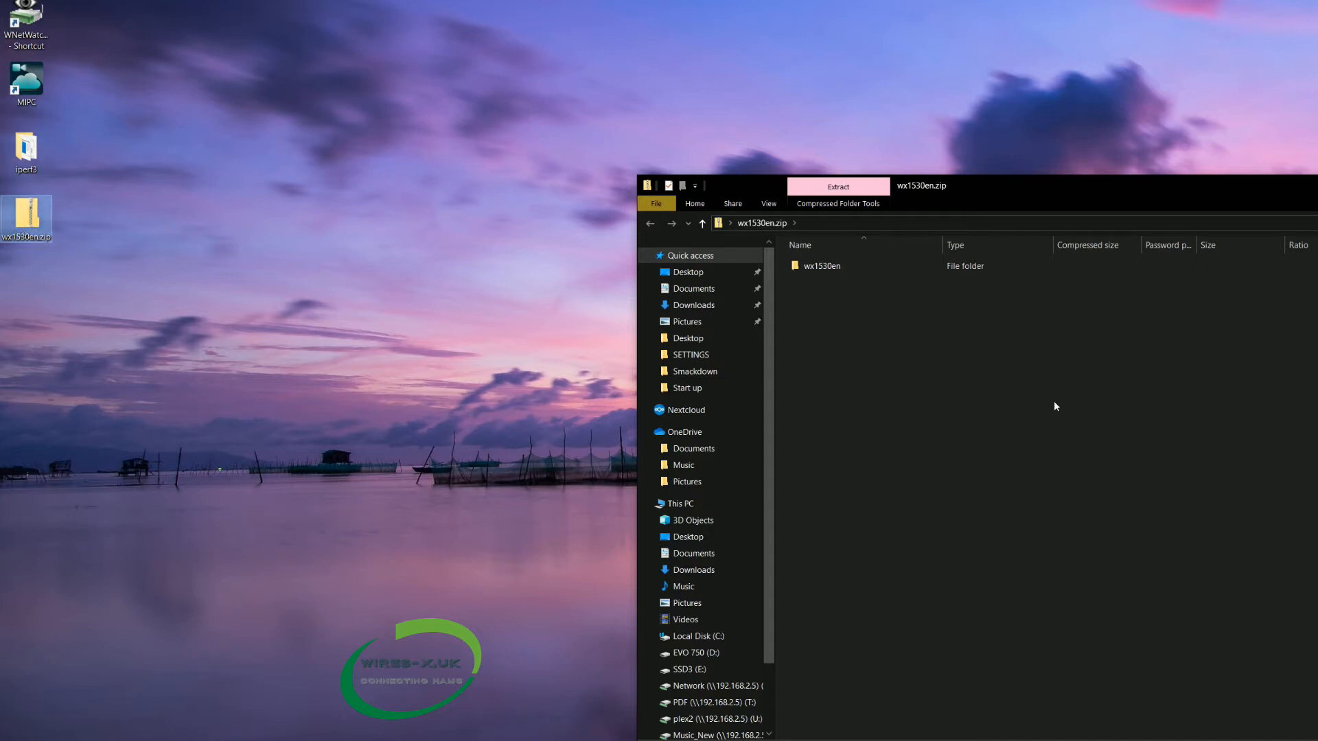
left_click(823, 265)
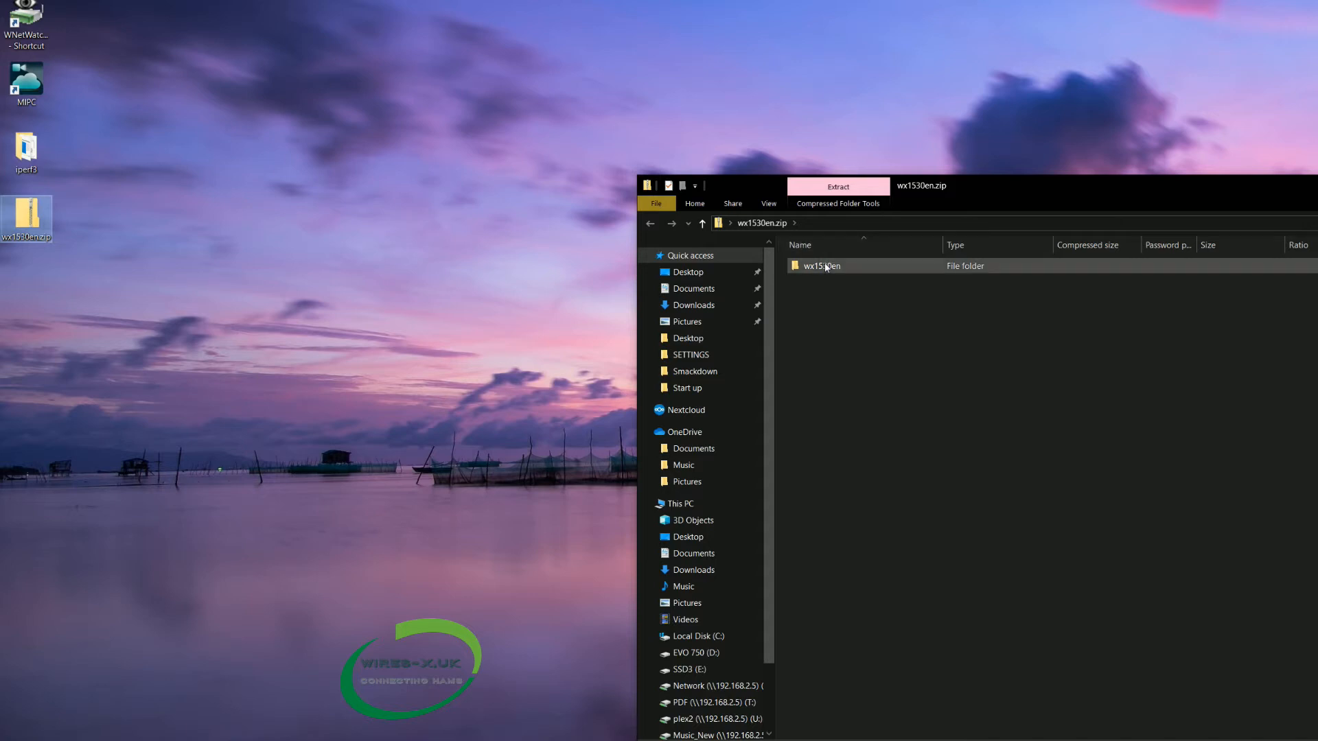
left_click(822, 265)
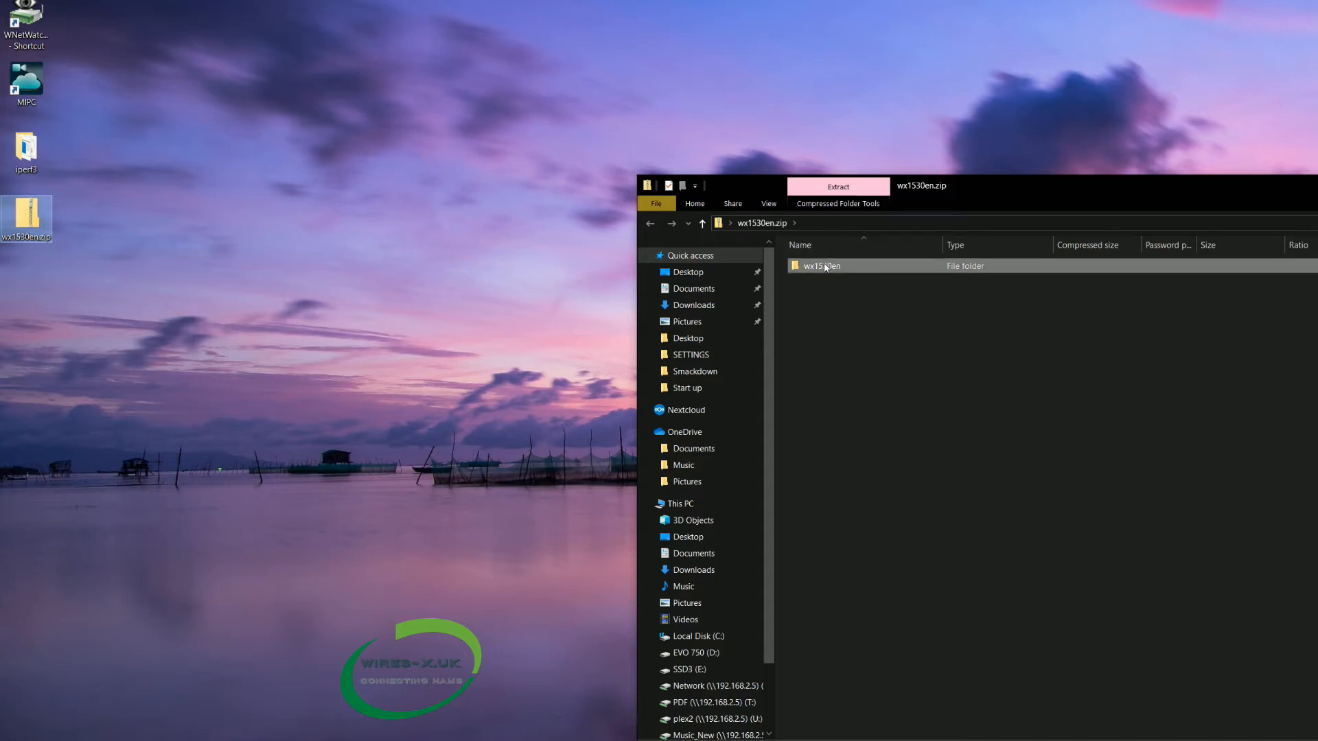
double_click(821, 265)
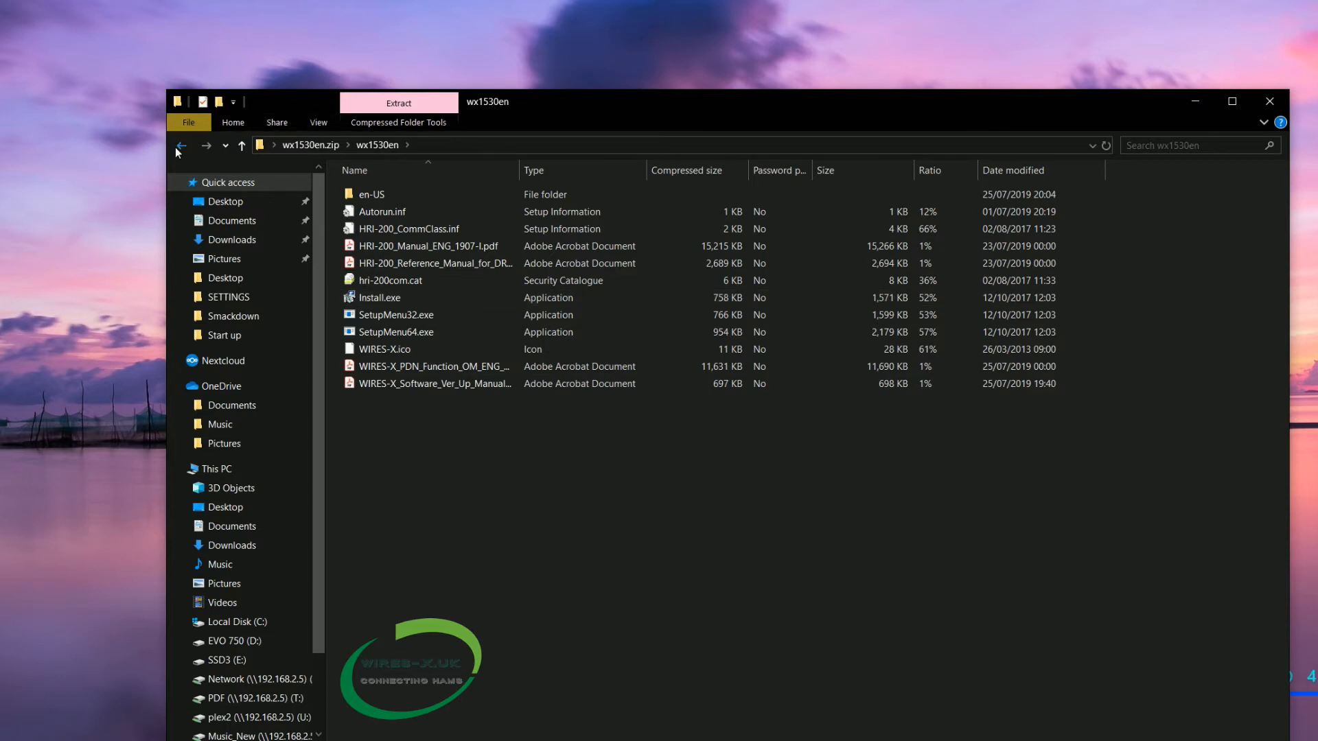
left_click(181, 145)
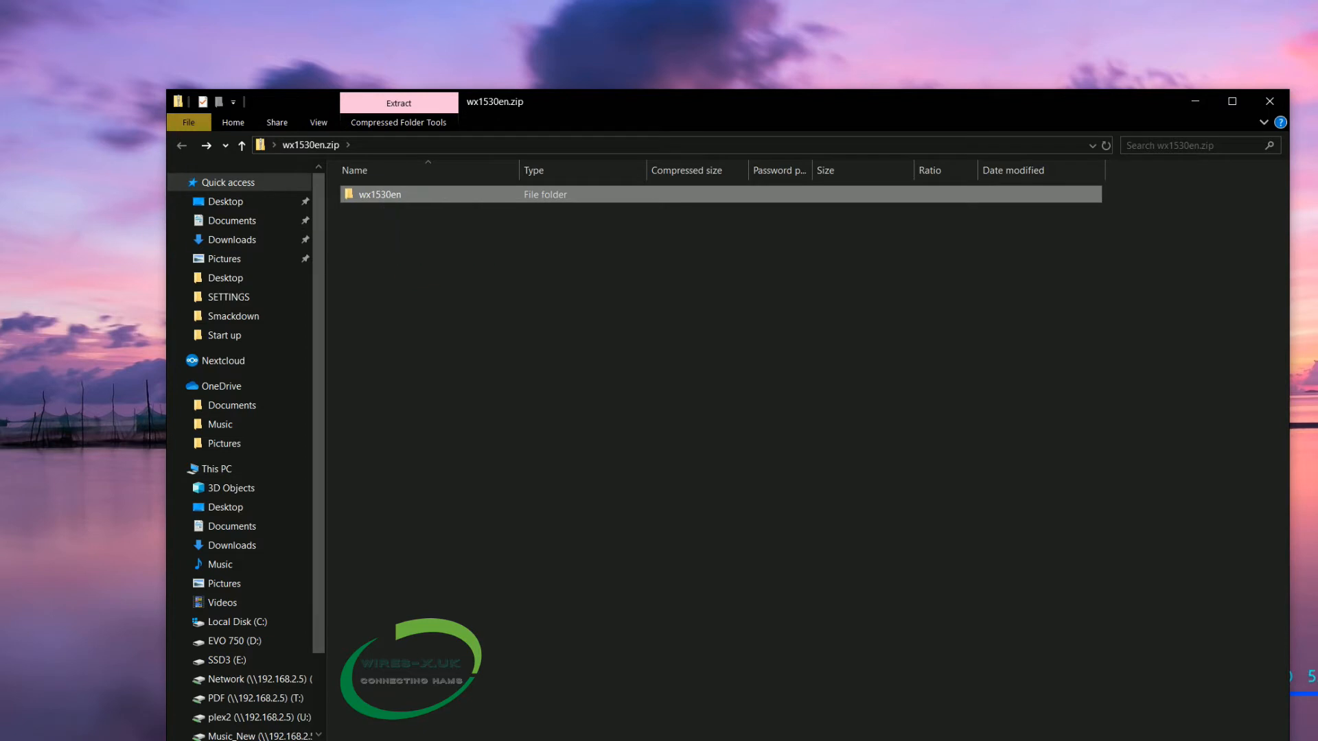
Step: Leave the archive and enter the extracted wx1530en folder with Install.exe and manuals
left_click(398, 103)
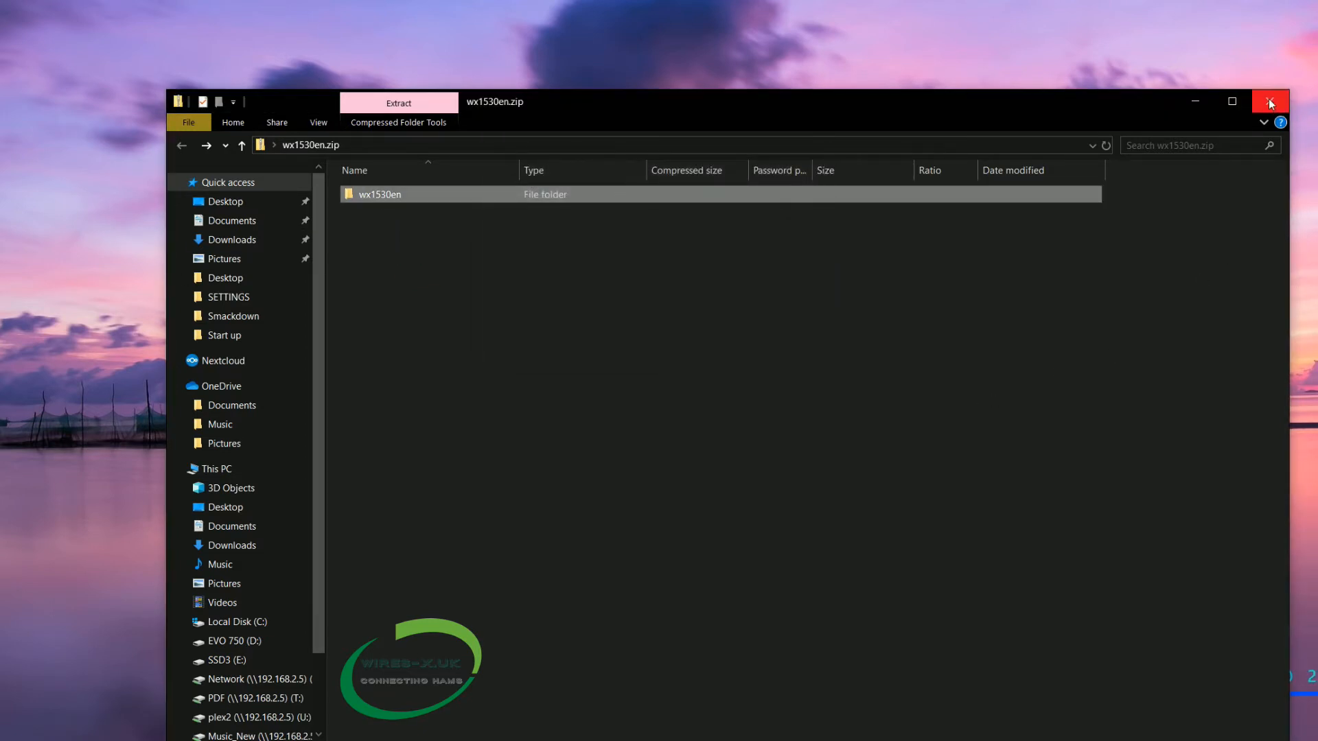
double_click(380, 194)
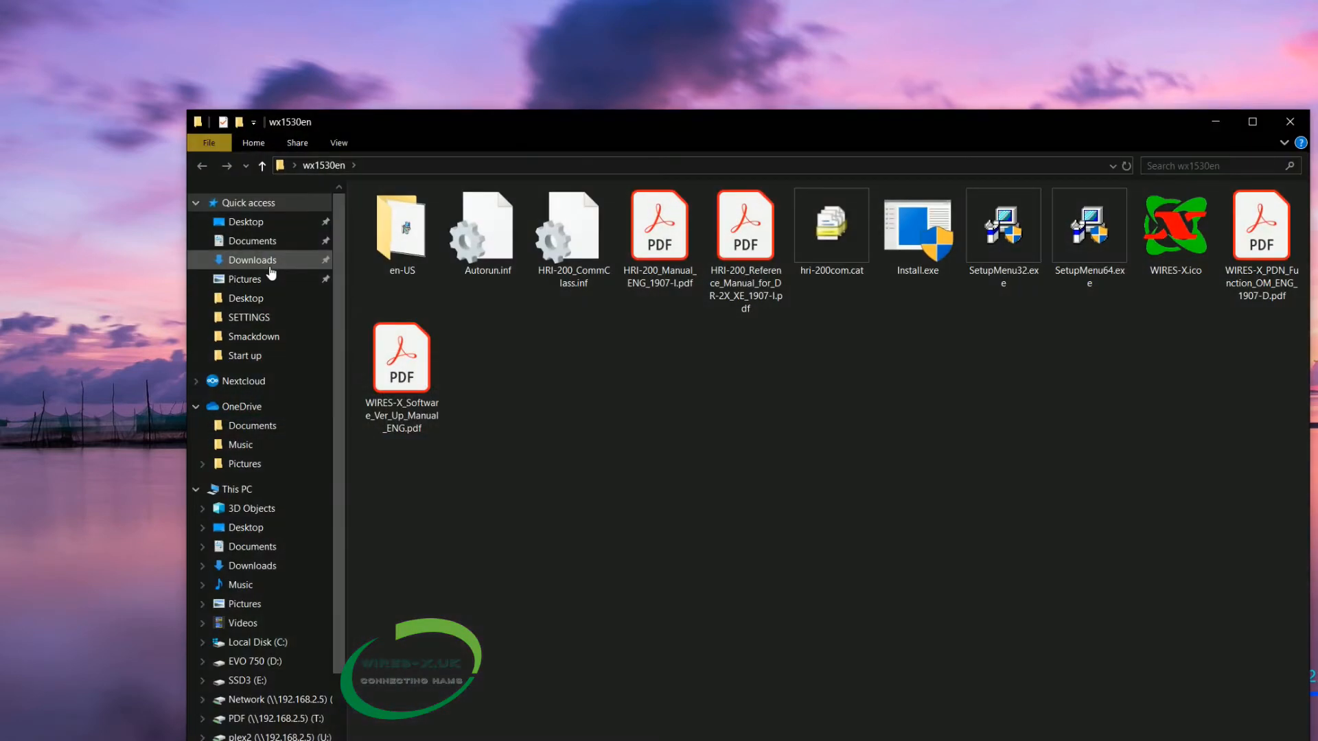
Step: Run Install.exe from the wx1530en folder, raising the installer's UAC prompt
left_click(1251, 121)
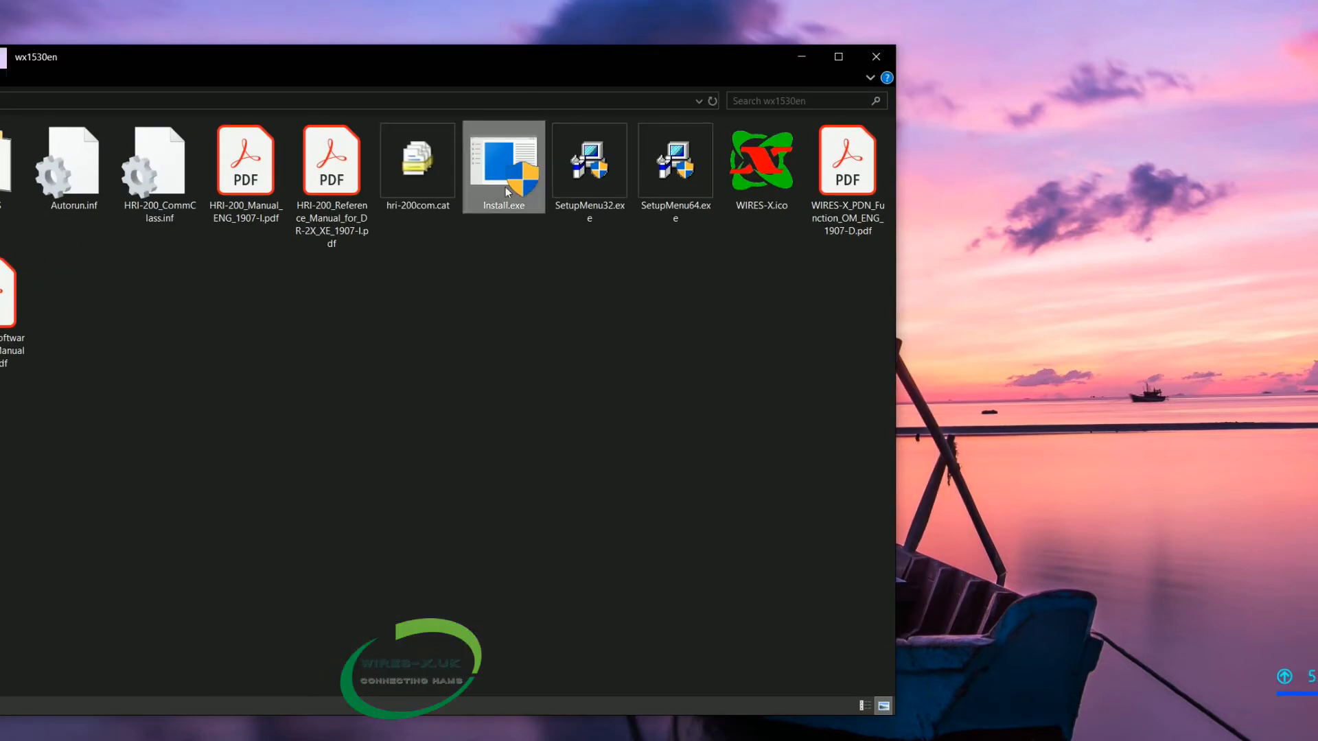
mouse_move(519, 221)
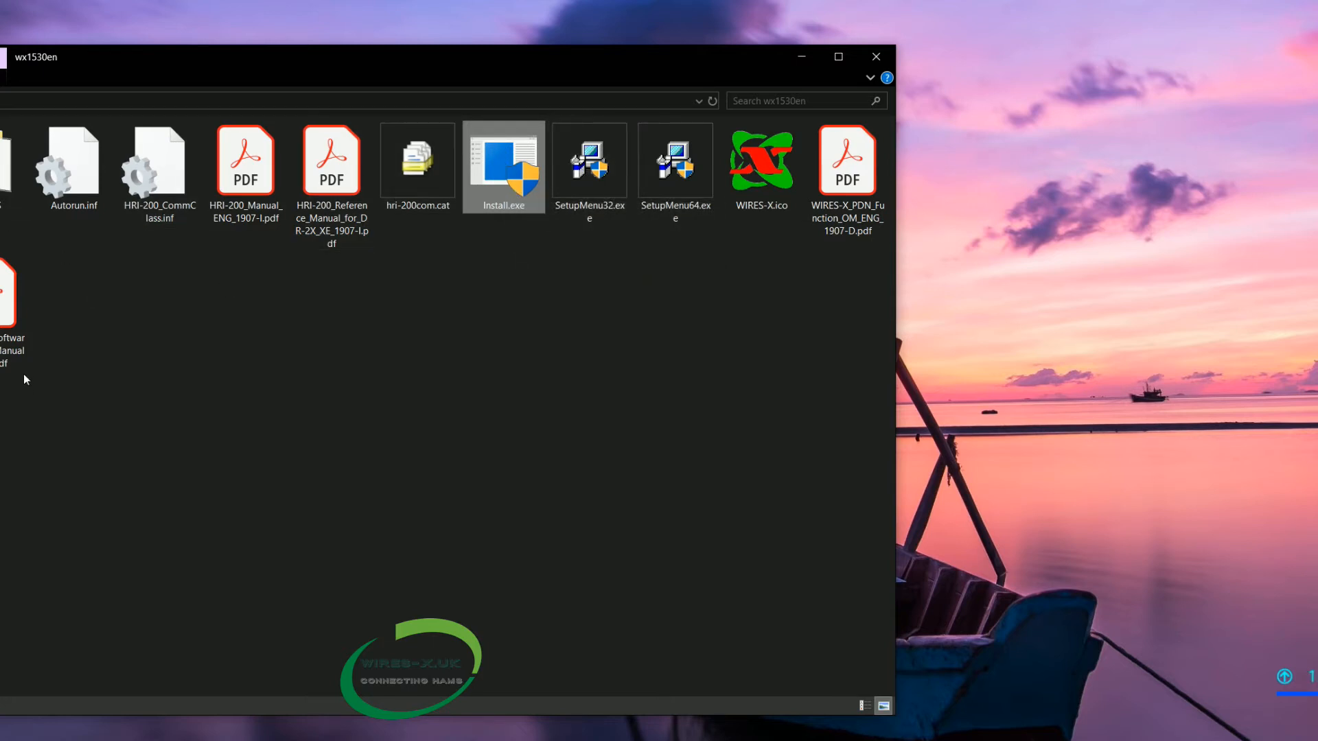
left_click(331, 159)
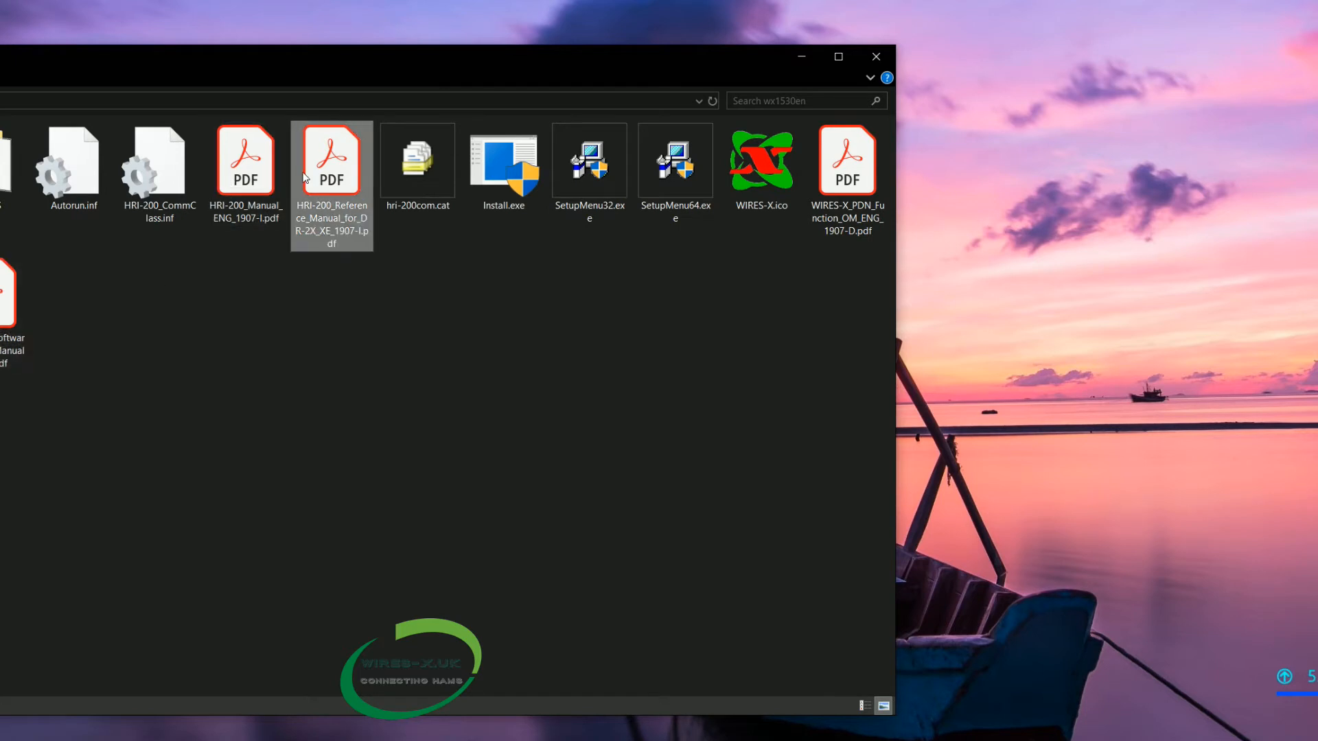
left_click(502, 164)
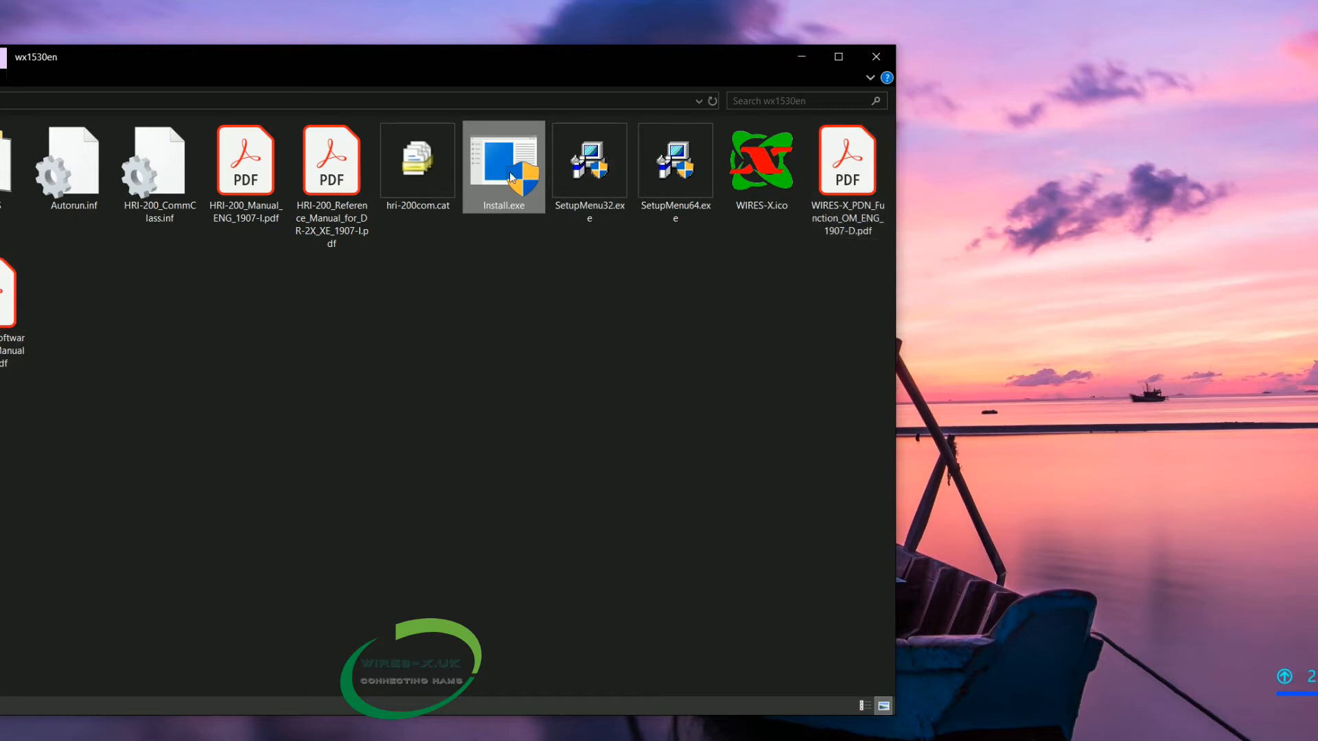
double_click(502, 159)
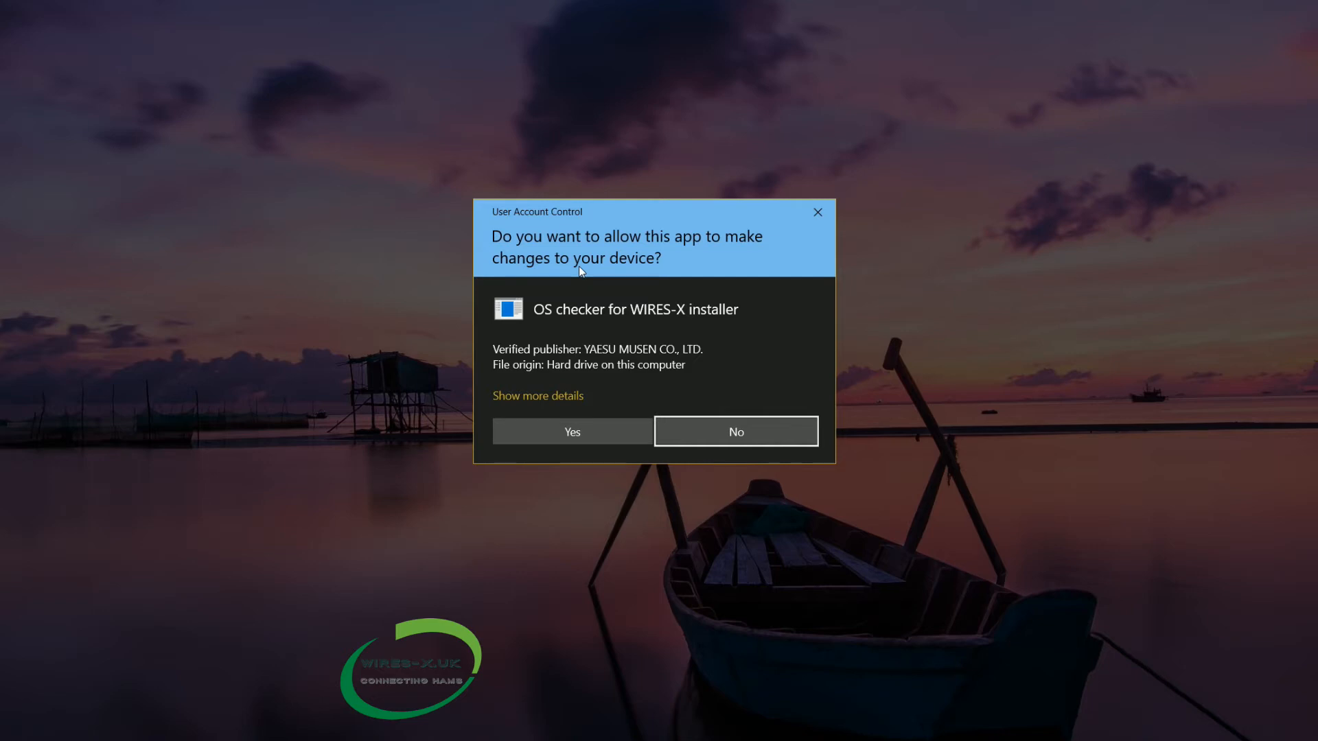
mouse_move(590, 361)
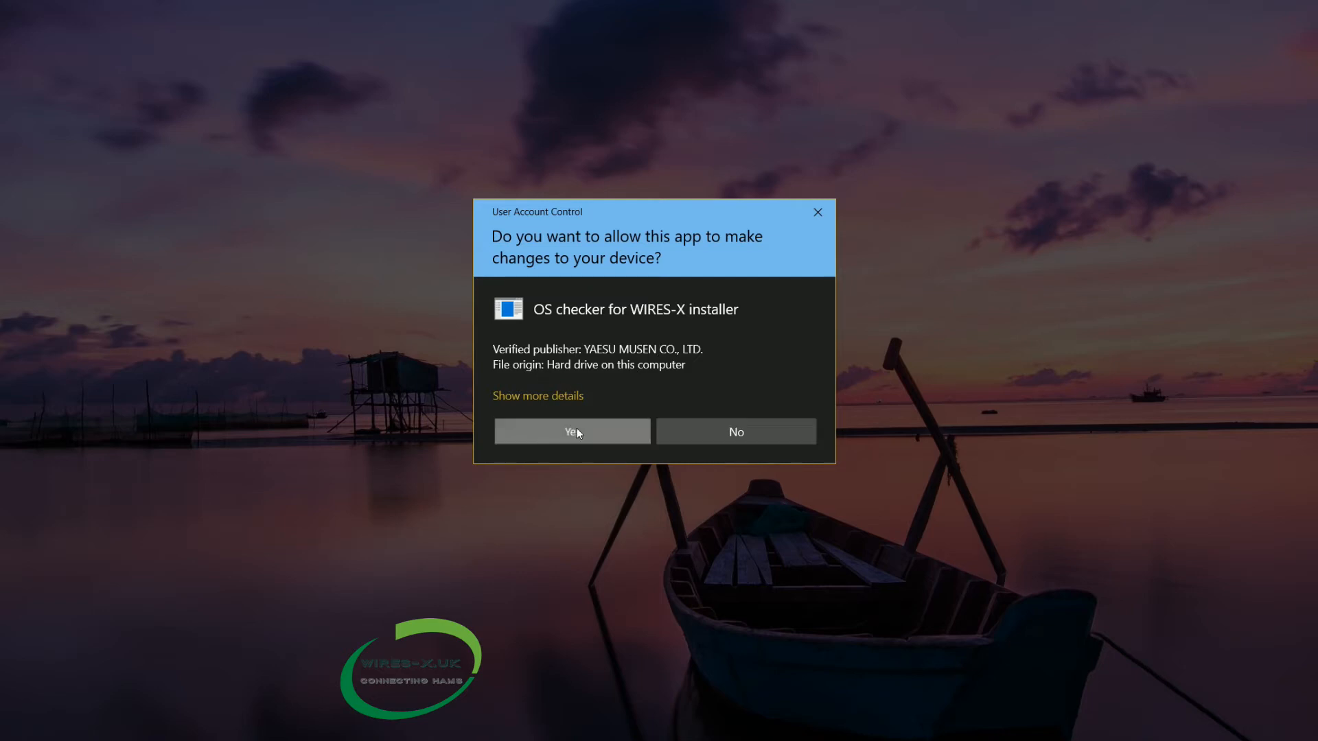
Step: Allow the WIRES-X OS checker to run and dismiss its install parameter length error
left_click(571, 431)
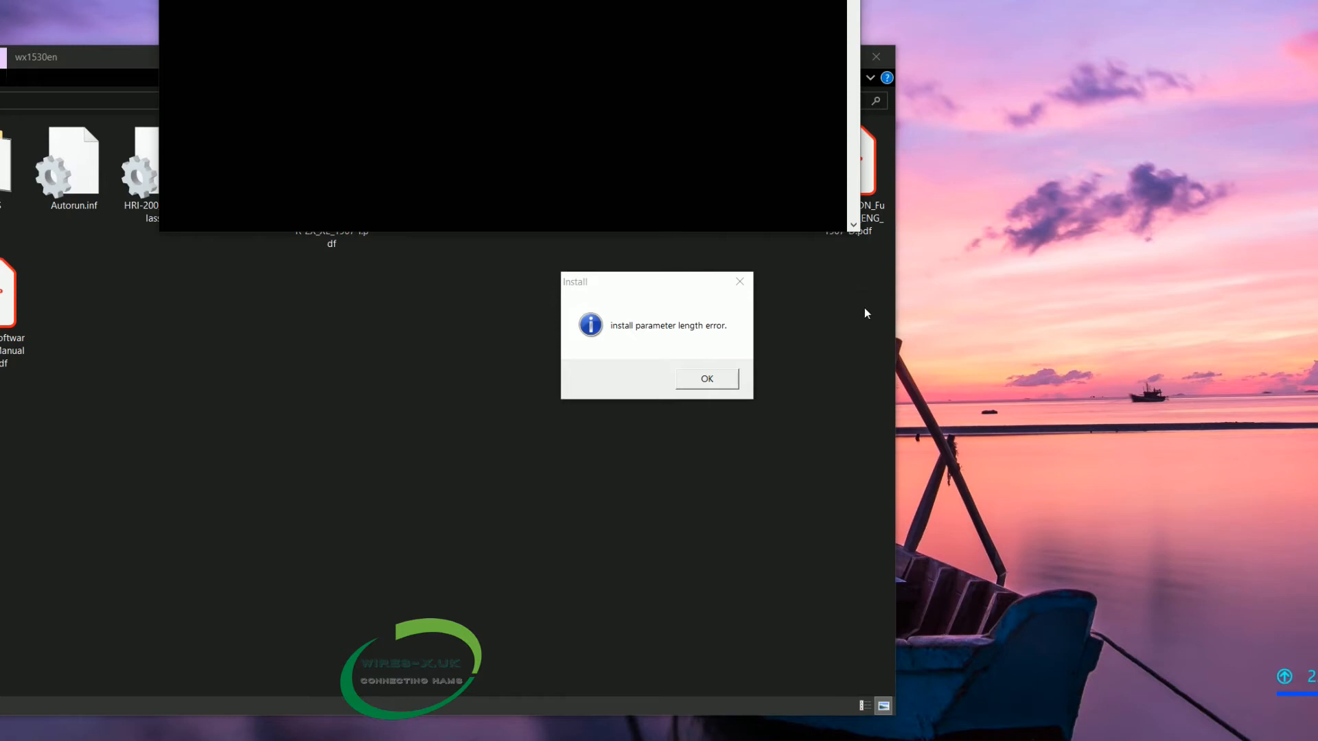
left_click(877, 56)
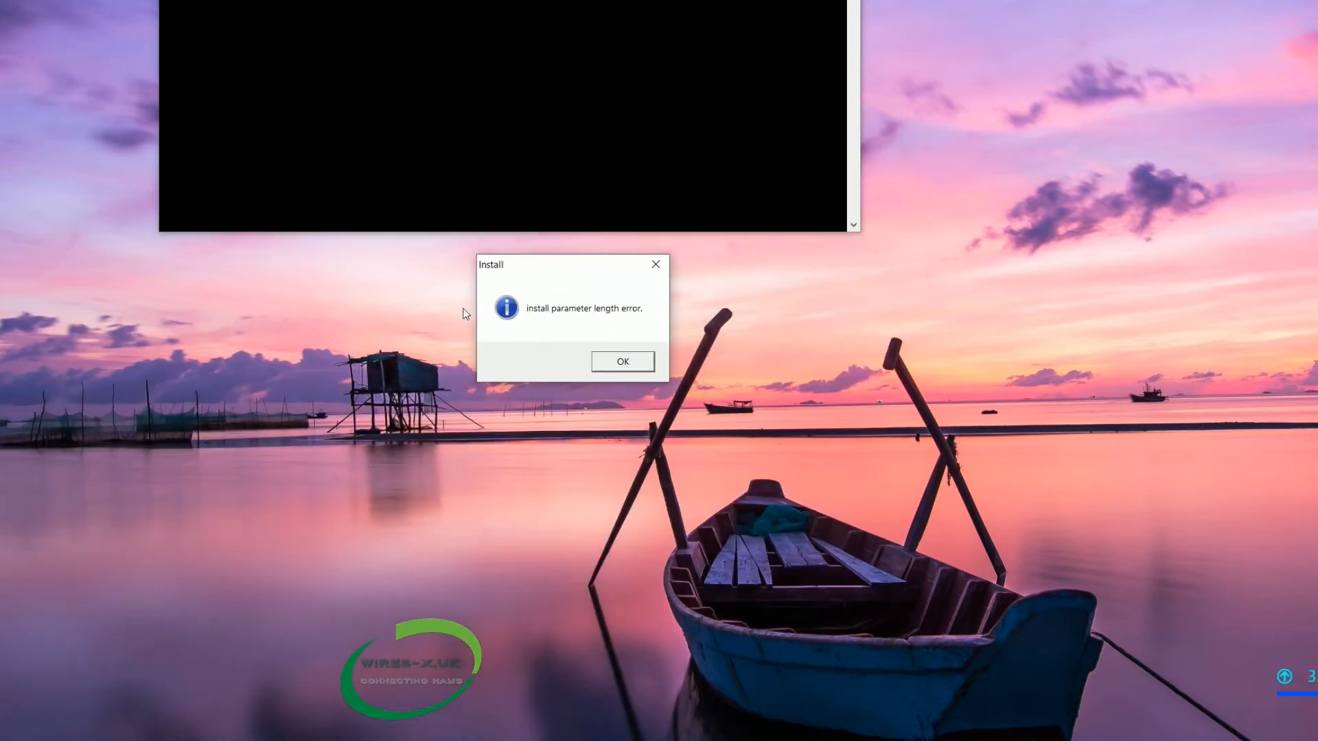
mouse_move(571, 321)
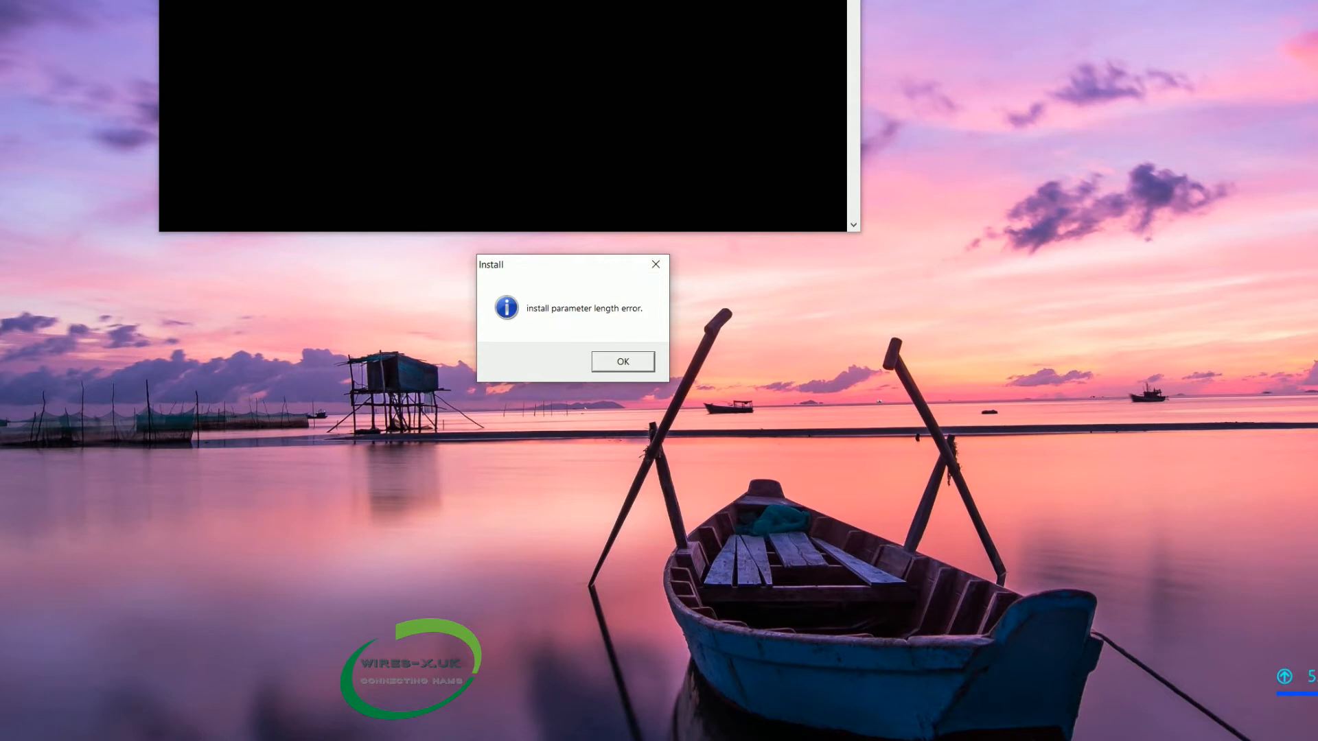
left_click(621, 361)
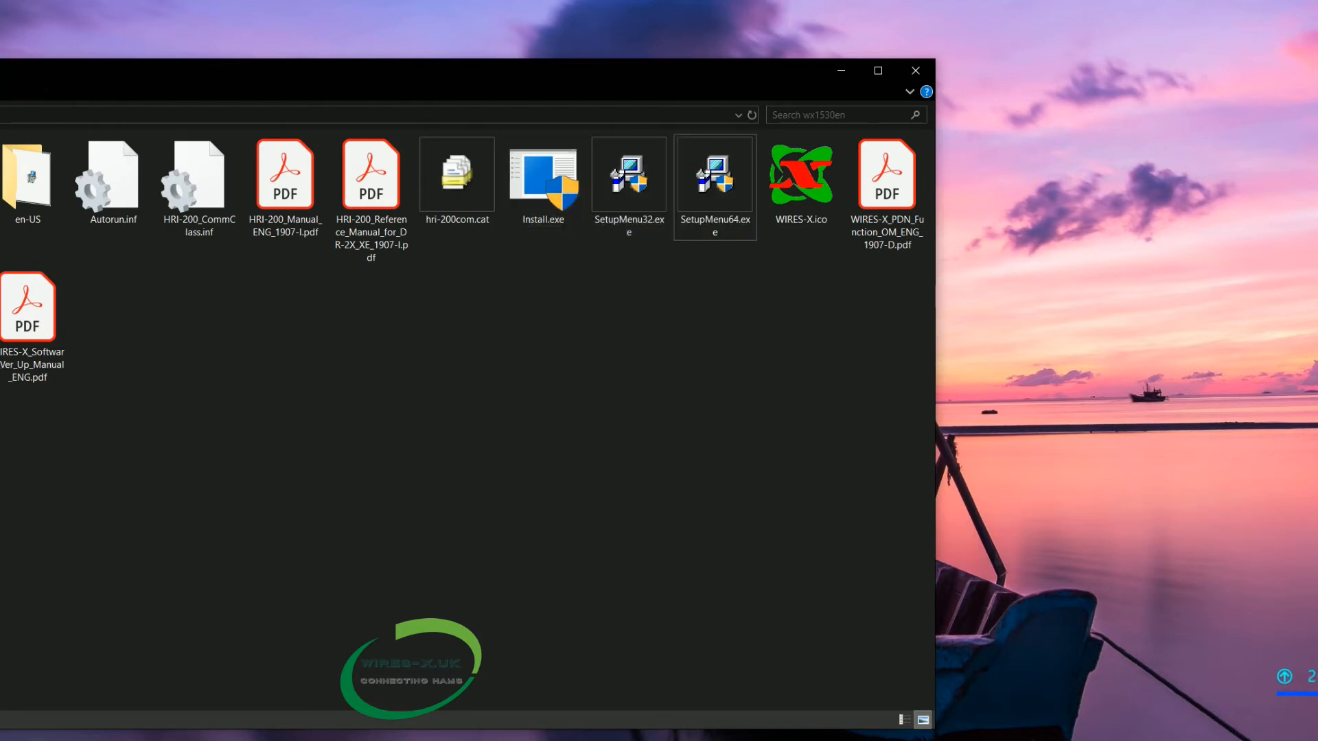
Step: Enter the en-US folder and launch WiresSetup.msi to start the WIRES-X Setup Wizard
left_click(28, 178)
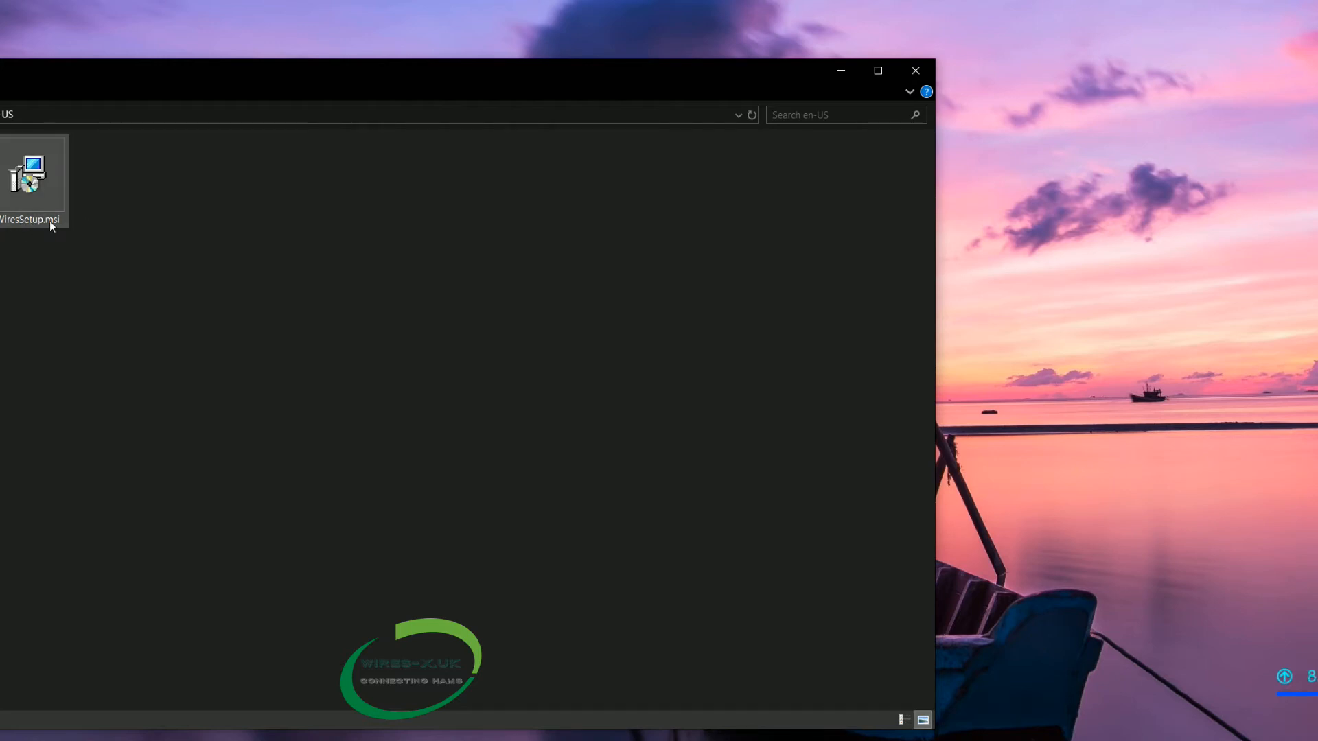
mouse_move(27, 237)
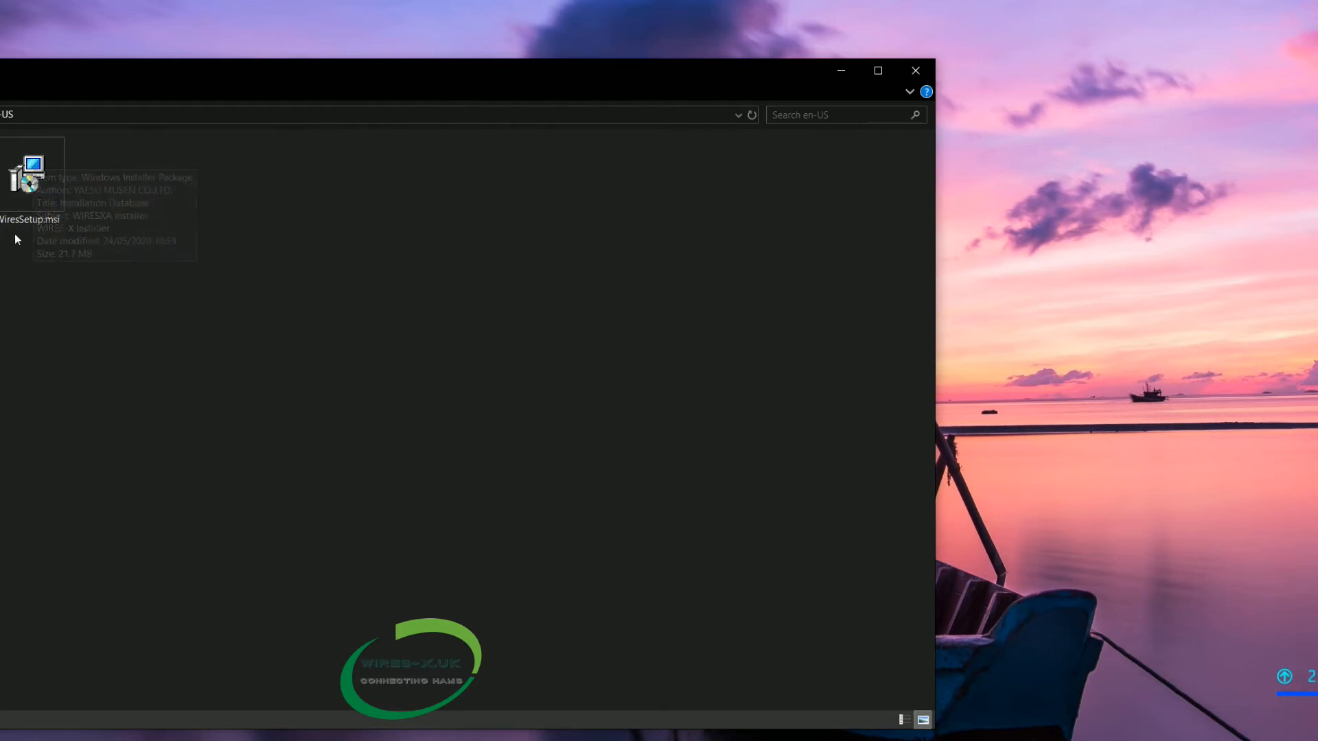
left_click(29, 178)
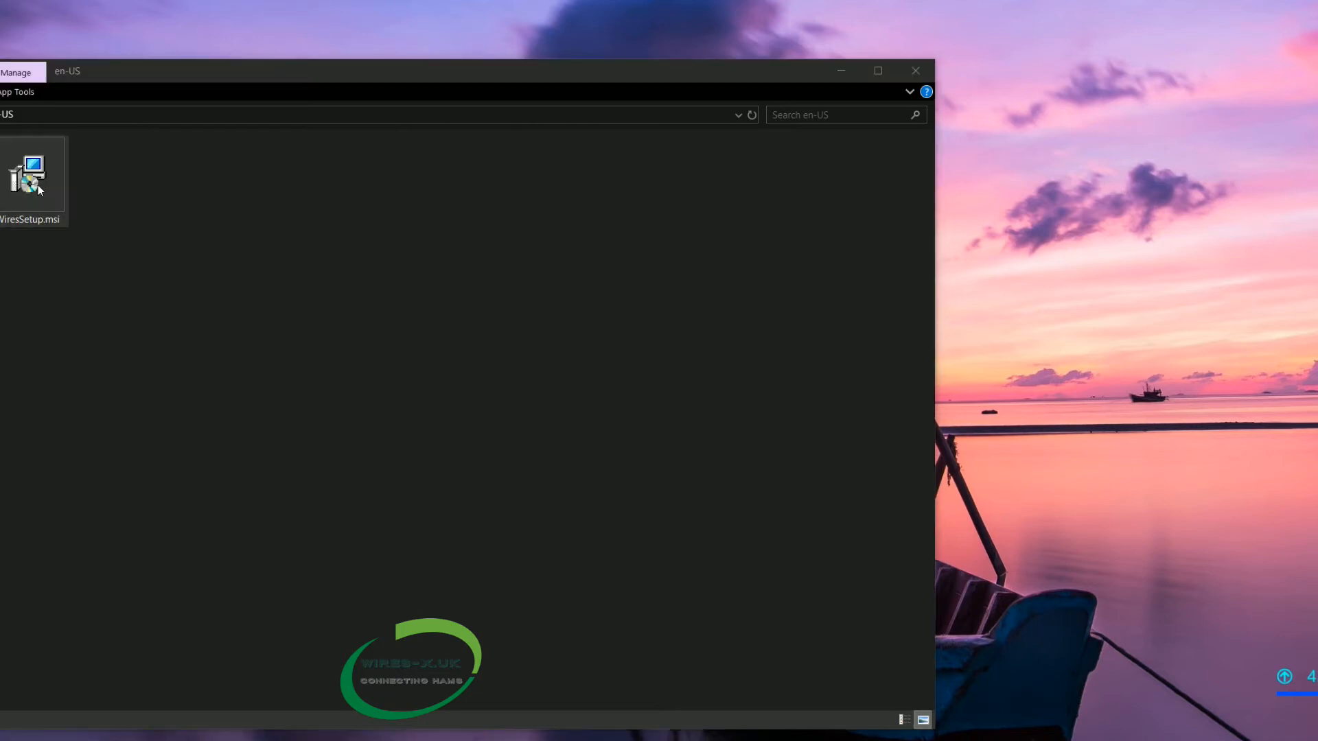
double_click(27, 173)
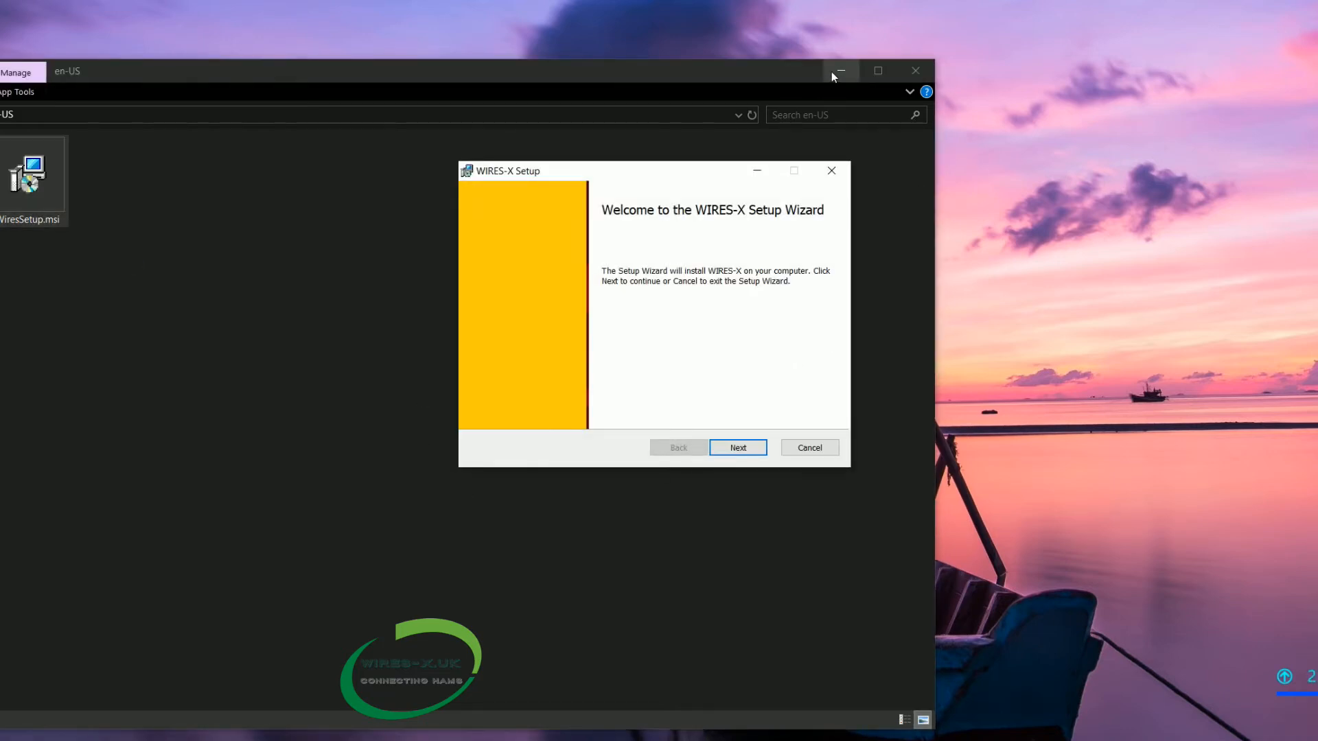
Step: Accept the WIRES-X licence terms in Setup and proceed to the Destination Folder step
left_click(840, 70)
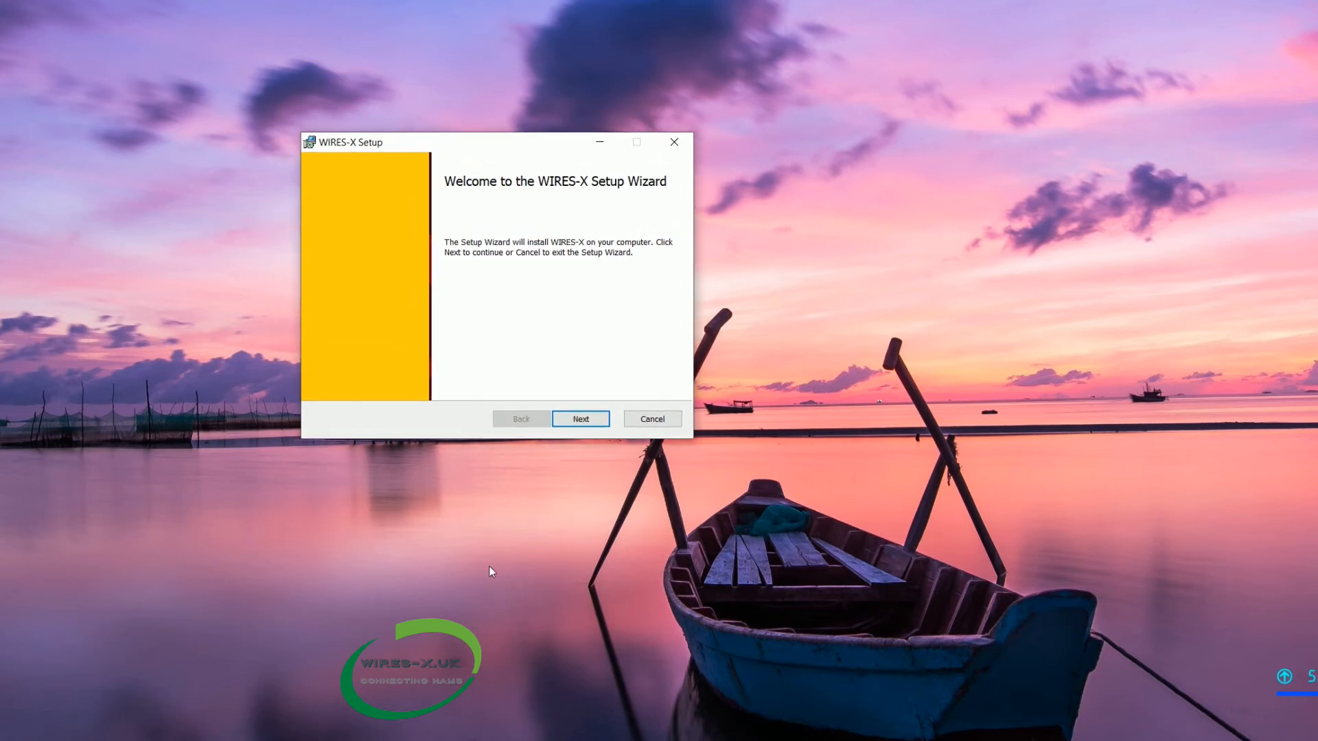
mouse_move(572, 311)
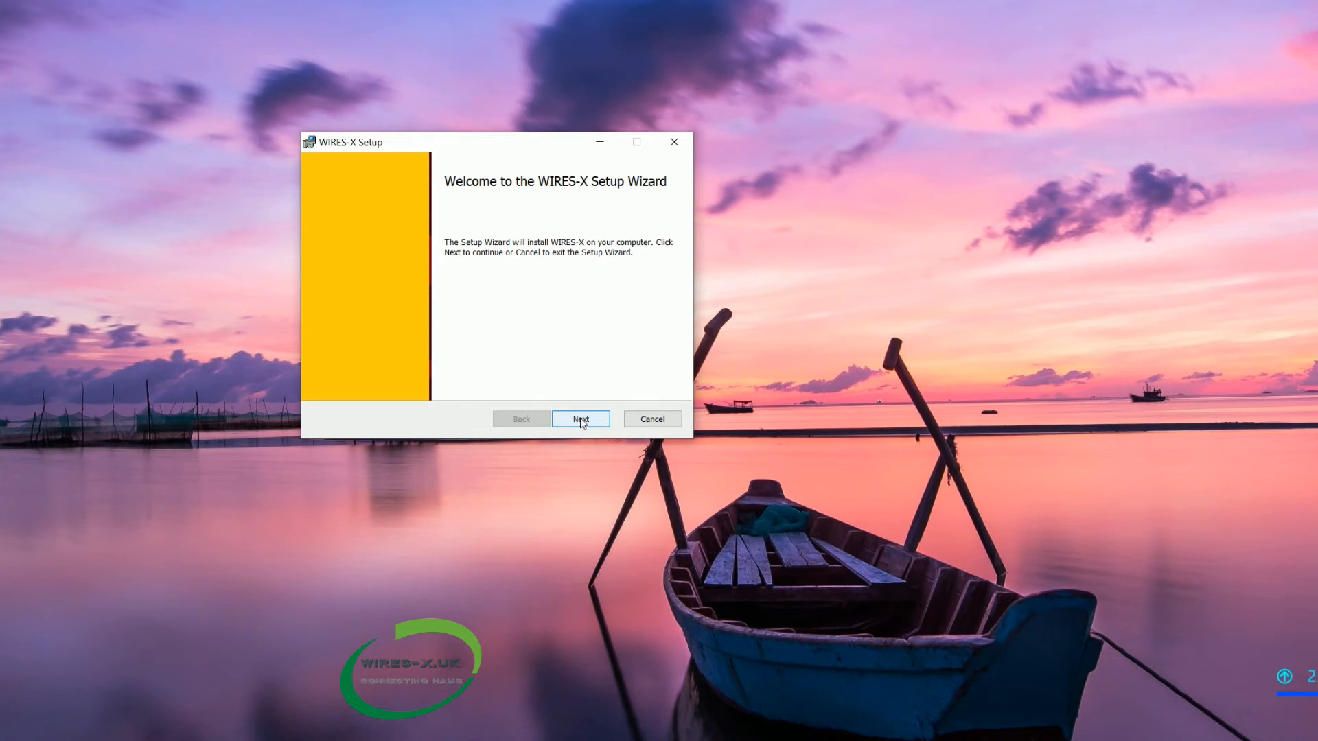
left_click(579, 419)
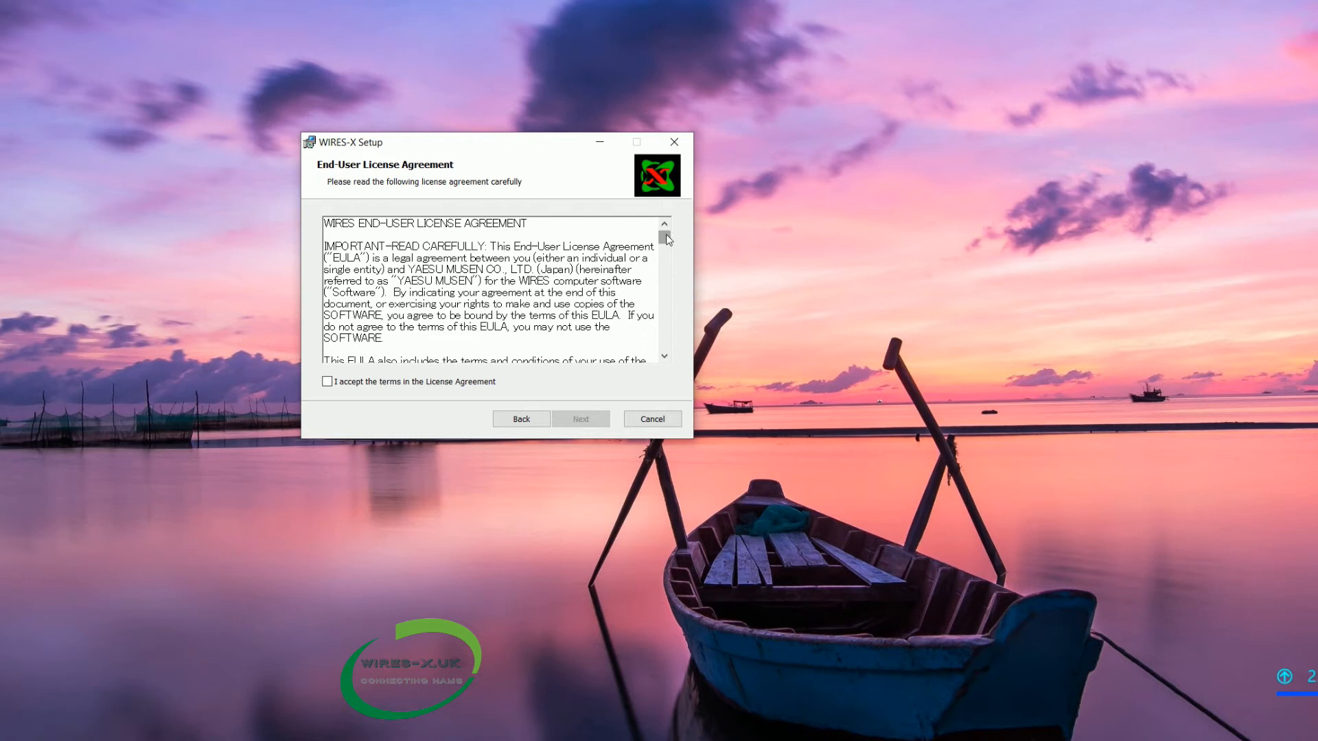
mouse_move(357, 420)
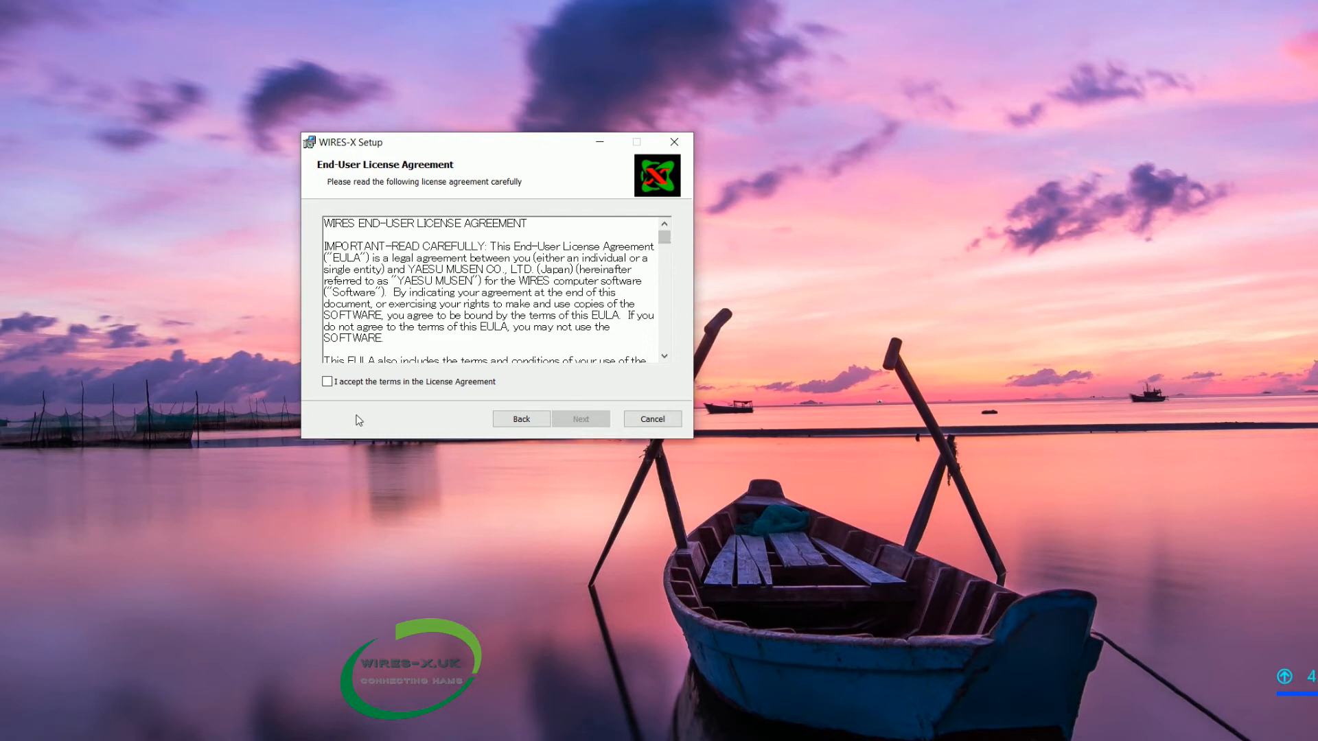
left_click(327, 381)
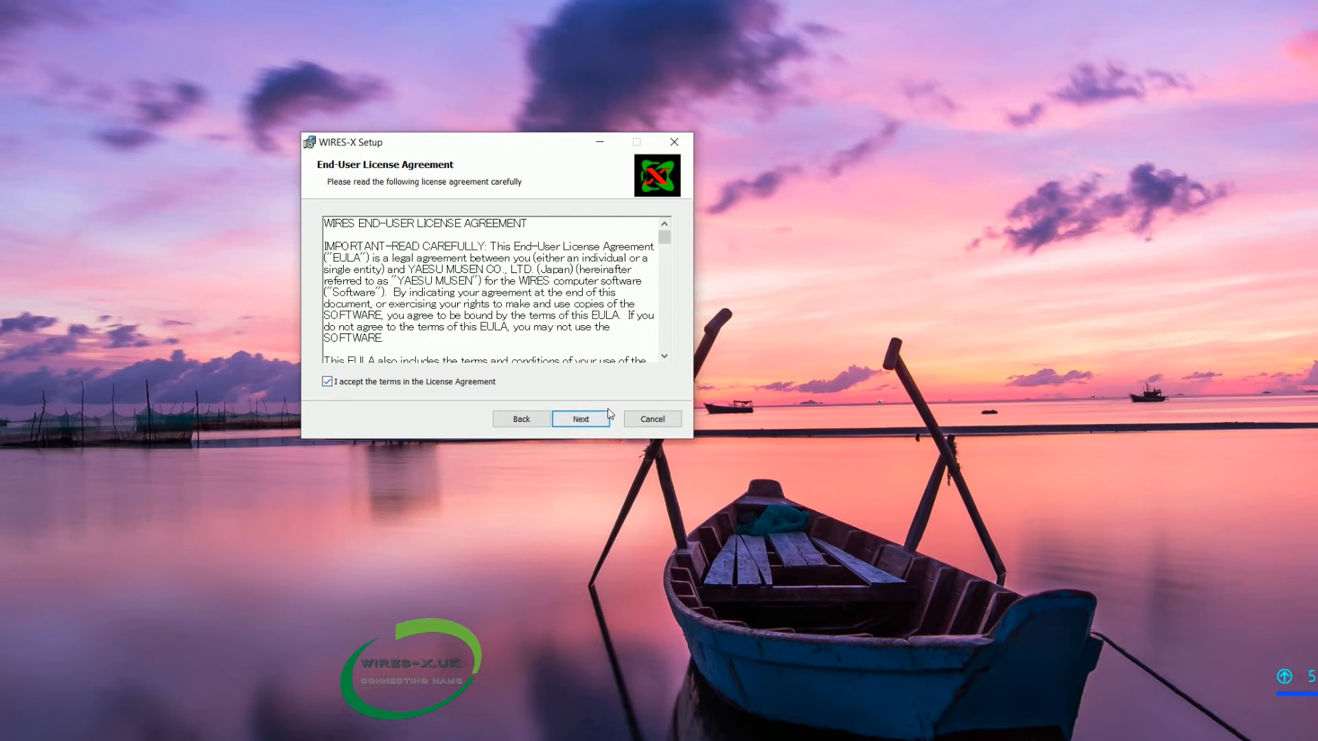
scroll("down", 3)
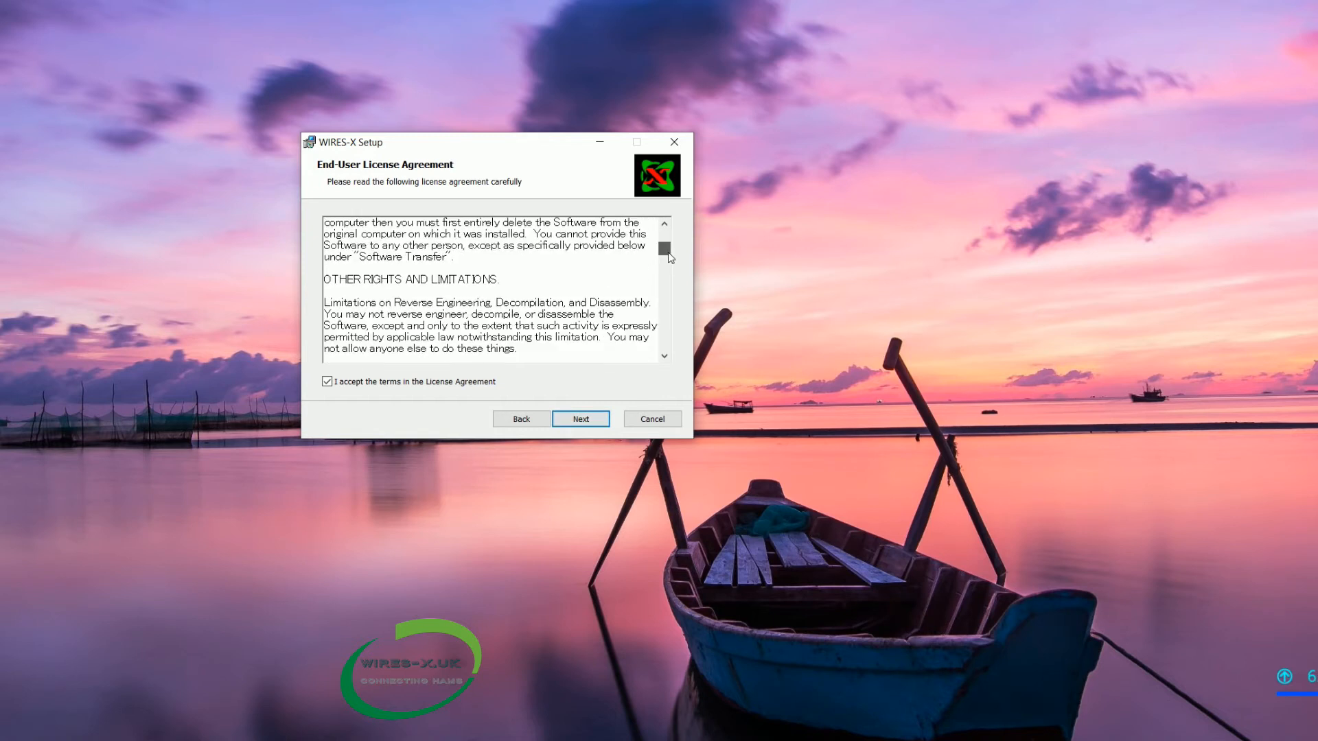
scroll("down", 3)
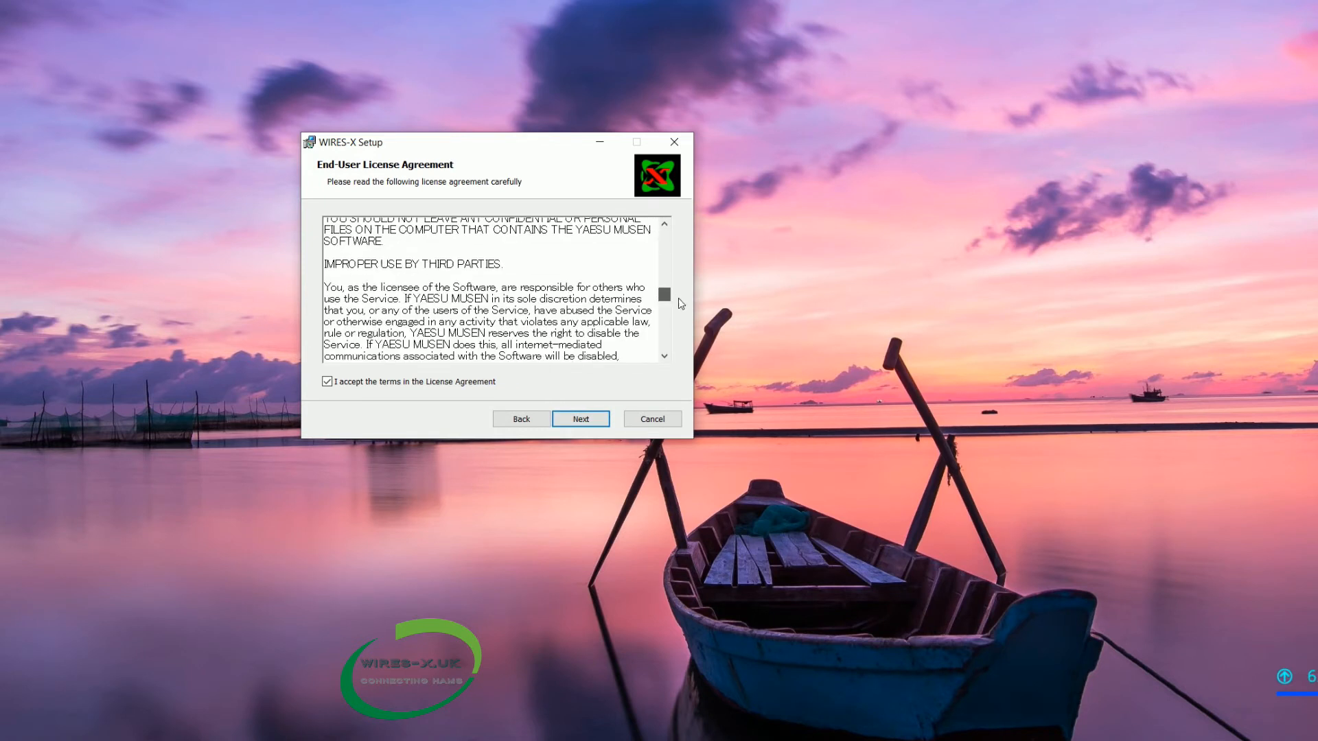
scroll("down", 3)
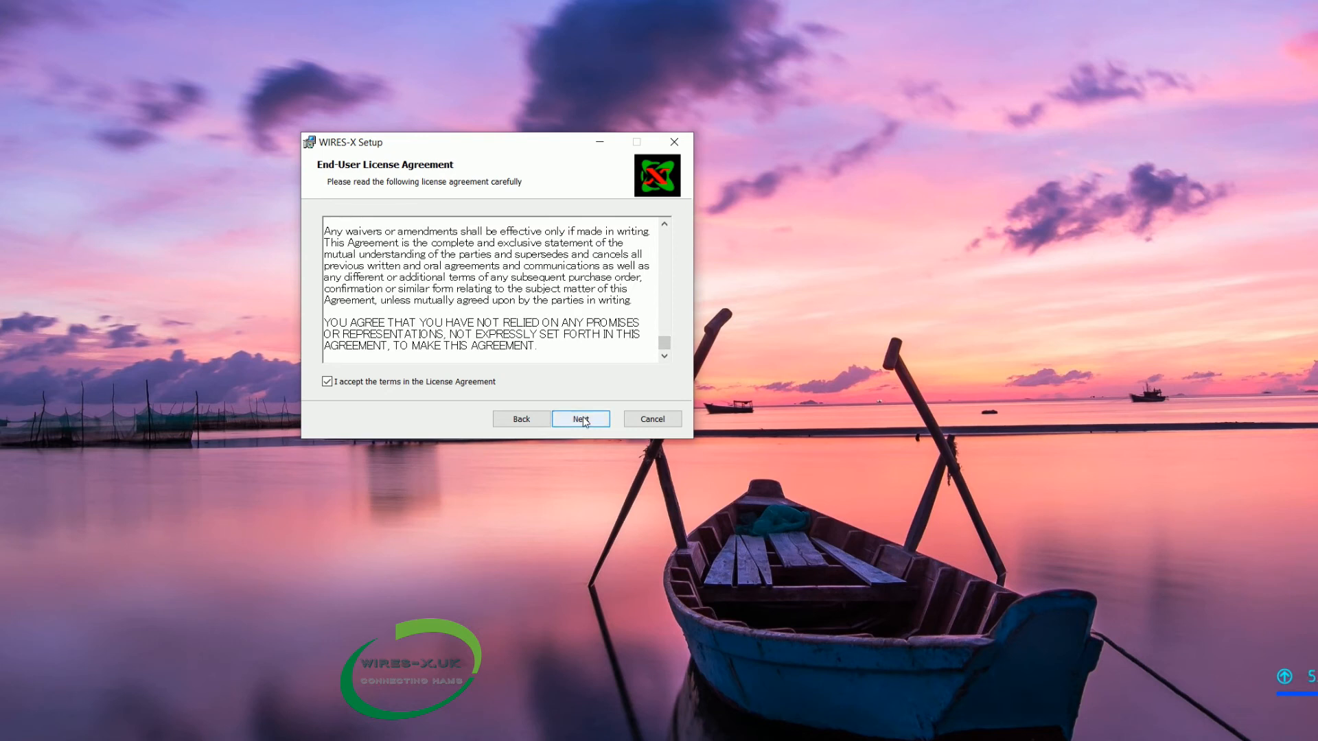
left_click(580, 418)
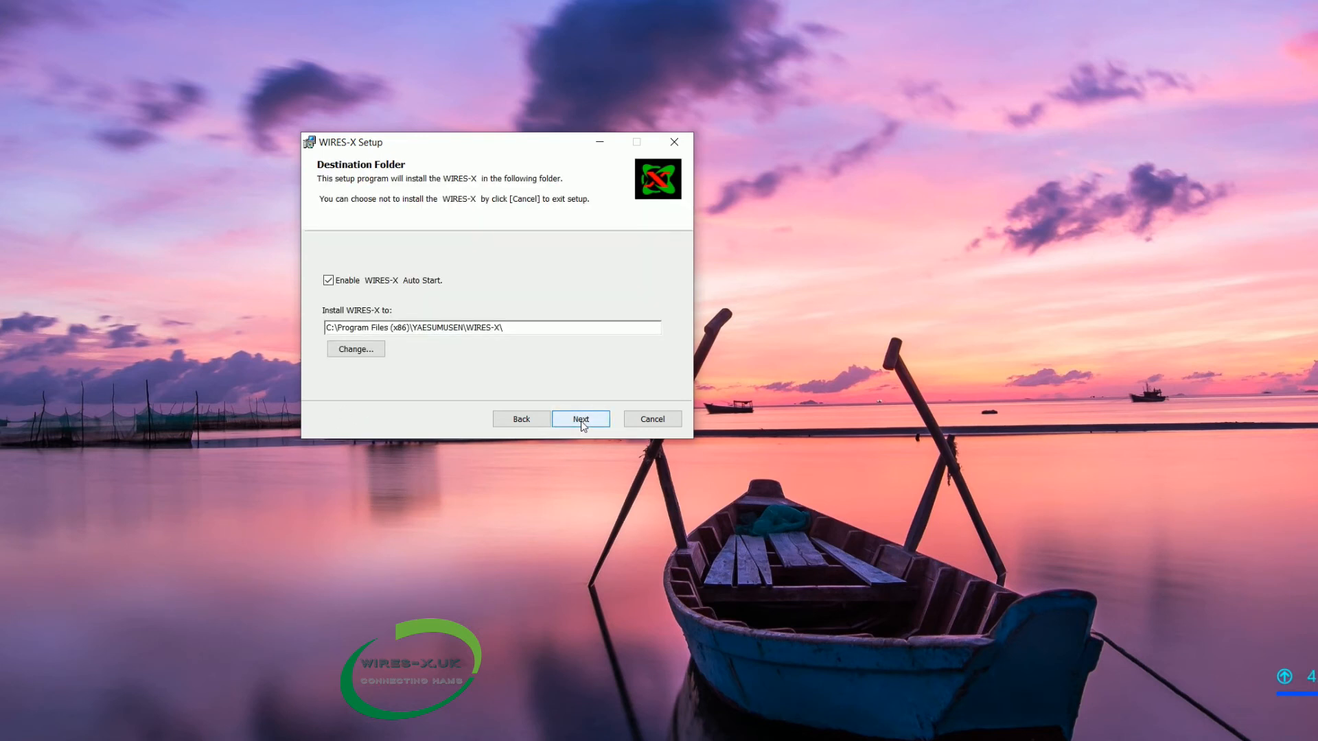
mouse_move(458, 494)
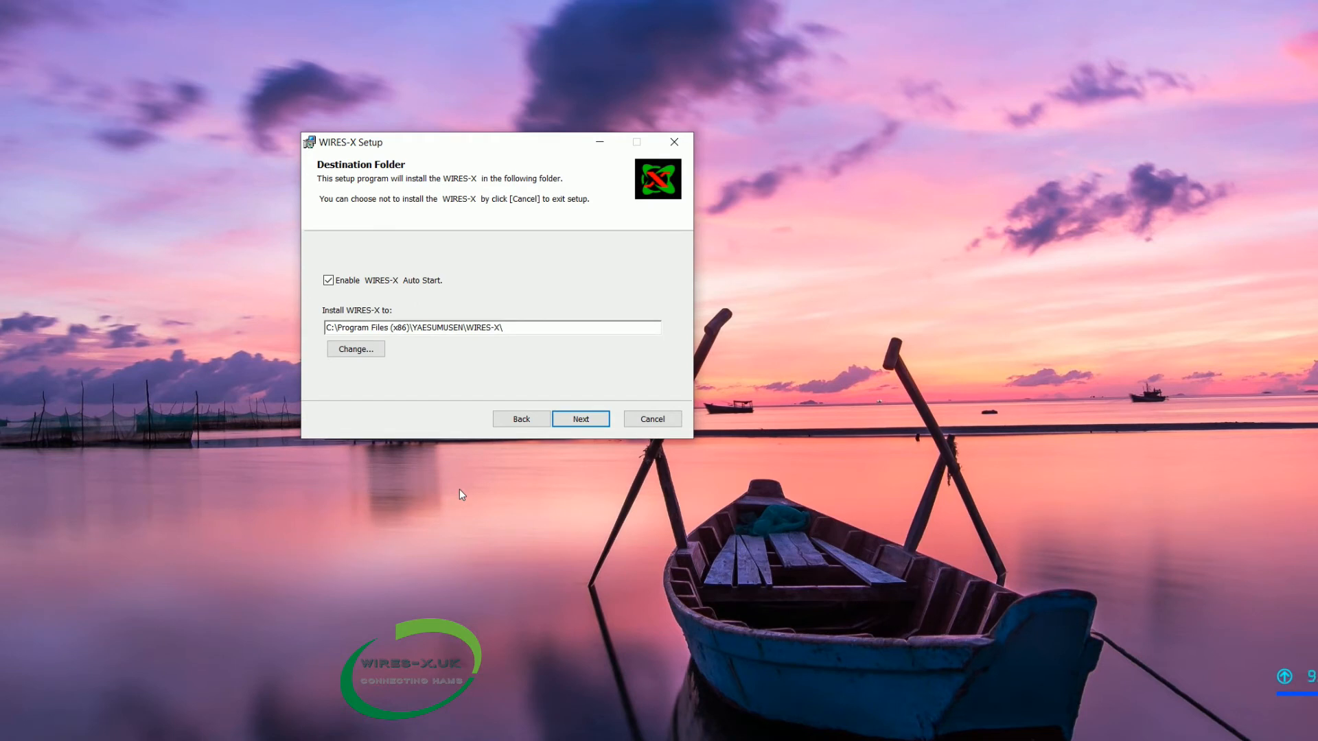
mouse_move(455, 403)
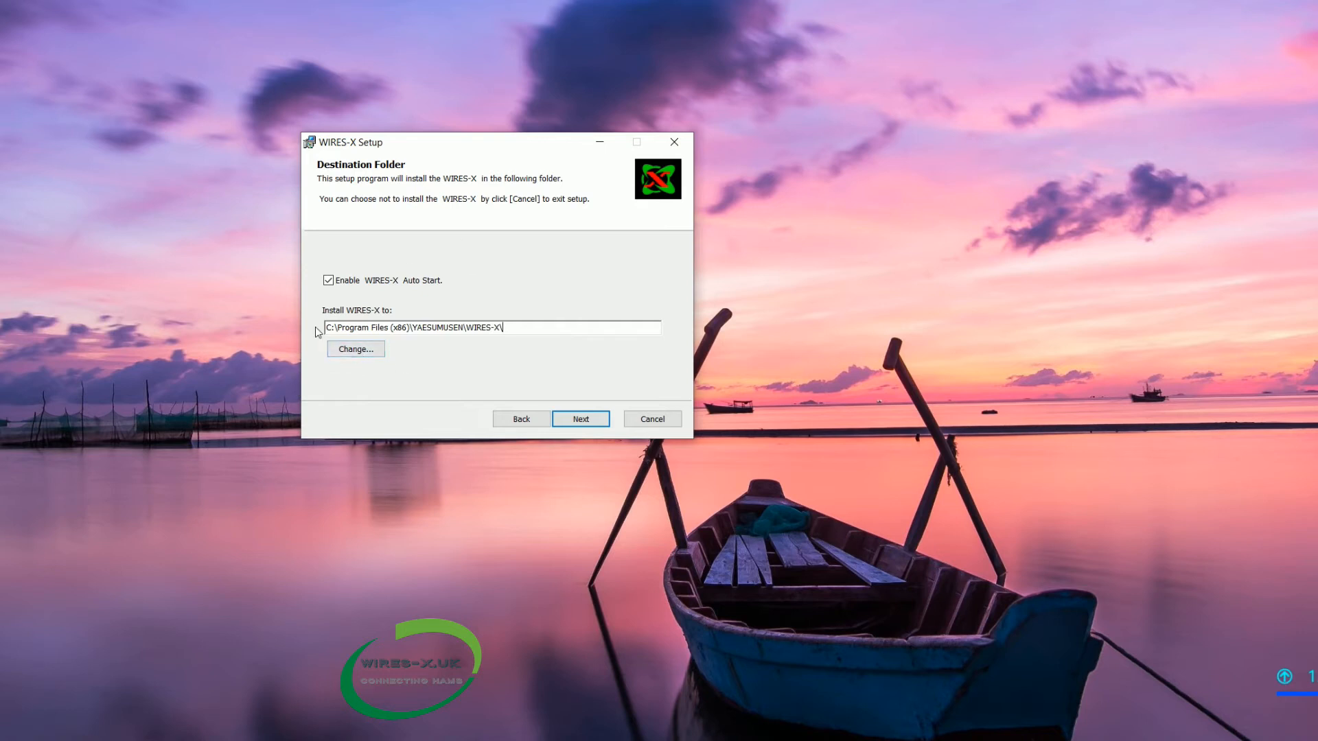
mouse_move(336, 327)
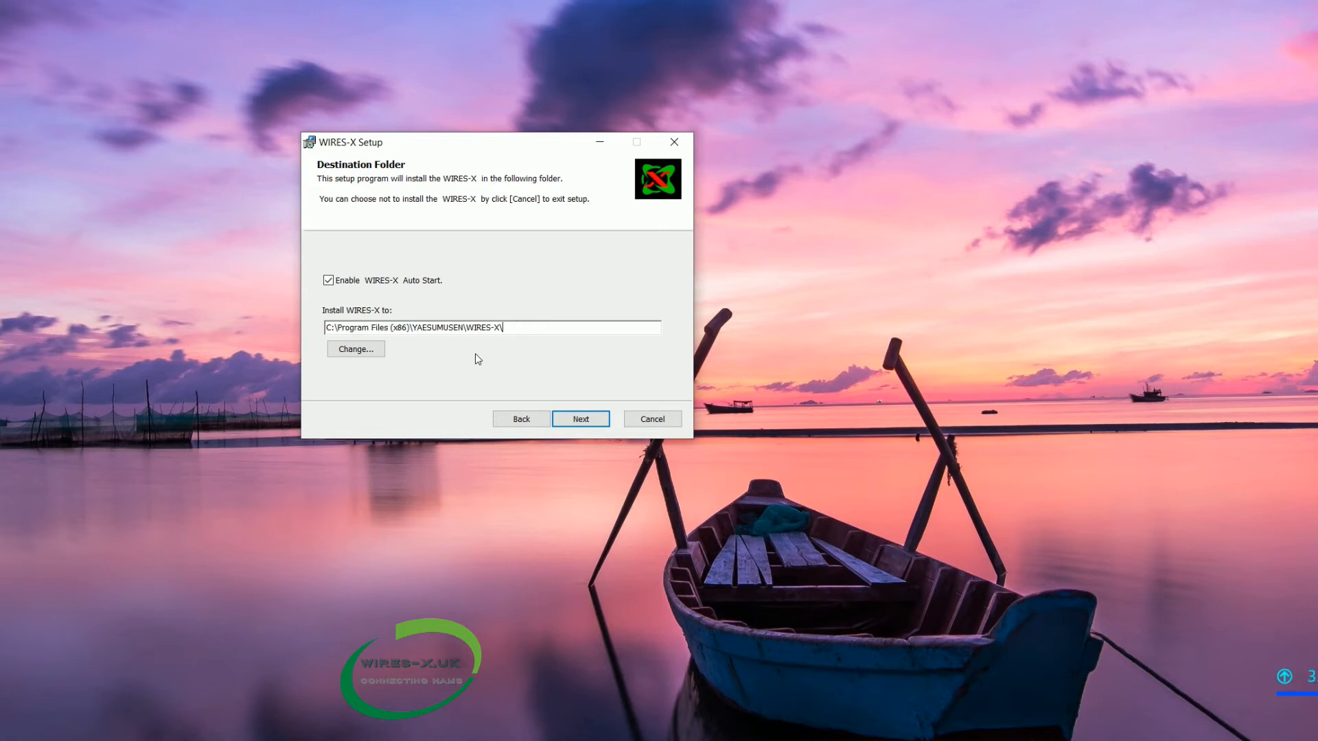
Step: Keep C:\Program Files (x86)\YAESUMUSEN\WIRES-X\, untick Enable WIRES-X Auto Start, and proceed to ready-to-install
double_click(374, 327)
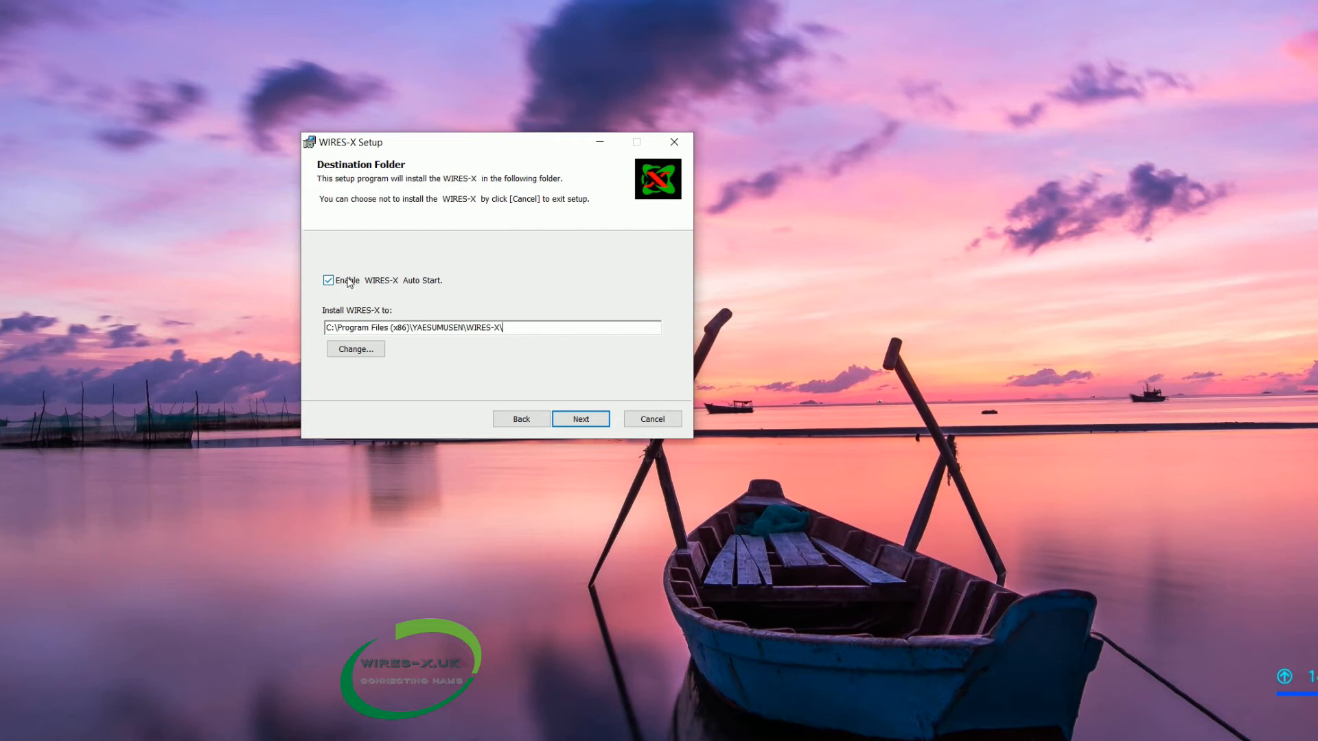
mouse_move(448, 283)
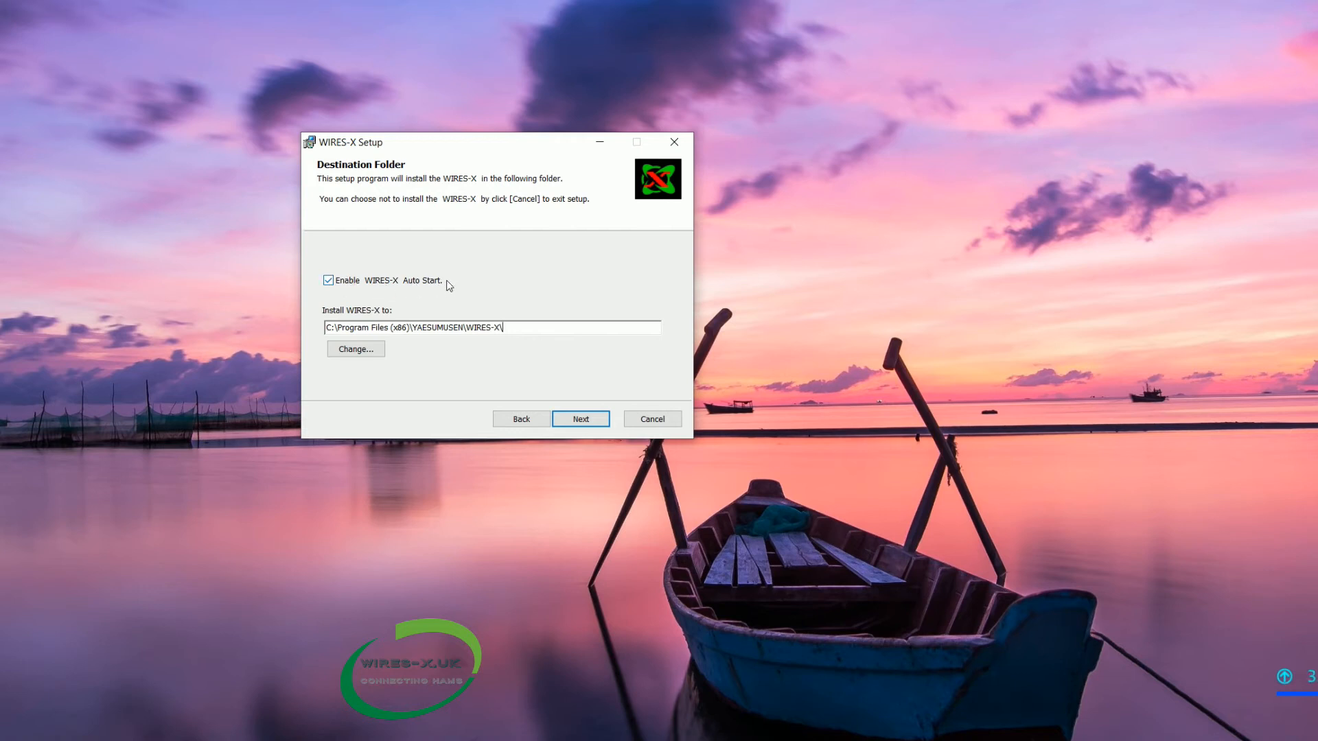
mouse_move(430, 269)
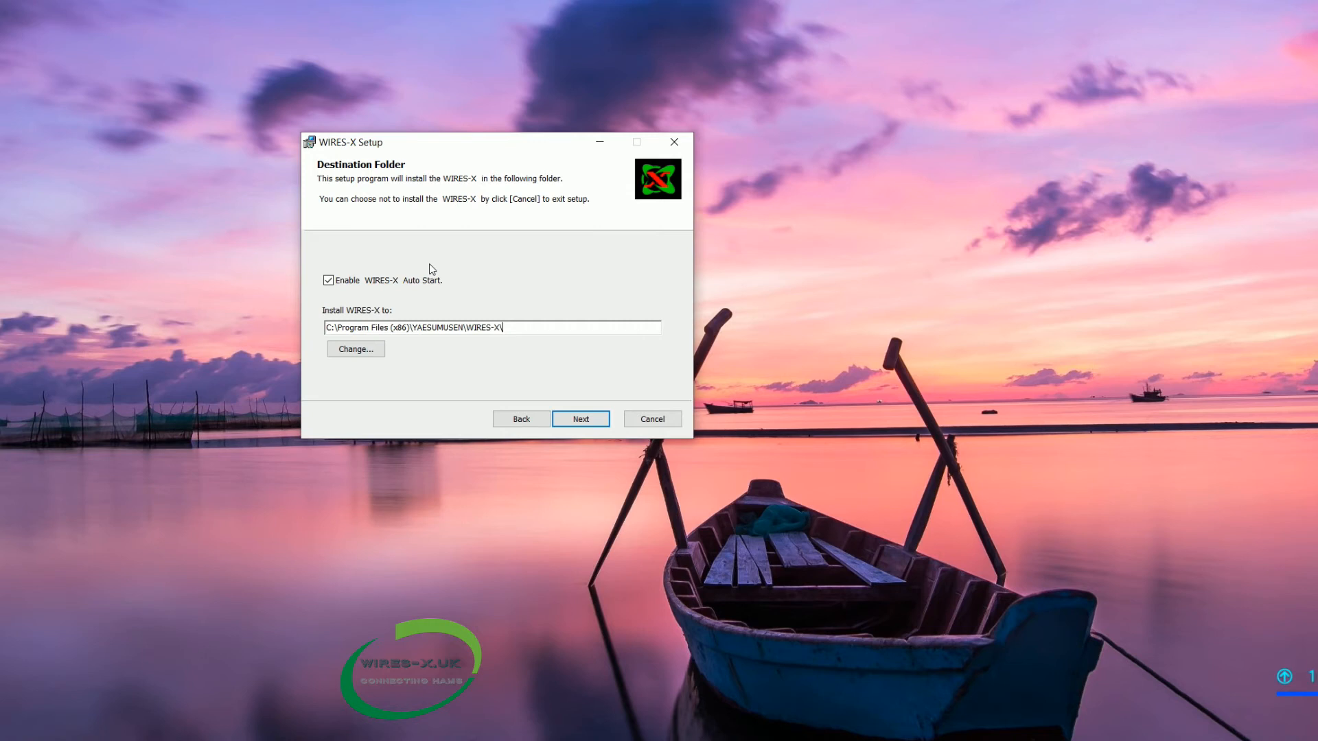
mouse_move(411, 295)
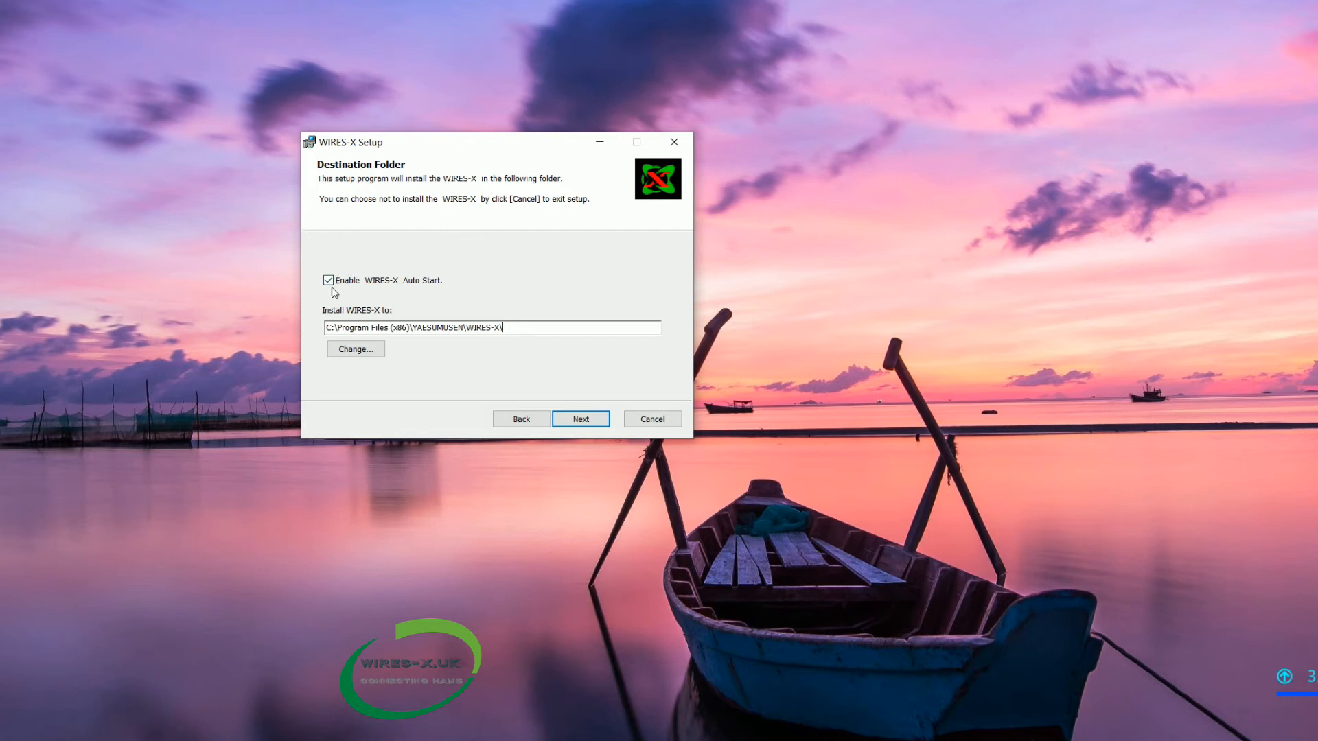
left_click(328, 280)
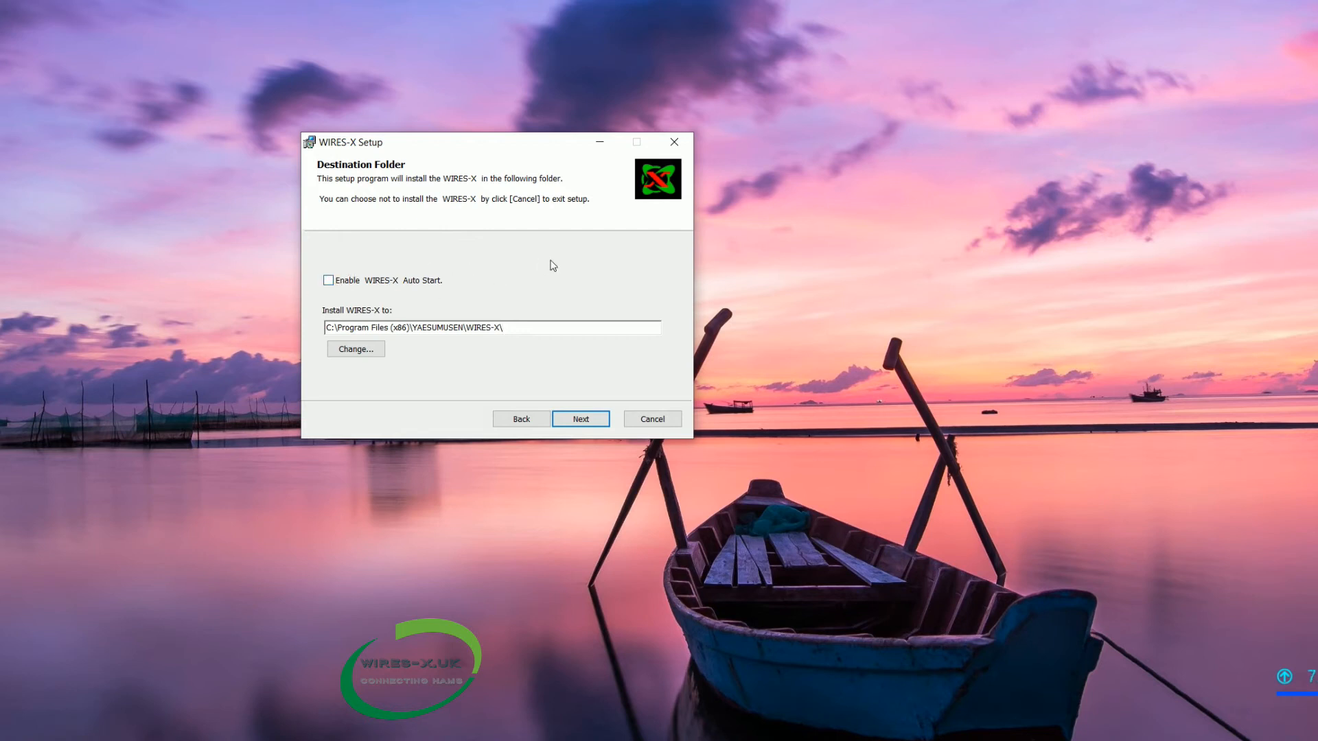
left_click(579, 419)
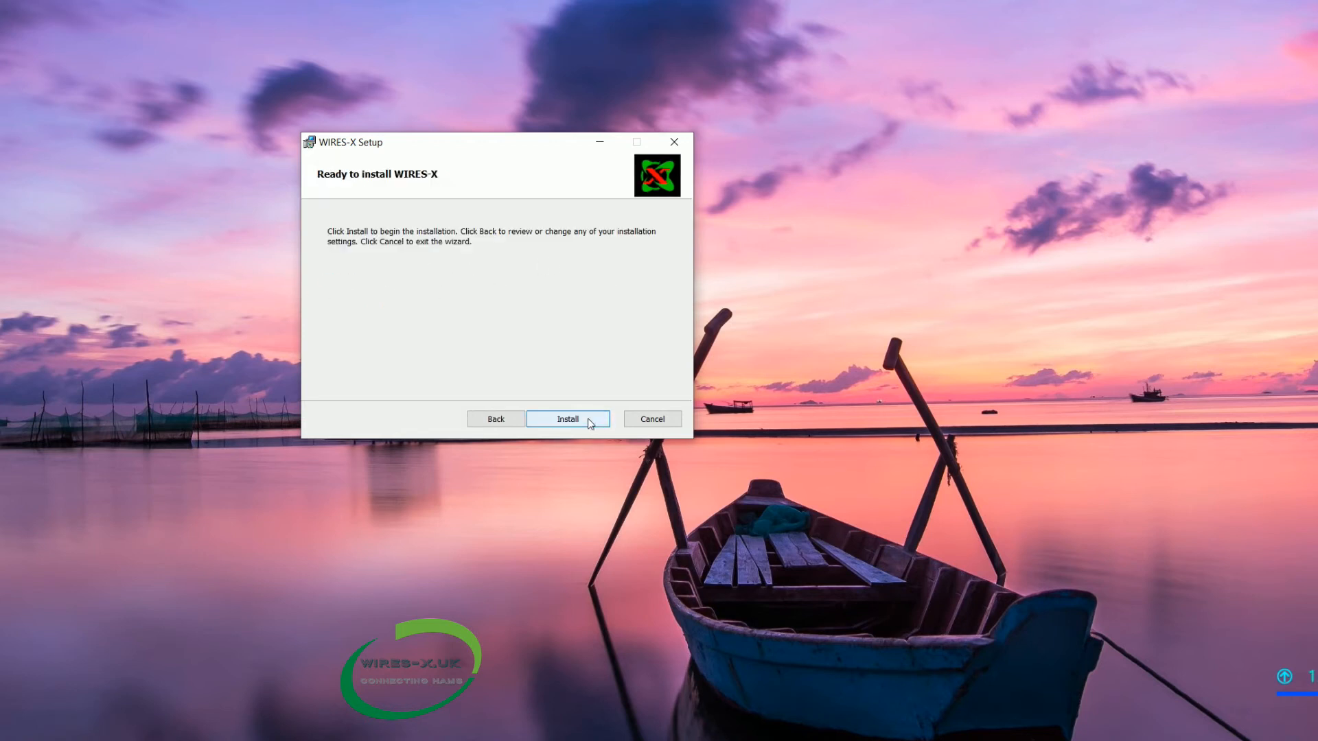
mouse_move(496, 276)
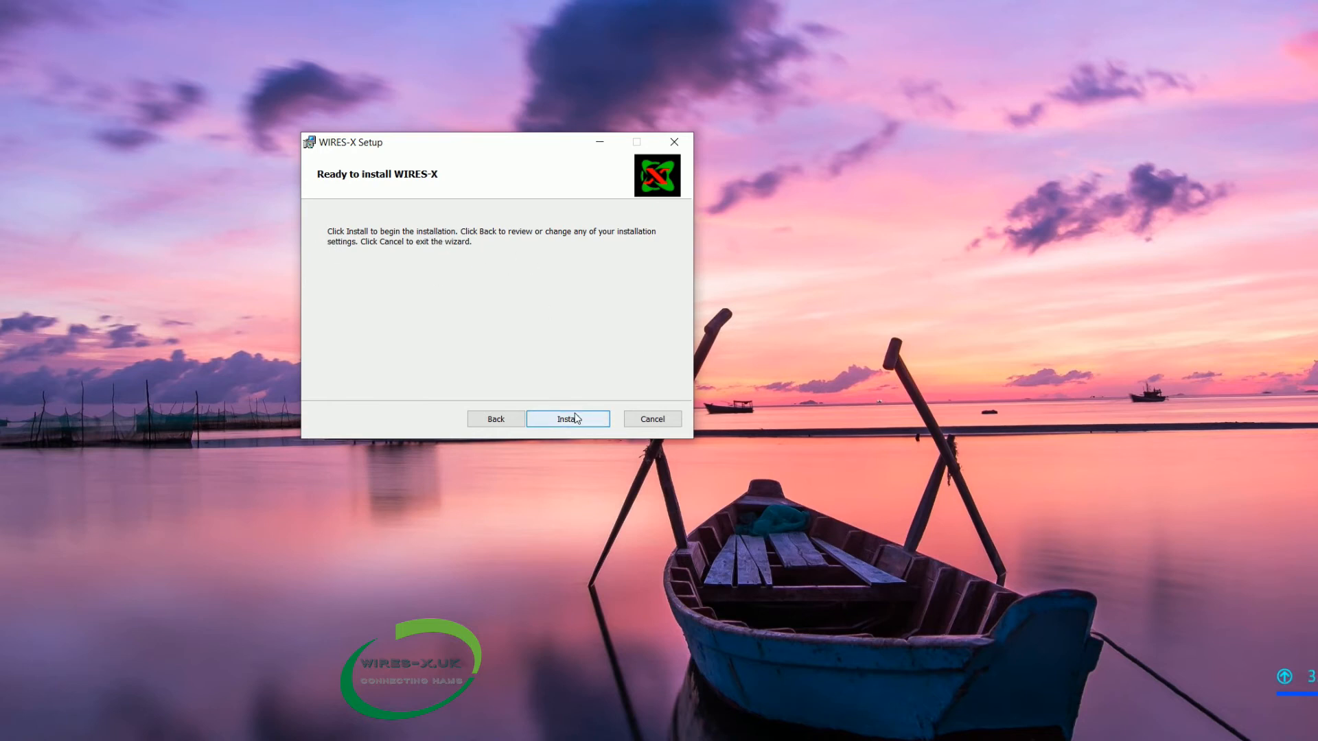
Step: Start the installation from the Ready to install WIRES-X page
left_click(567, 419)
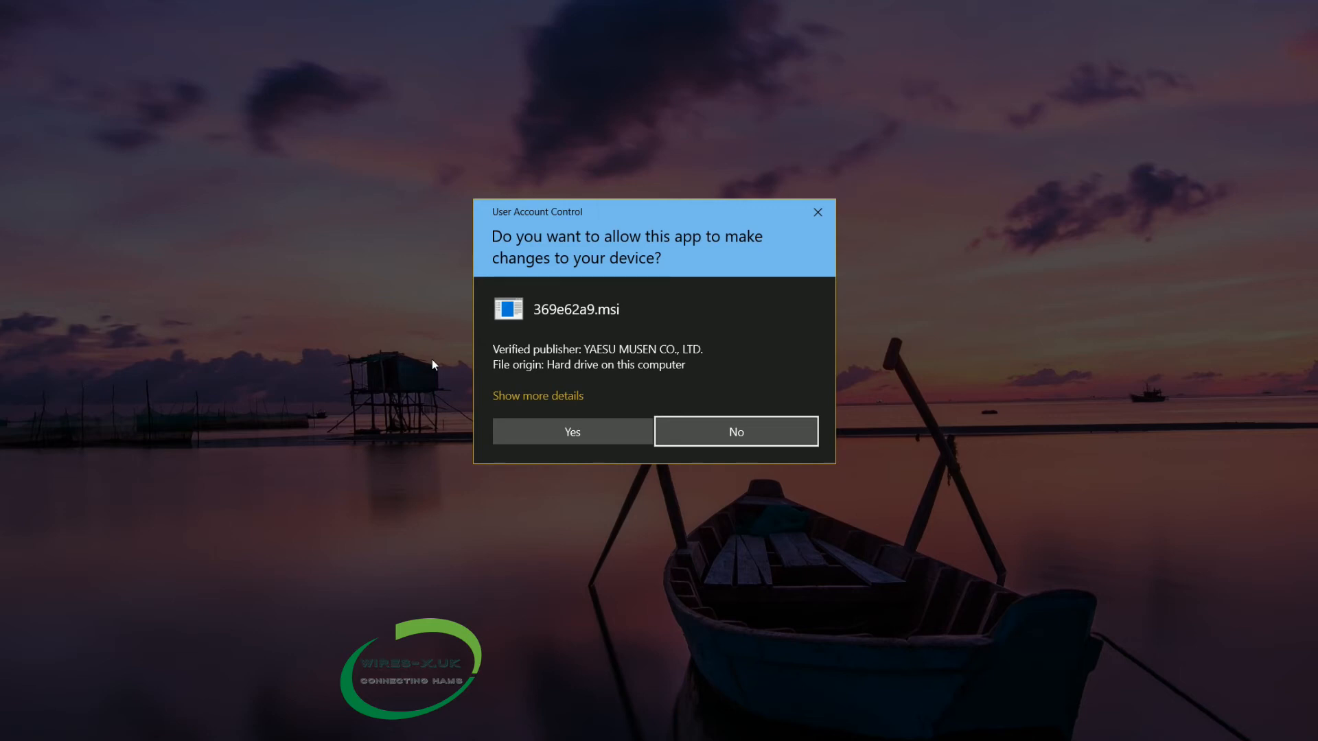
mouse_move(626, 368)
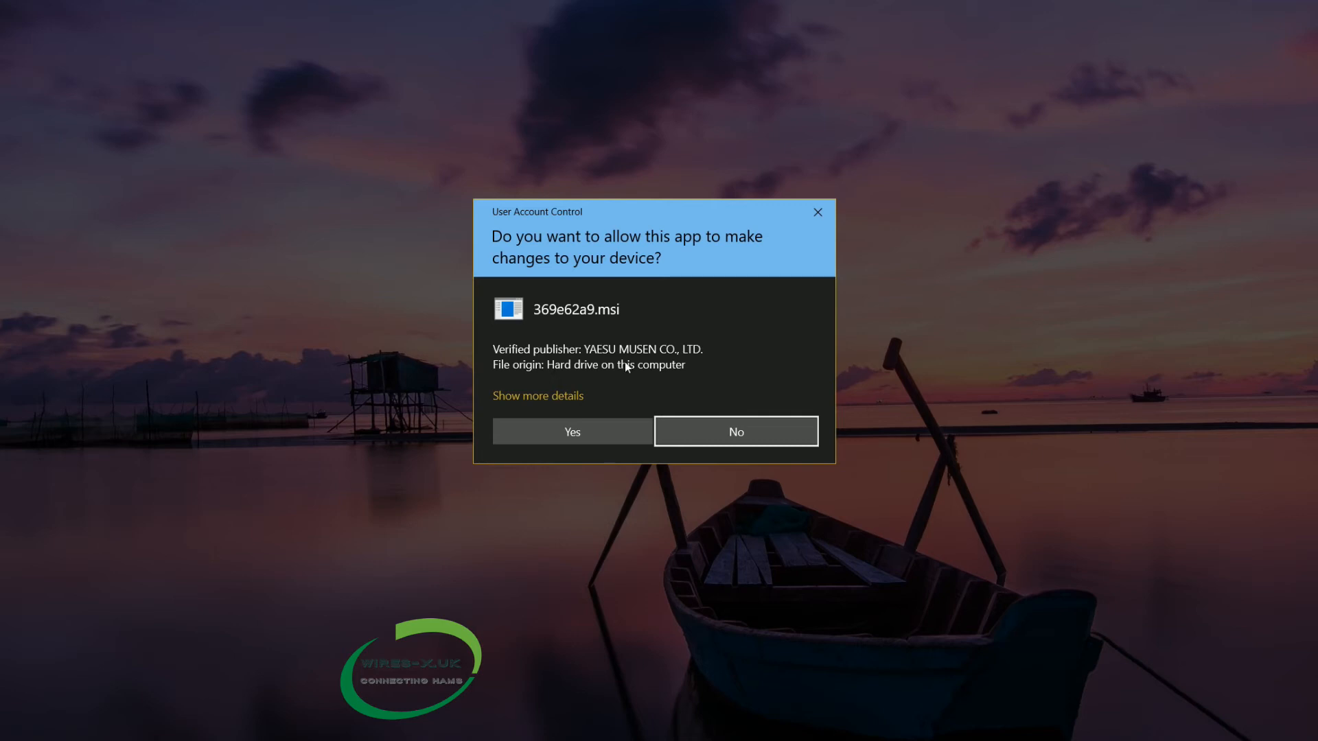
mouse_move(552, 377)
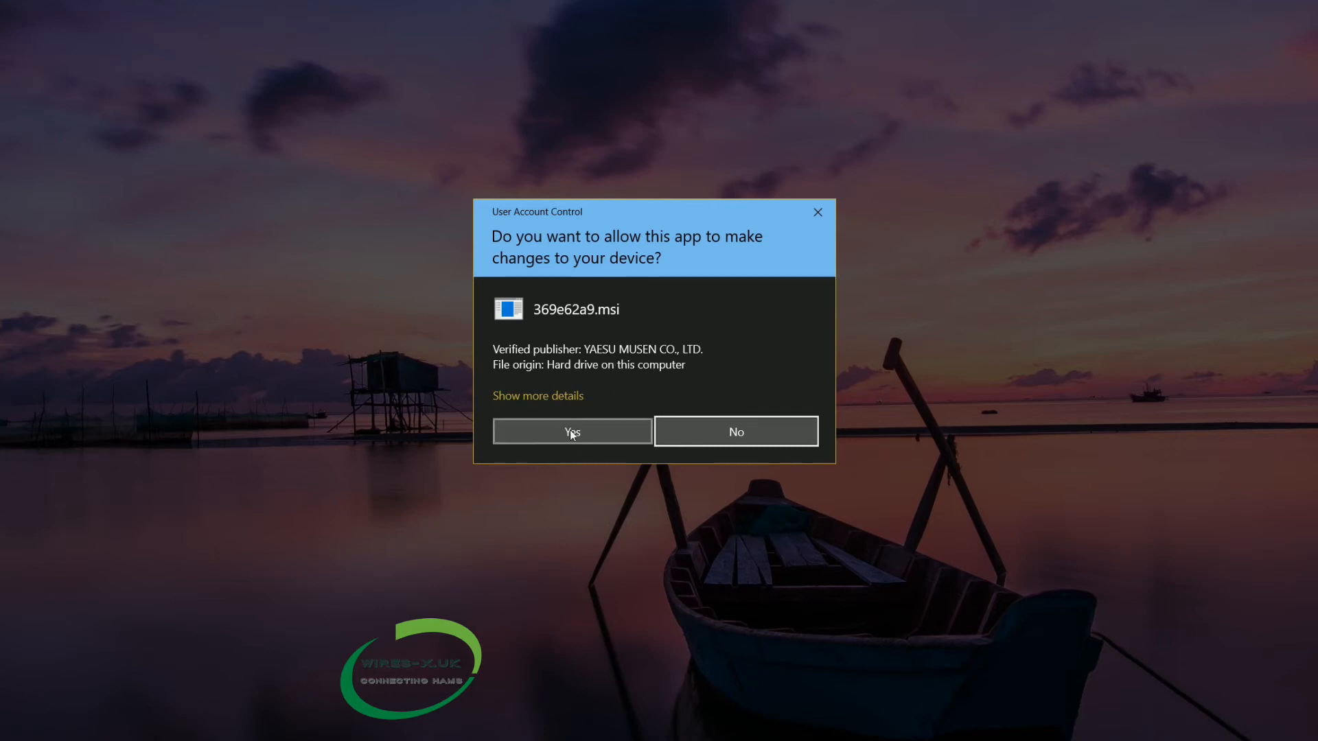
Step: Grant the User Account Control permission so WIRES-X finishes installing
left_click(571, 431)
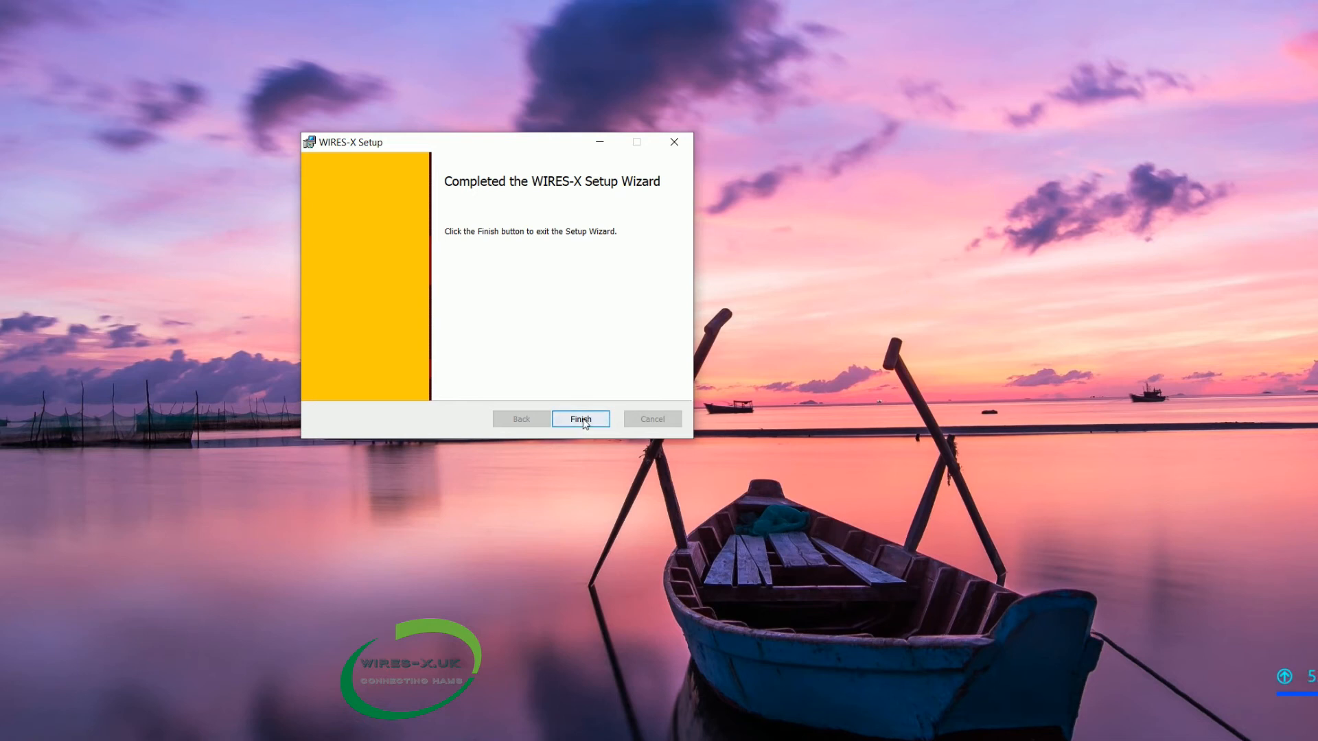
Step: Close the completed setup wizard and go into the wx1530en folder on the desktop
left_click(580, 419)
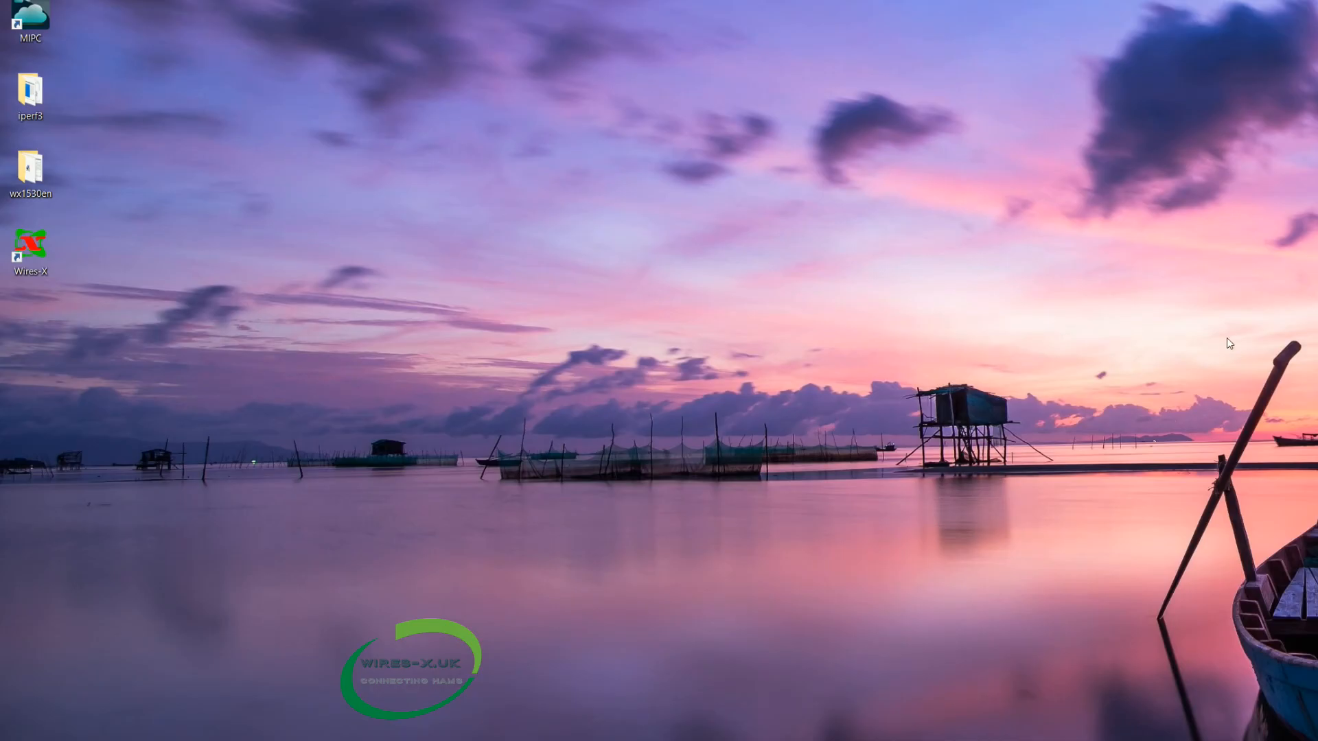
mouse_move(188, 245)
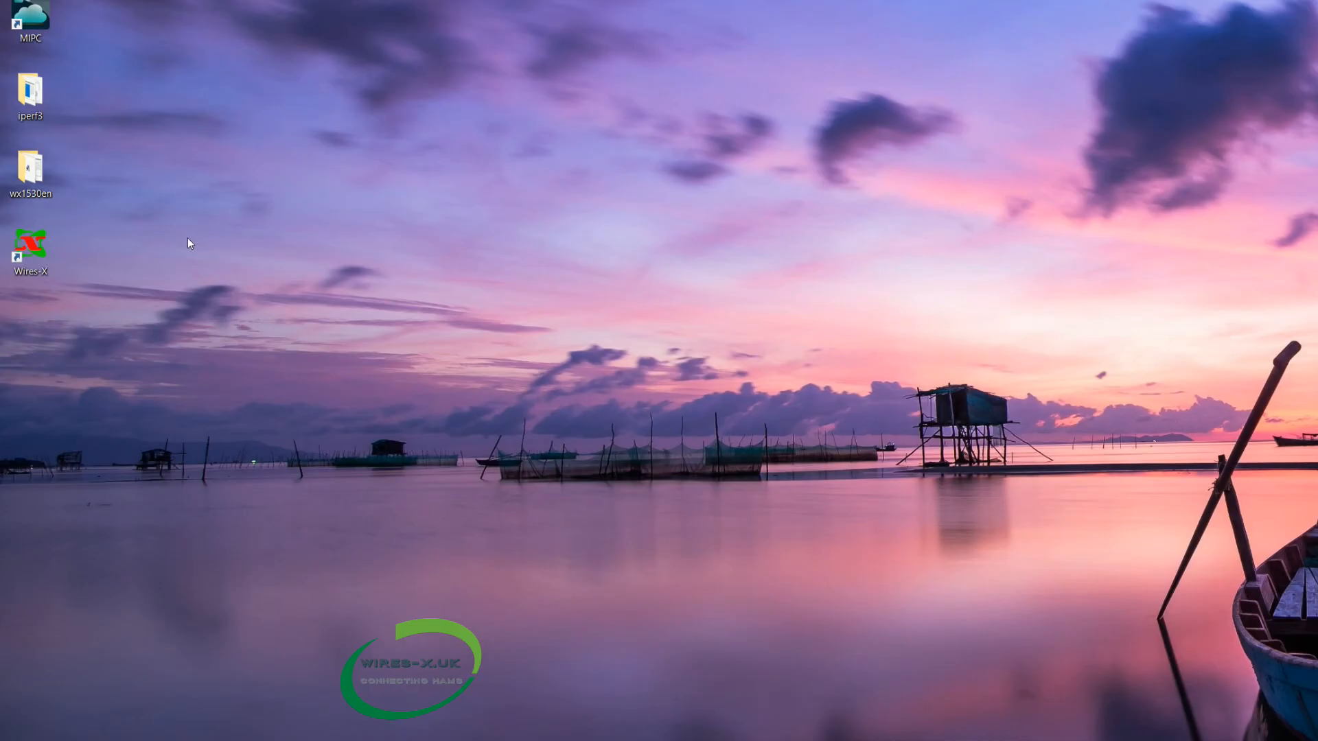
left_click(32, 248)
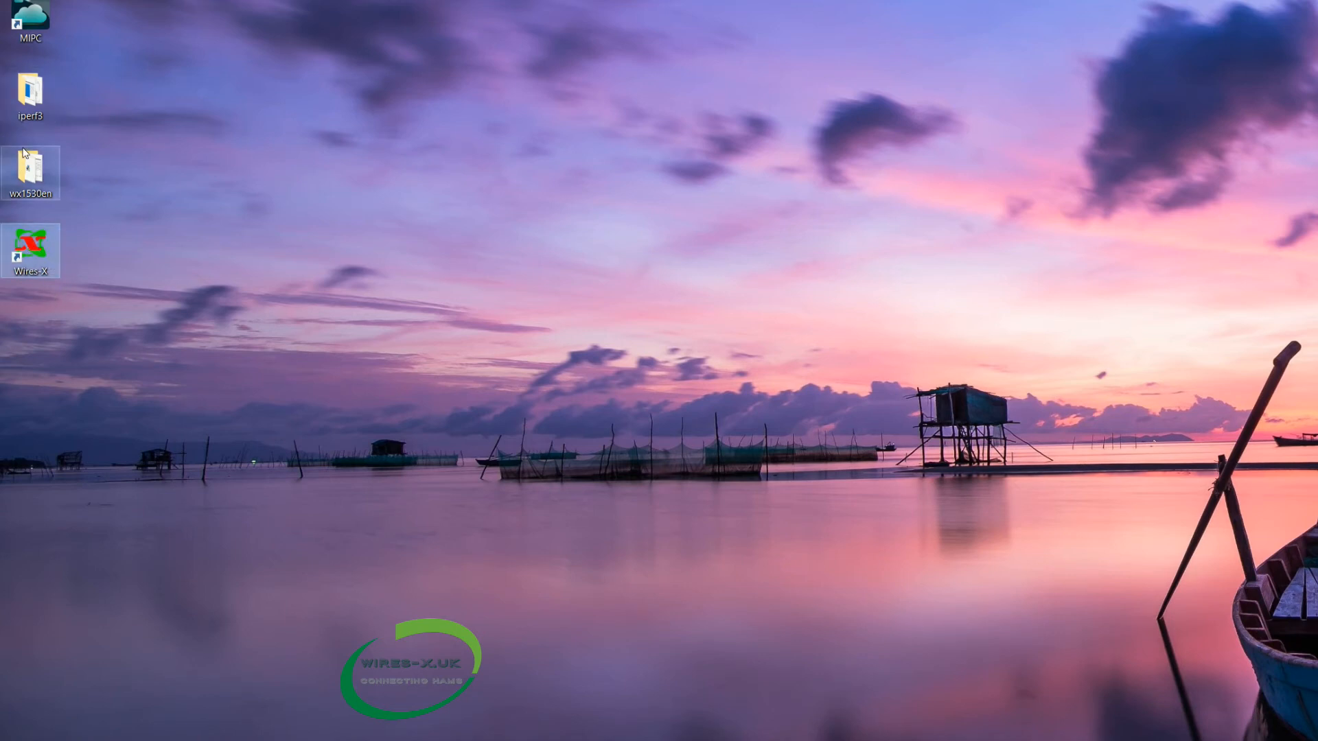
double_click(31, 173)
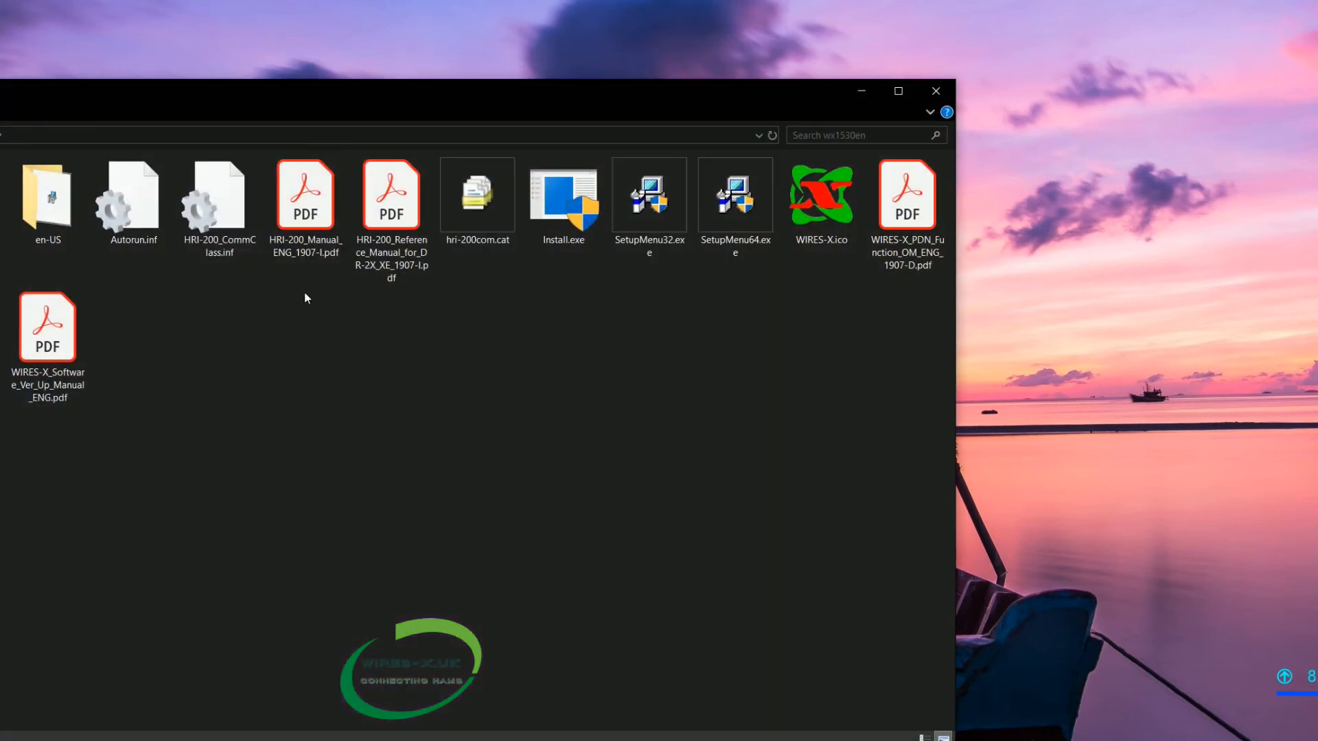
Step: View the HRI-200 manual PDF, close the wx1530en window and dismiss its Properties dialog
left_click(305, 197)
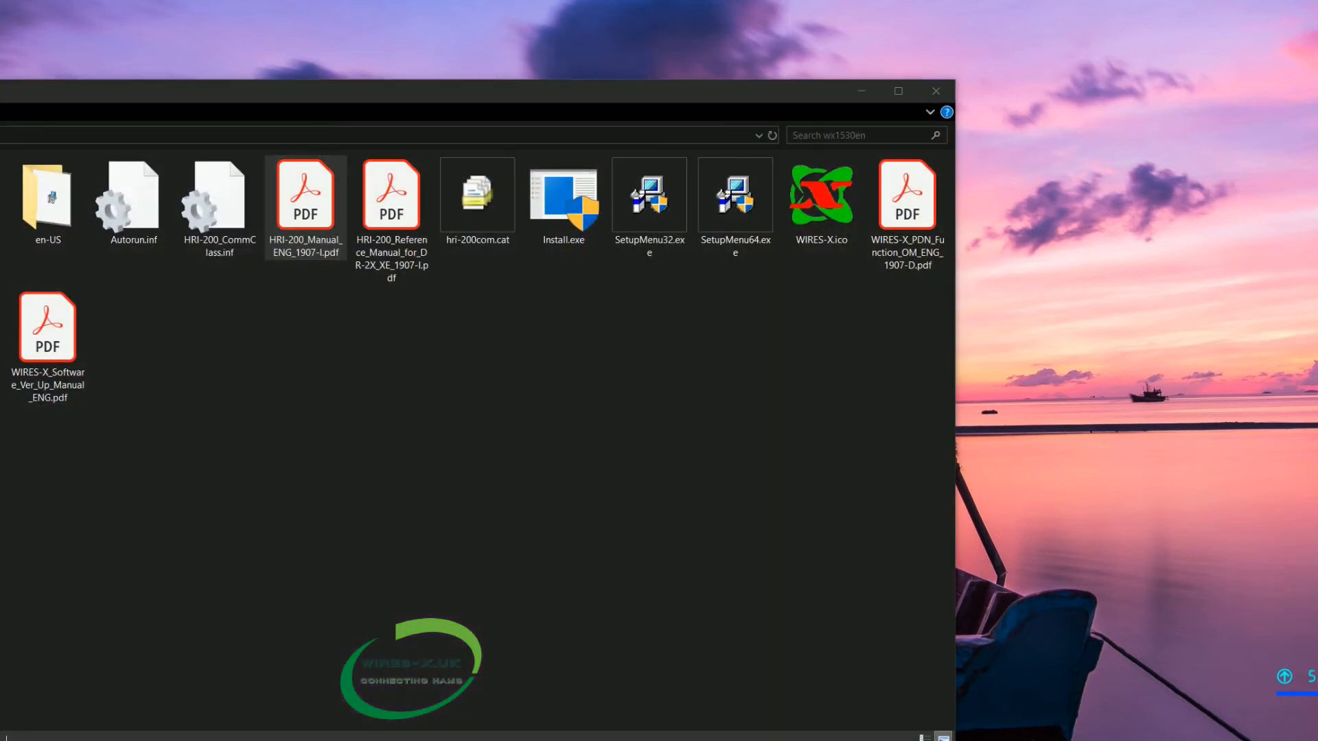
double_click(305, 197)
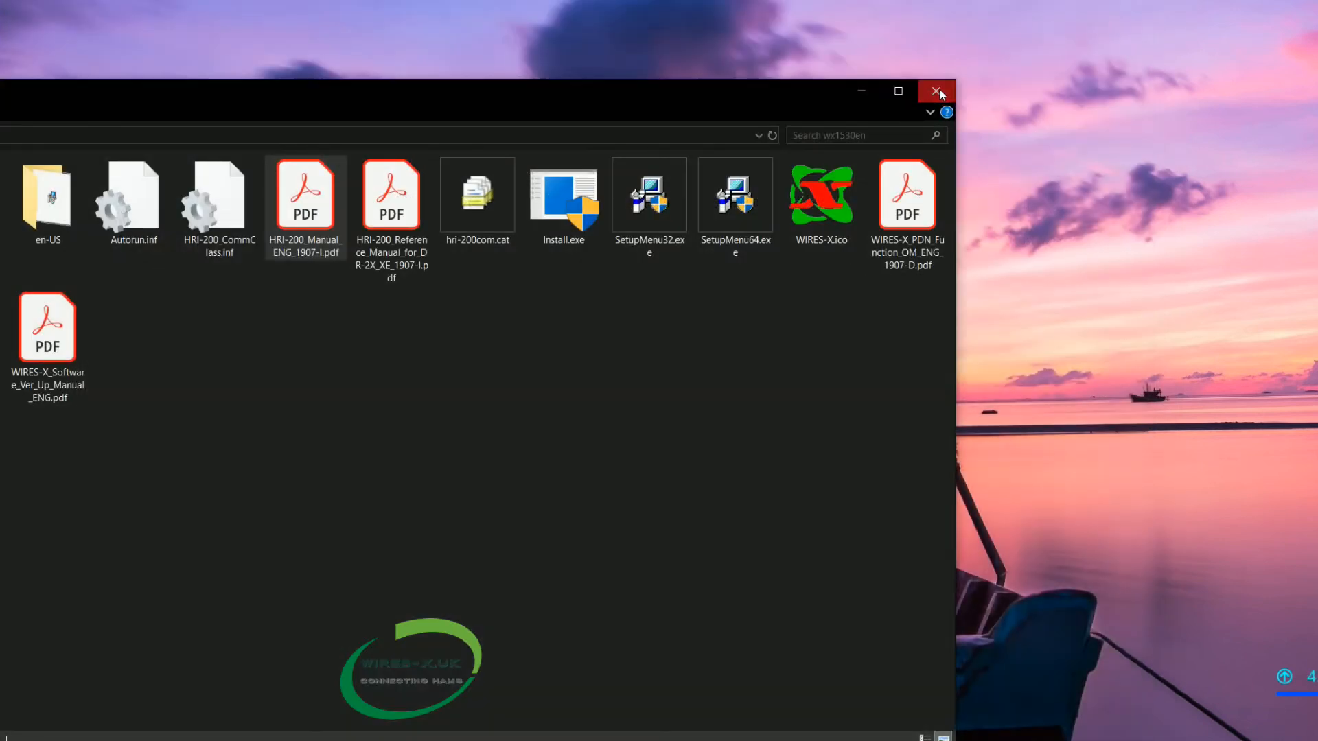
left_click(935, 91)
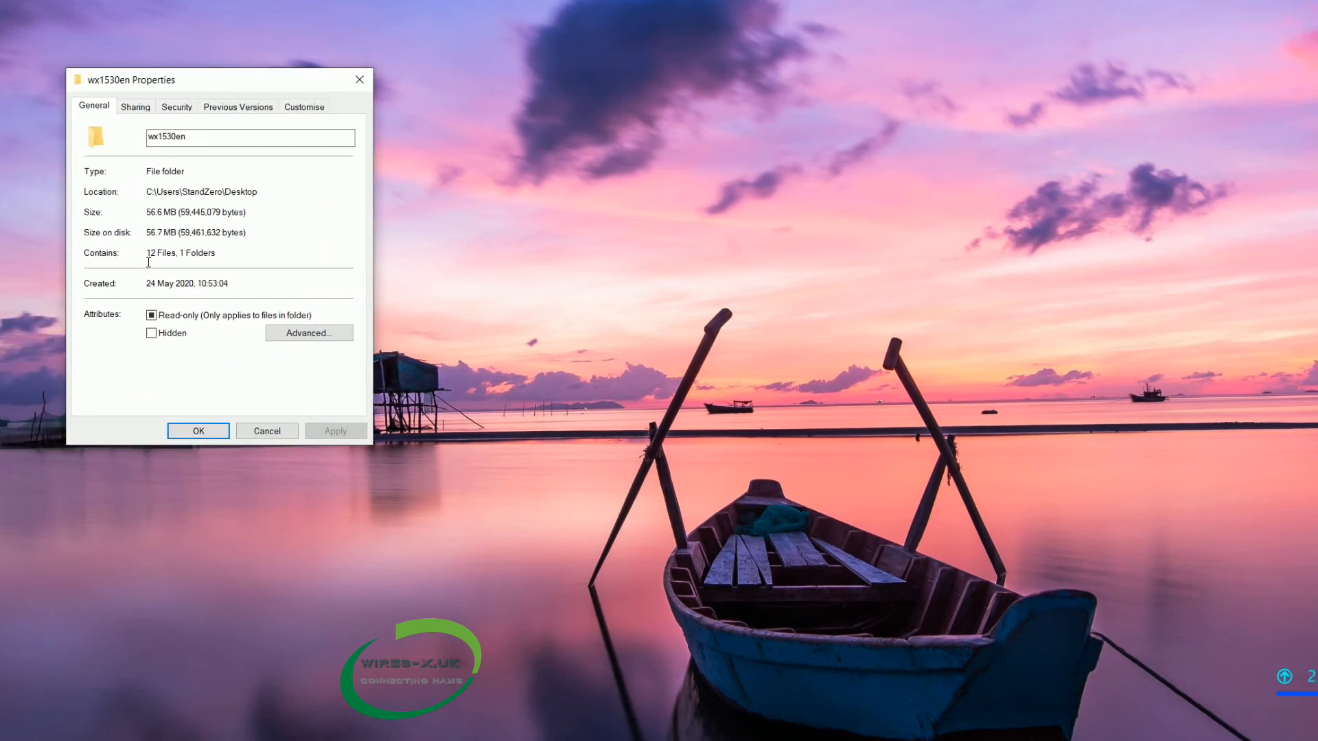
mouse_move(266, 429)
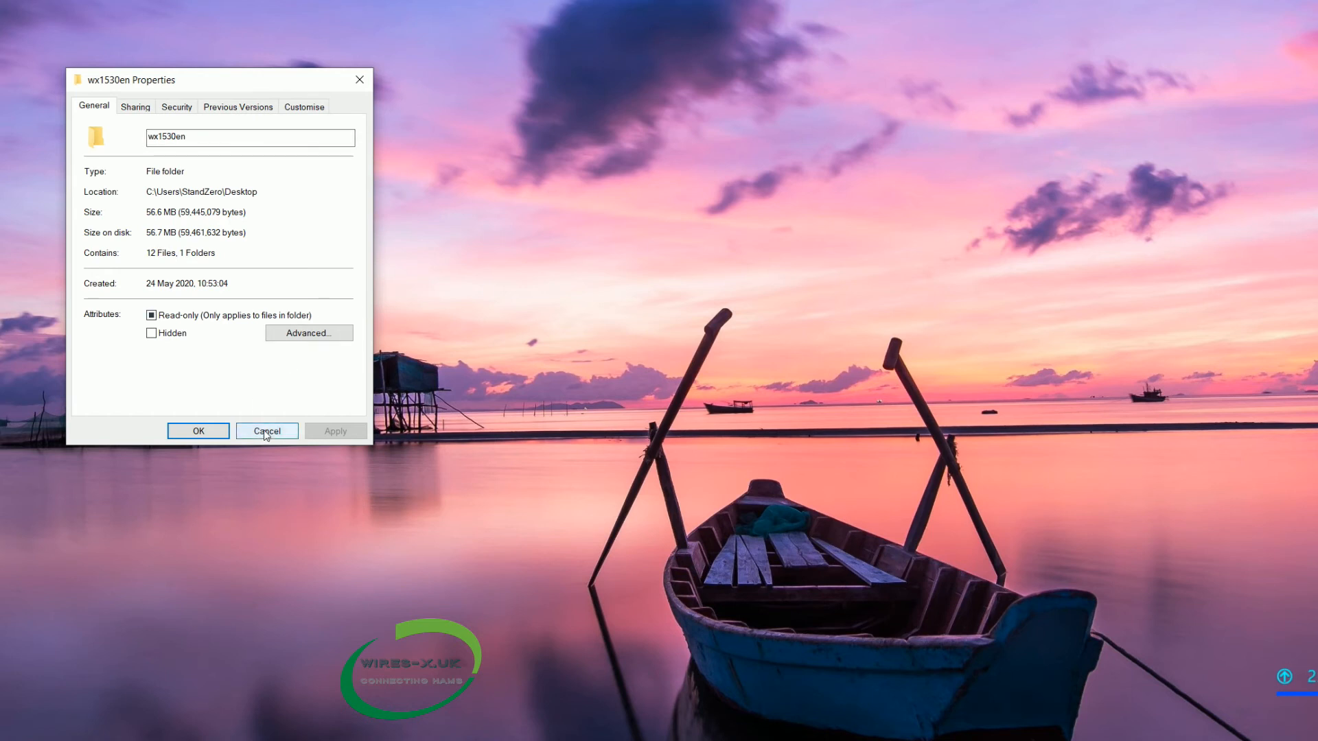
left_click(266, 430)
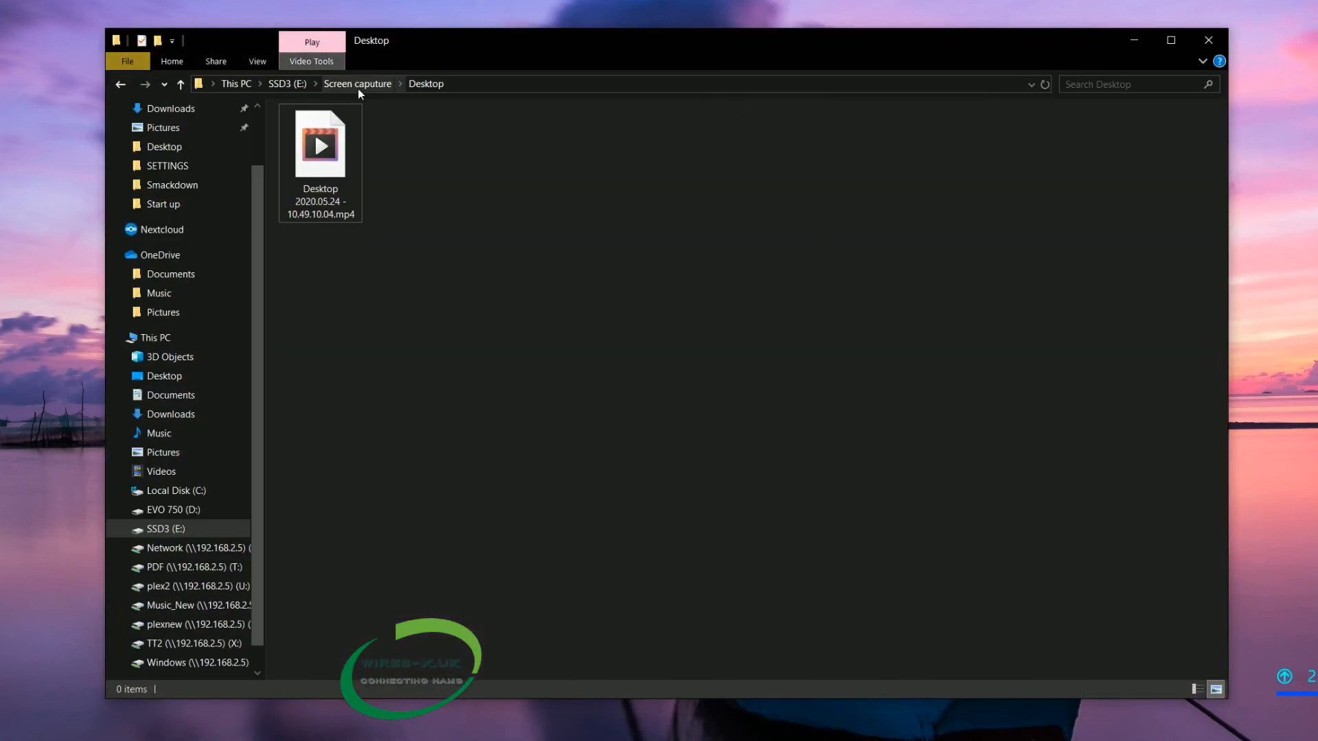
Step: Check the desktop for the Wires-X shortcut, go into Desktop - Fast, and close File Explorer
scroll("up", 3)
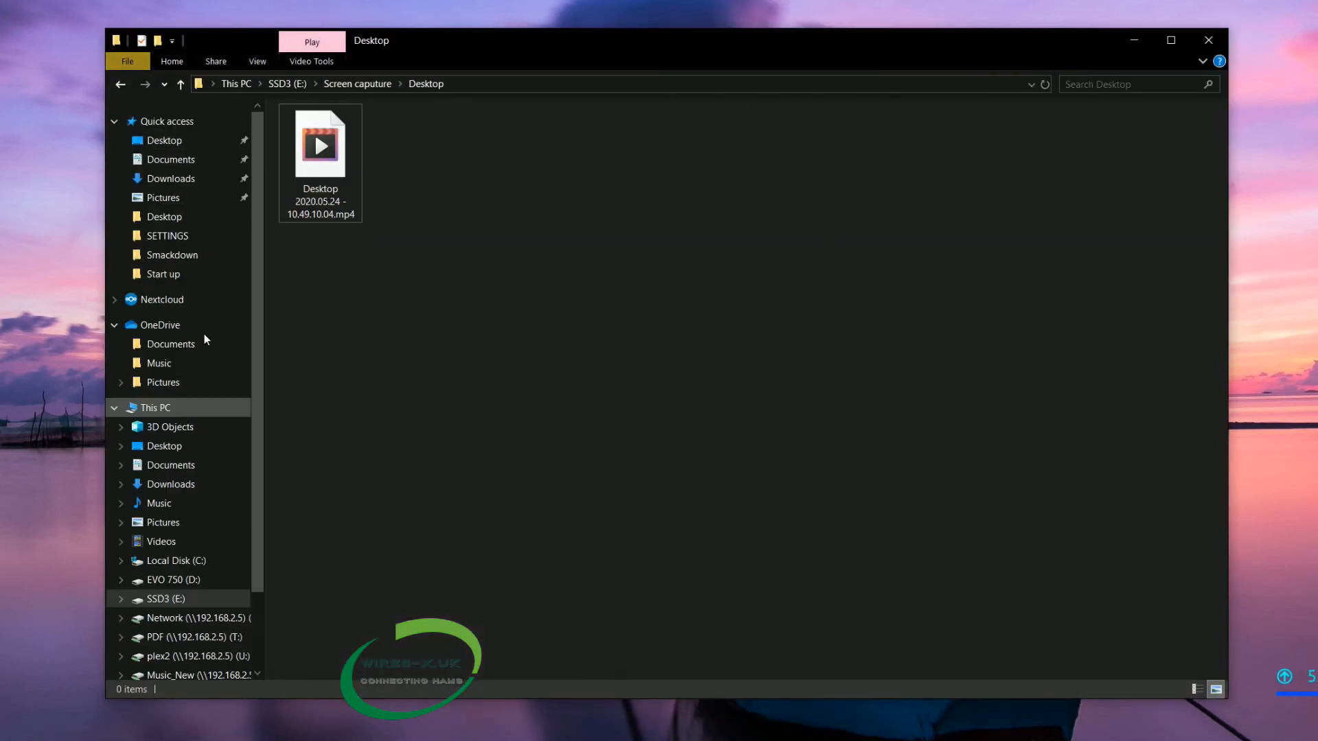
left_click(163, 140)
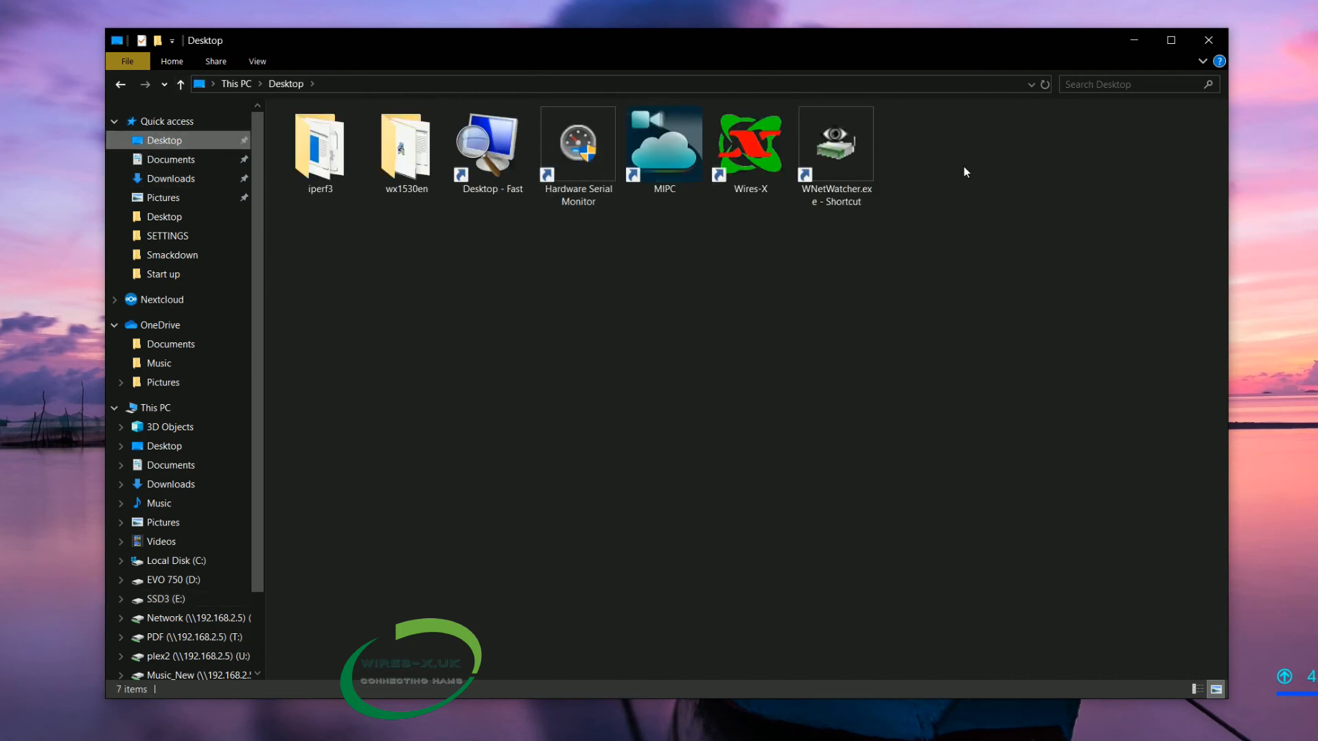
left_click(492, 142)
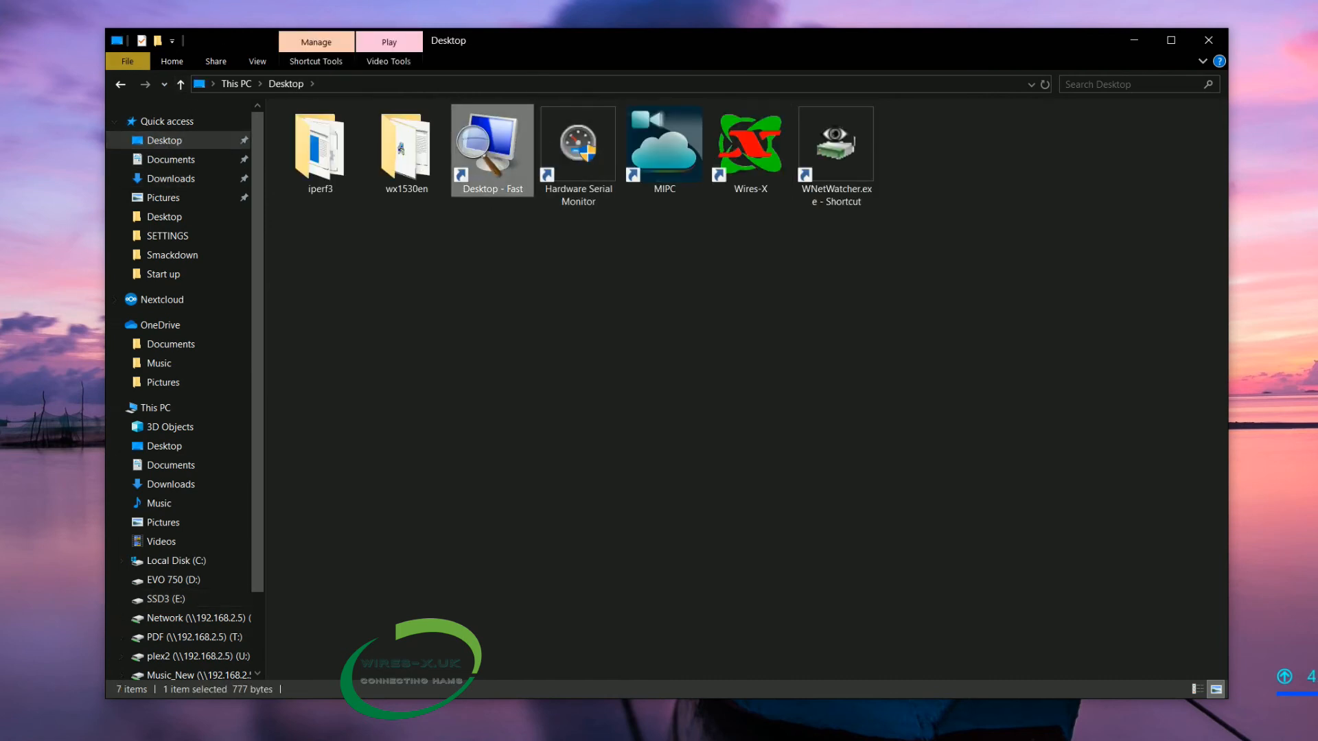
left_click(160, 598)
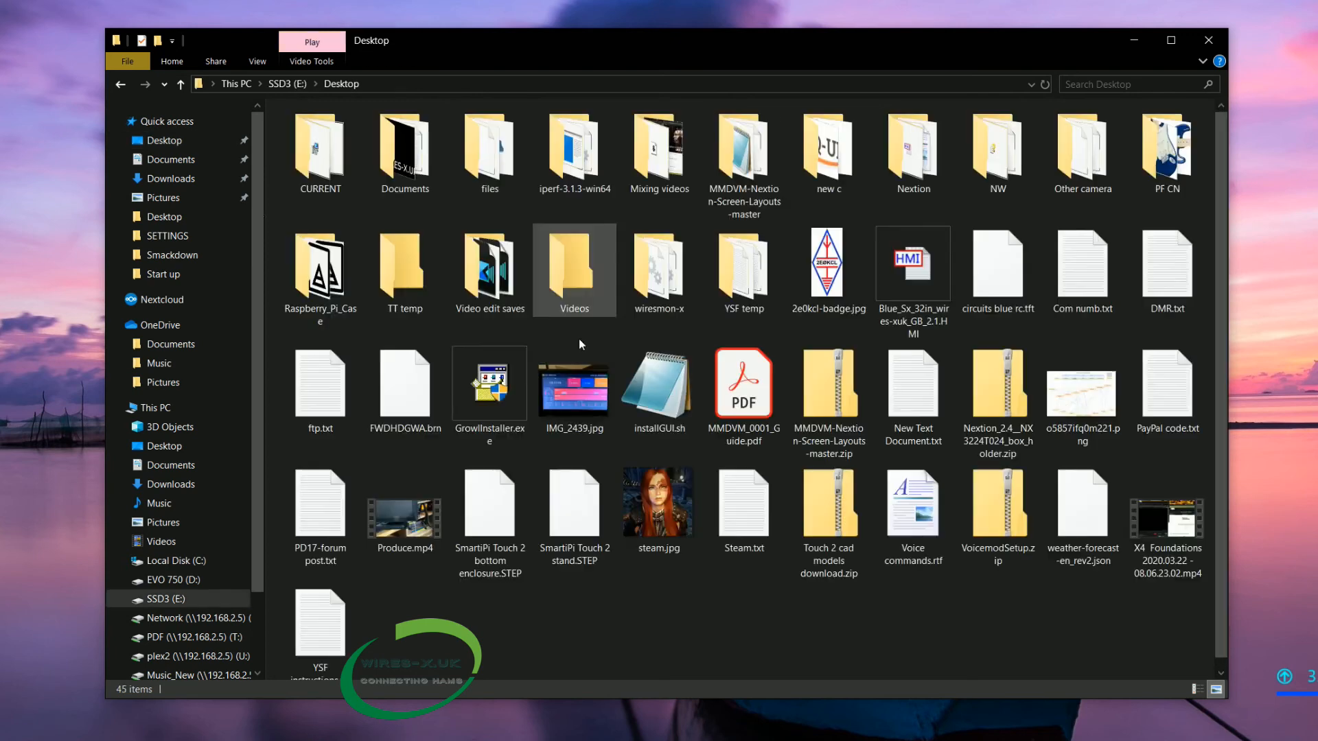
left_click(743, 395)
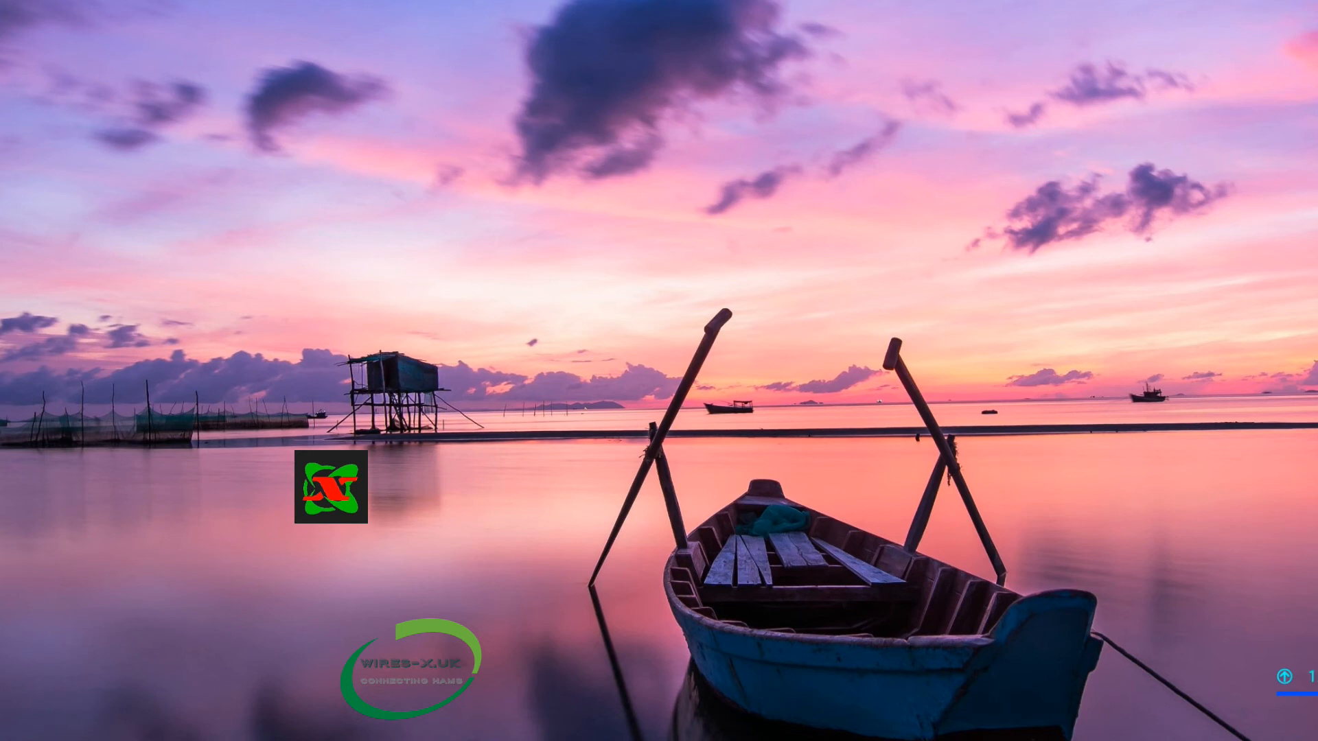
Step: In Settings Apps, sort the installed apps by Installation date, then back to Name
left_click(8, 732)
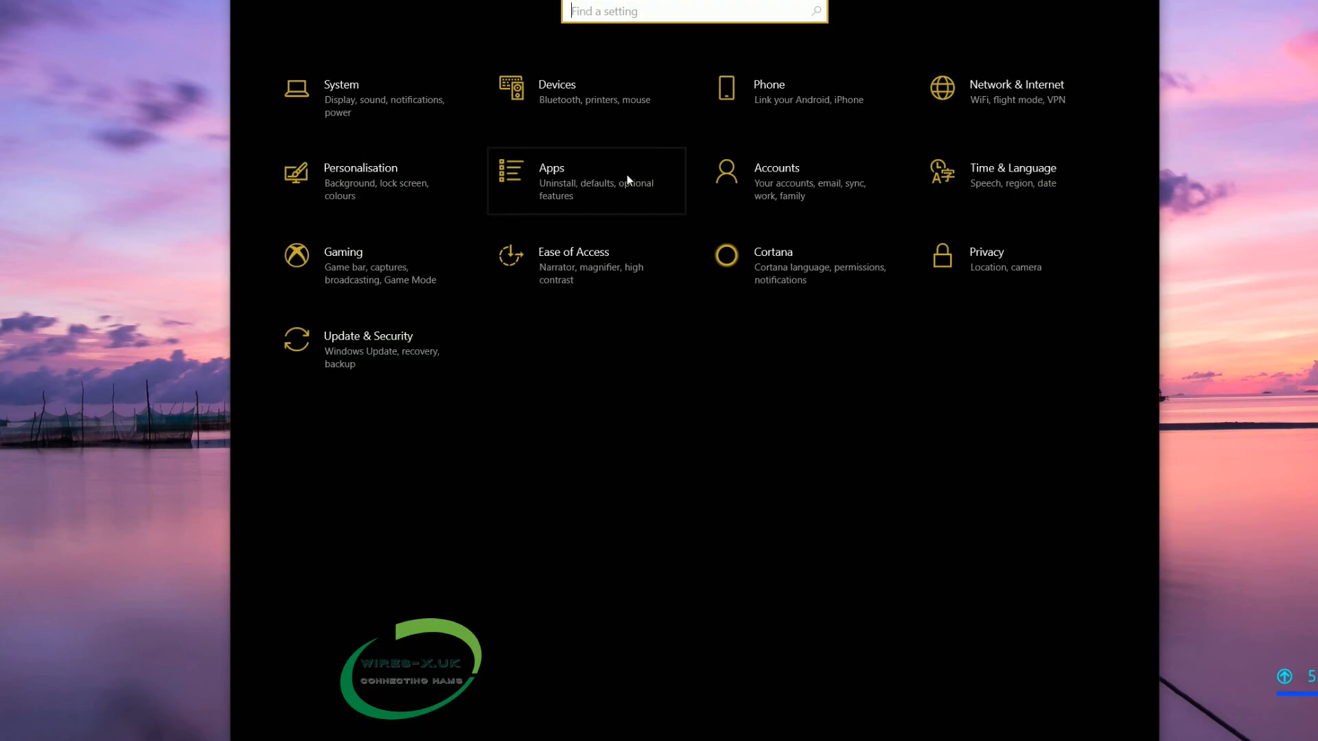
mouse_move(593, 183)
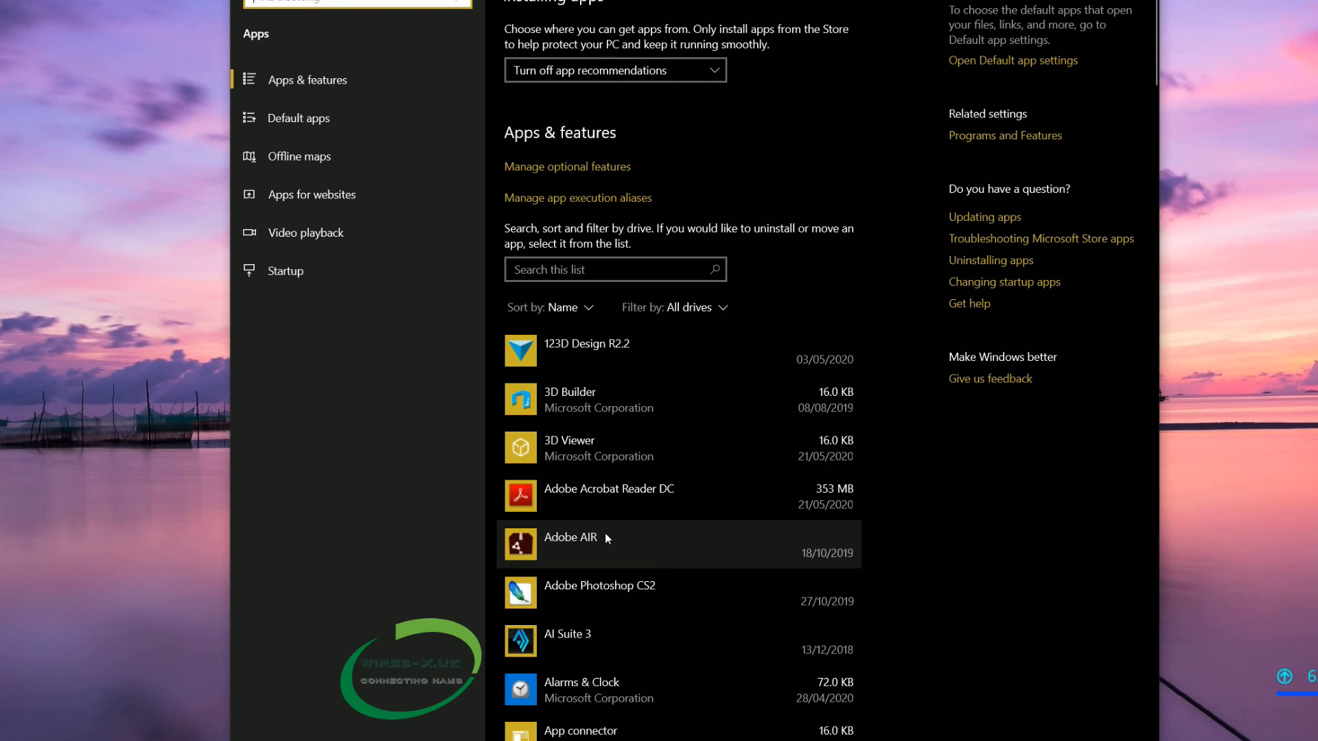
mouse_move(675, 604)
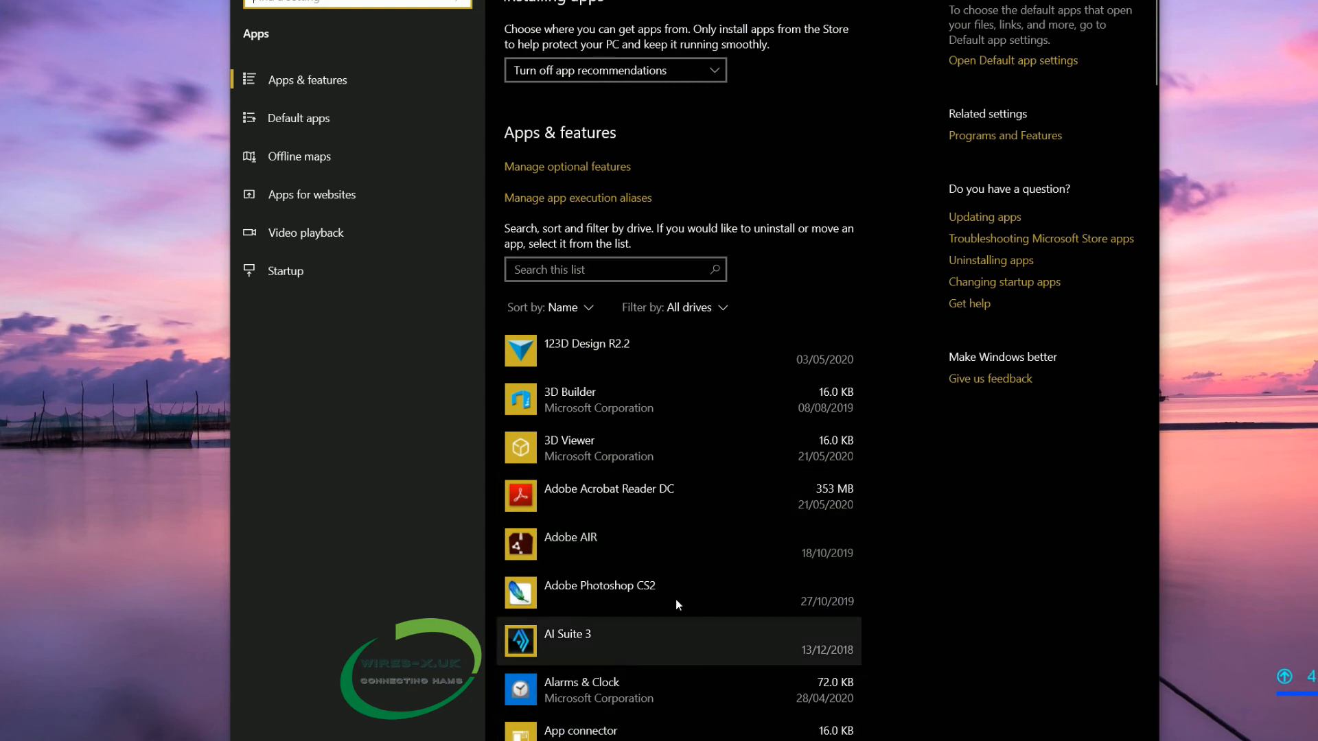
mouse_move(578, 307)
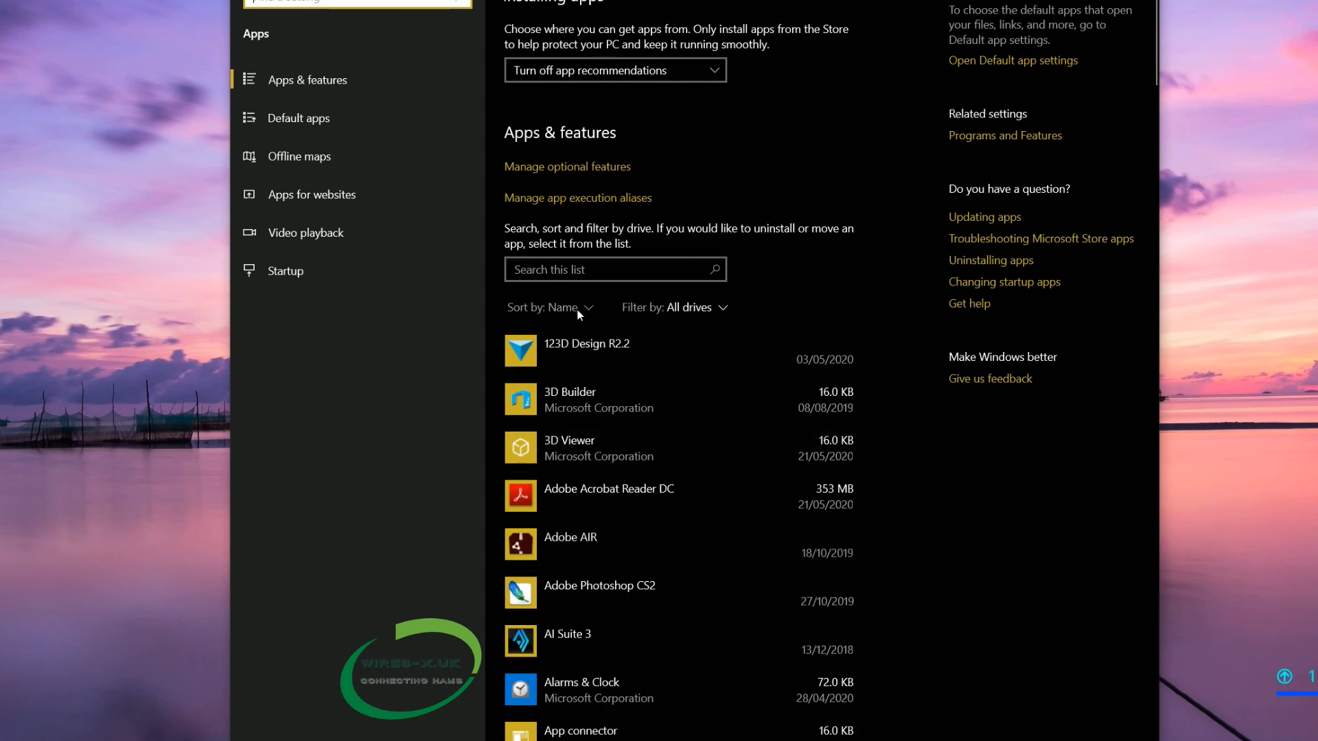
mouse_move(592, 310)
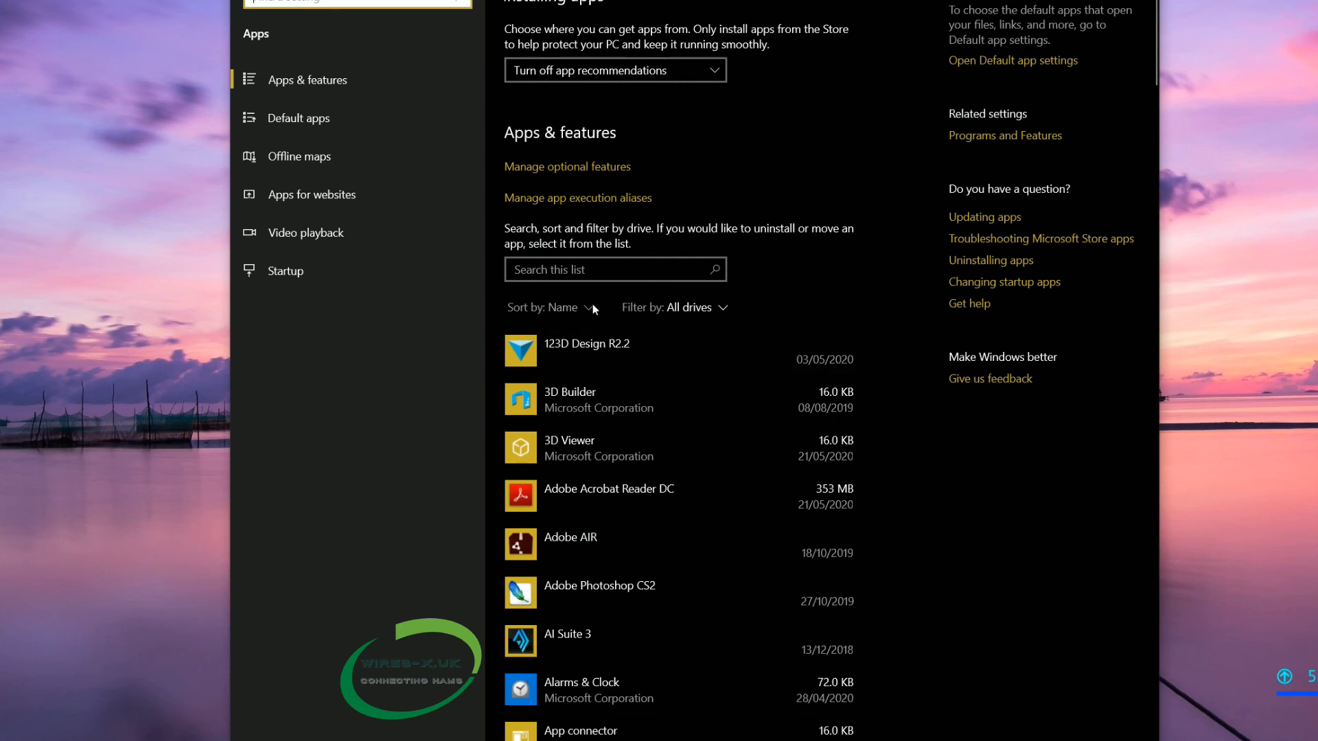
left_click(549, 306)
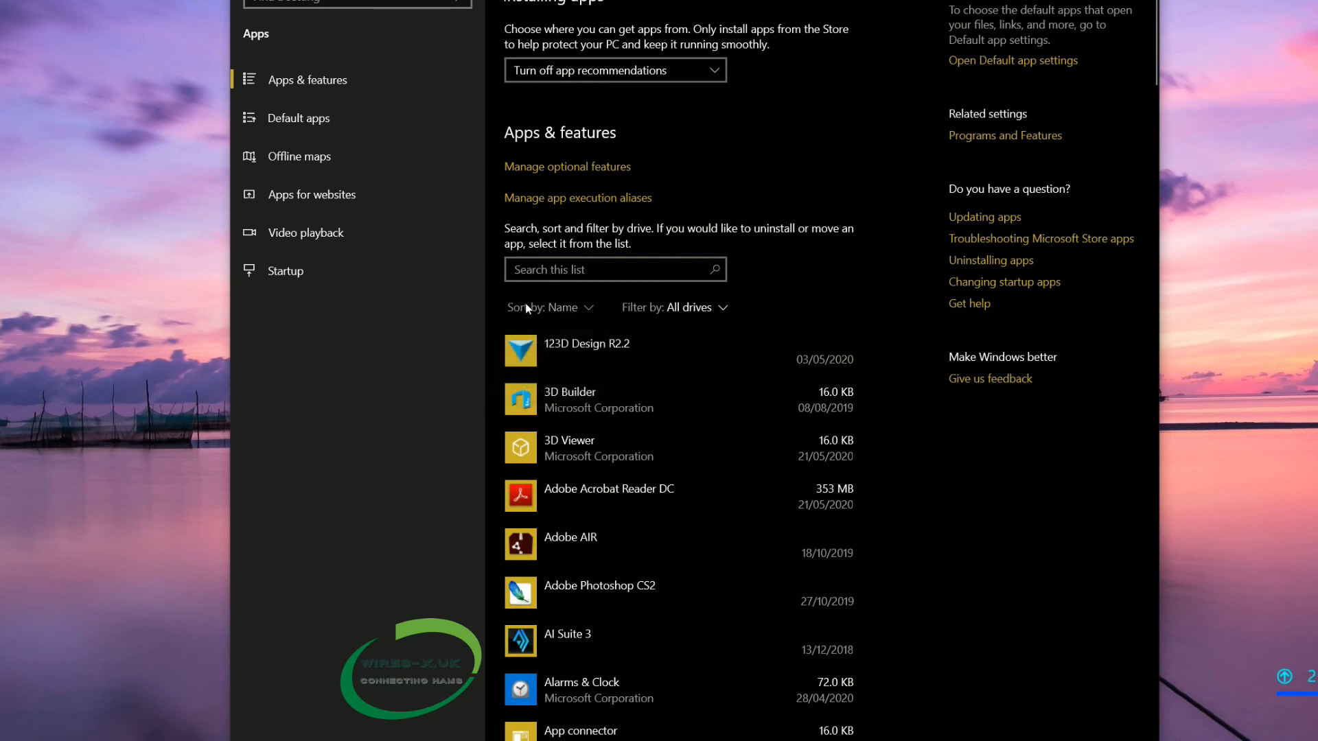
left_click(550, 306)
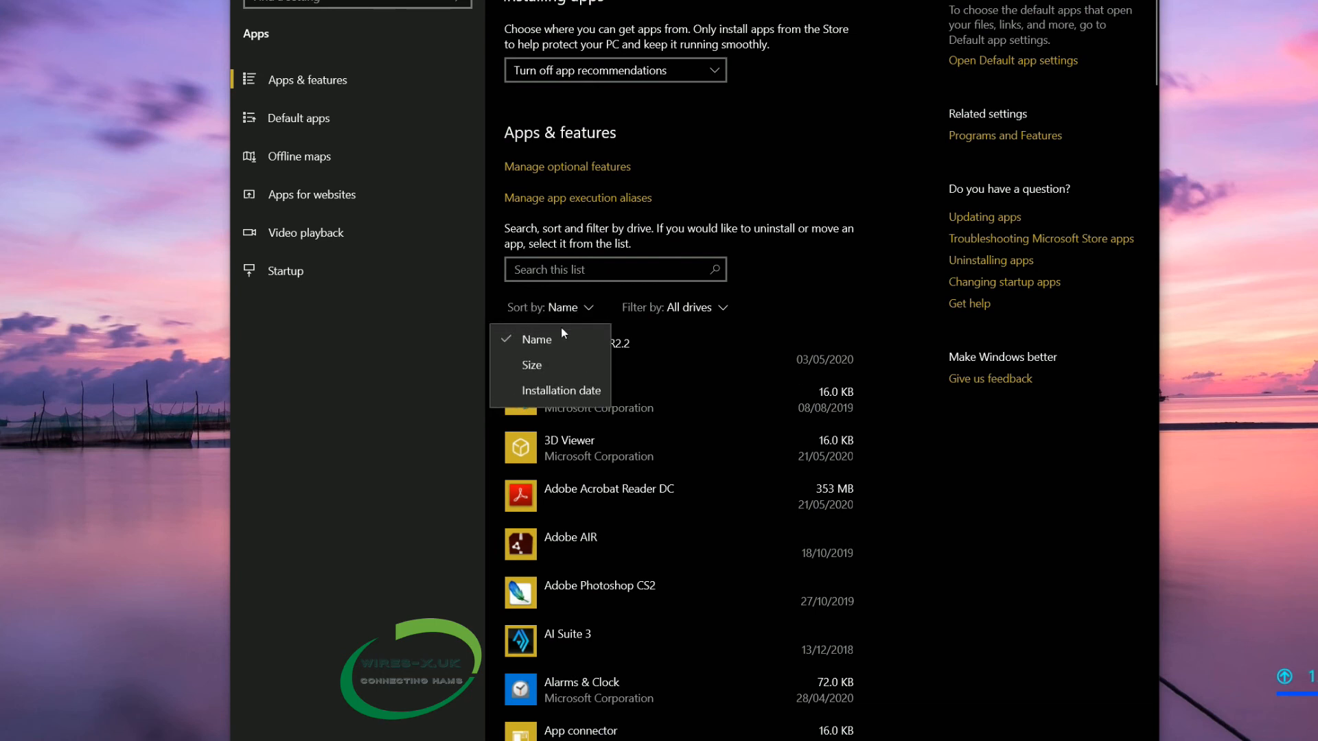
left_click(562, 390)
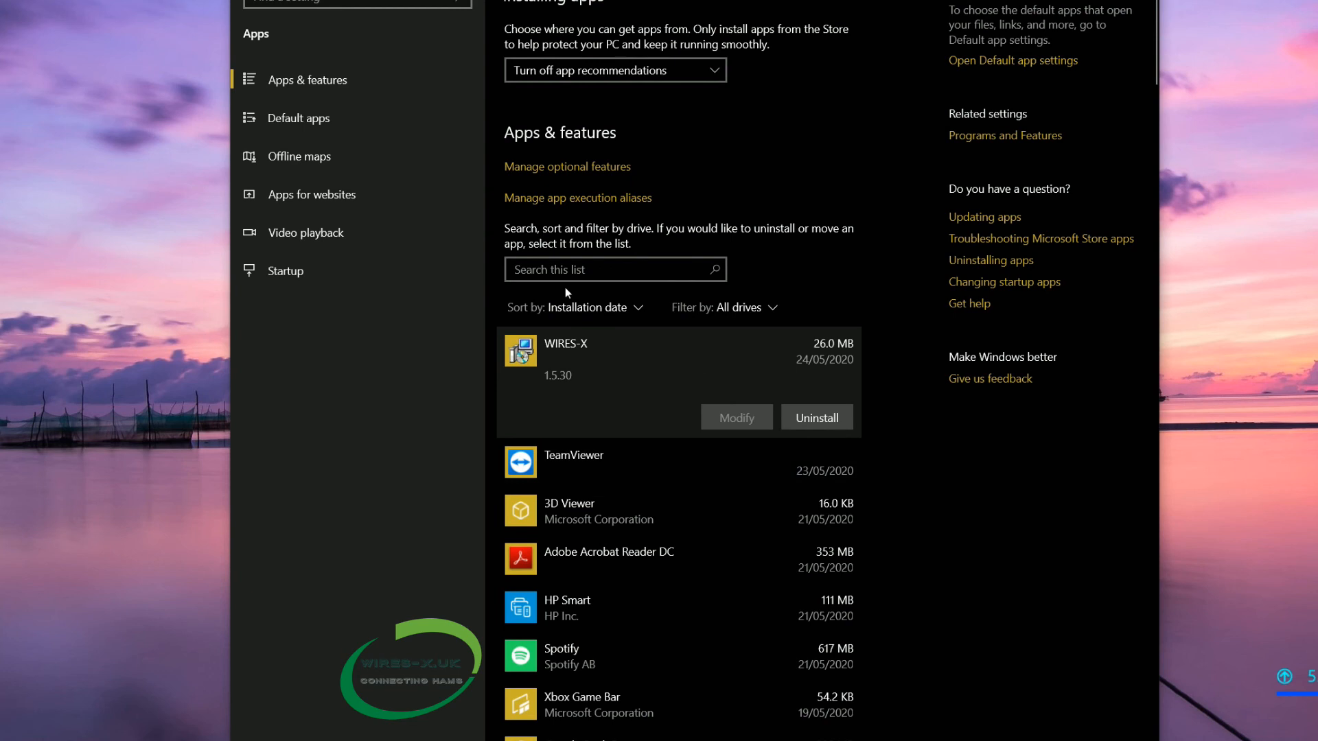
left_click(597, 306)
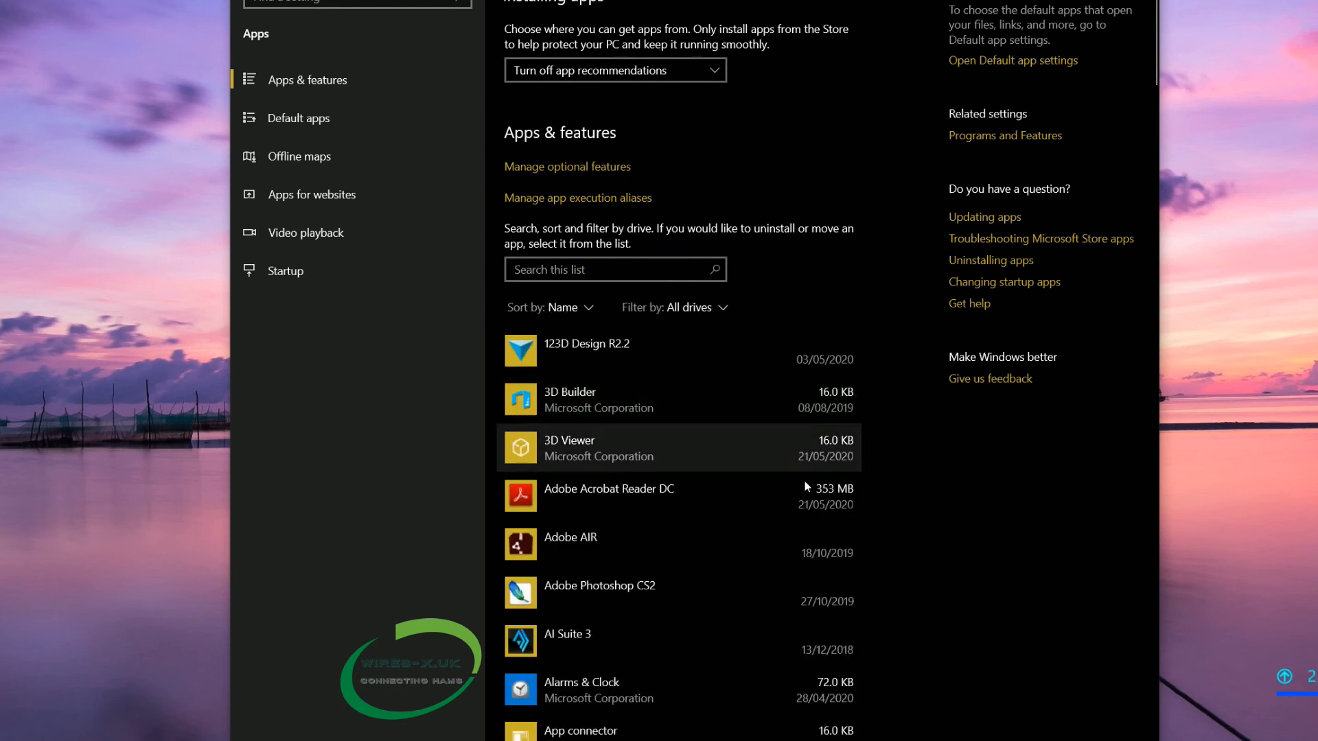
Step: Scroll the apps list to confirm WIRES-X 1.5.30, installed 24/05/2020, is present
scroll("down", 3)
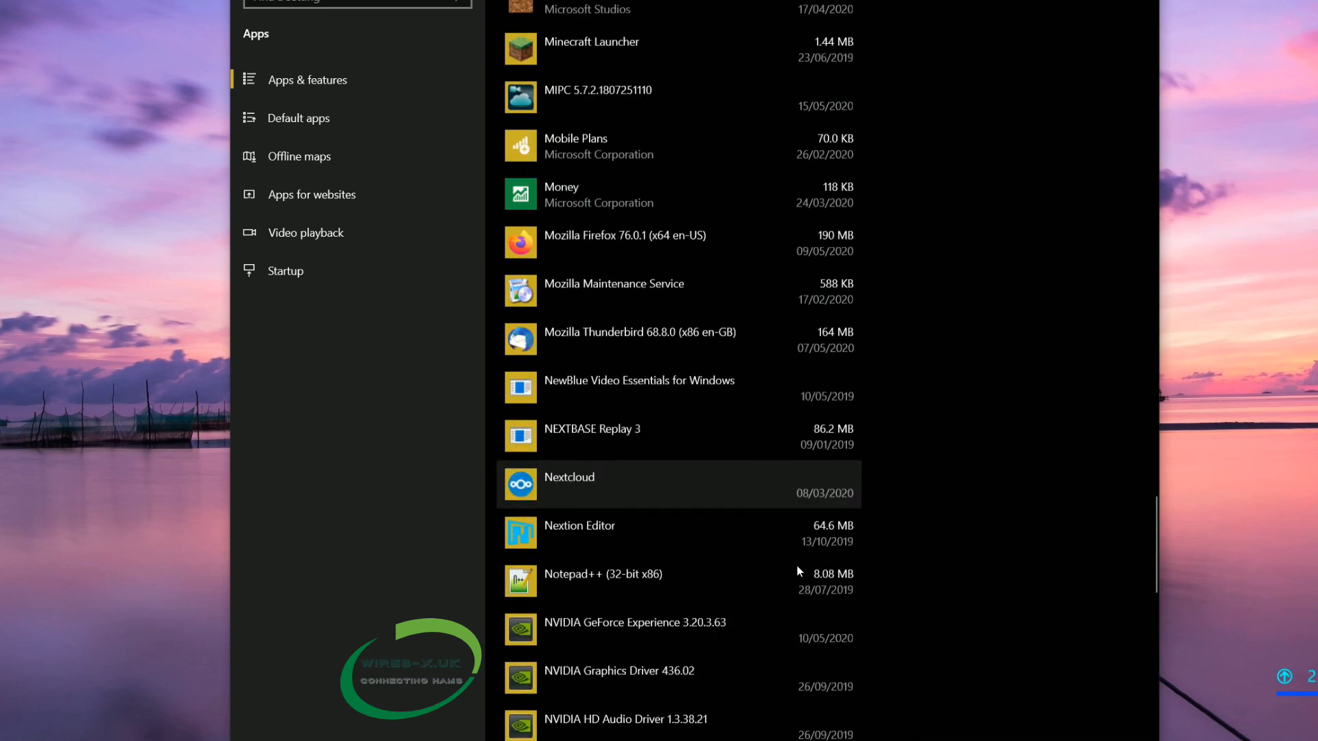
scroll("down", 3)
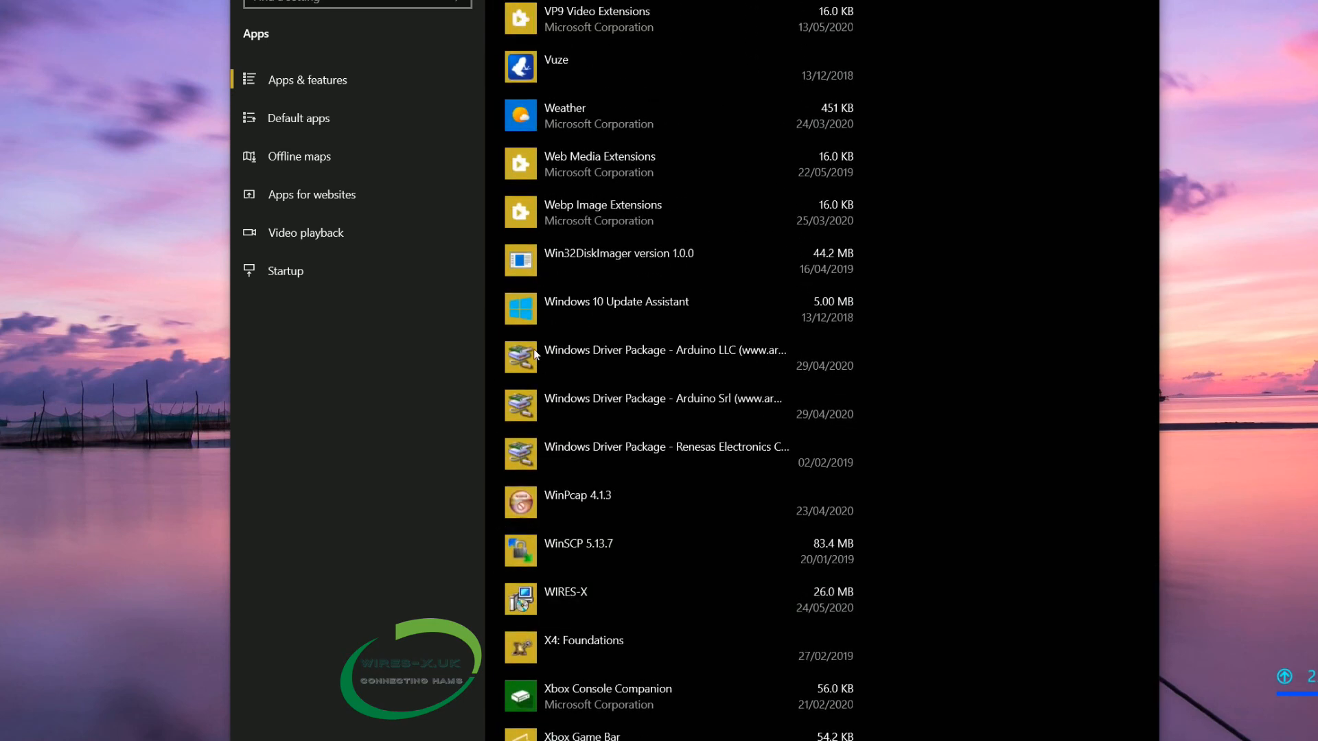
mouse_move(676, 259)
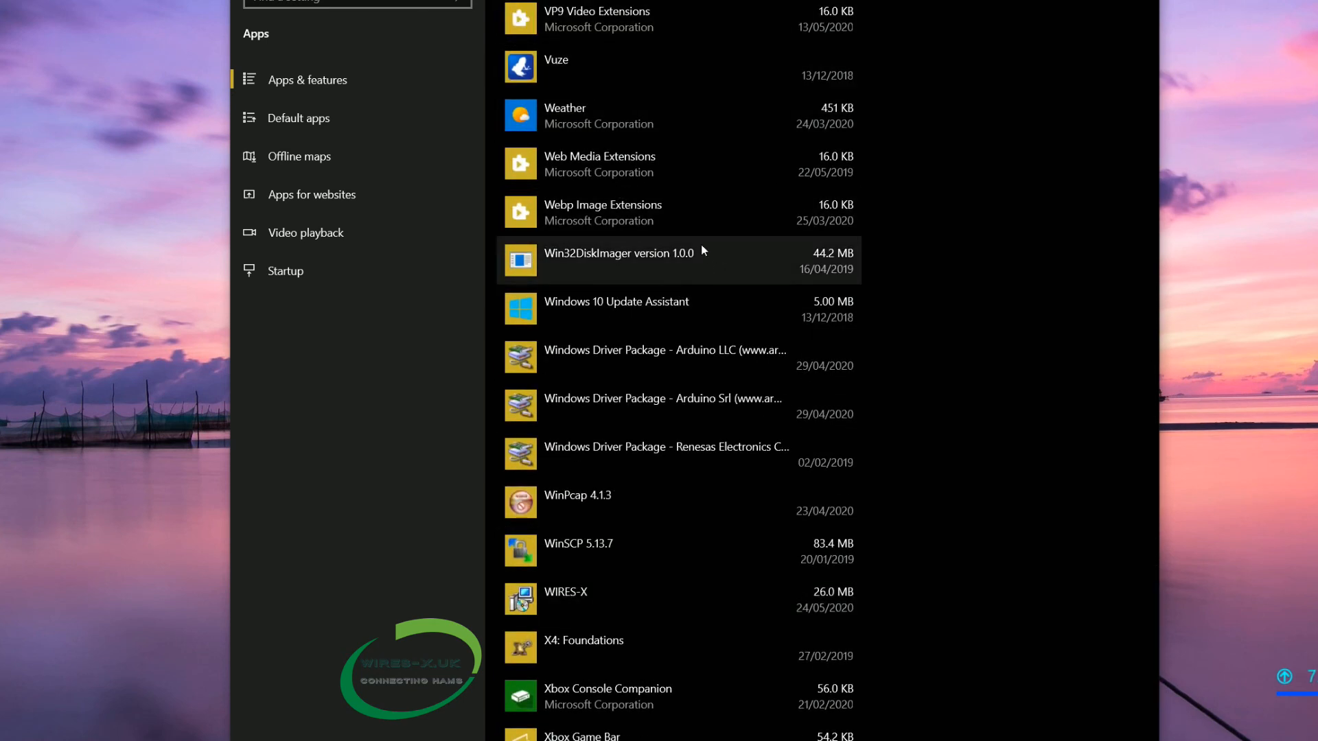
scroll("up", 3)
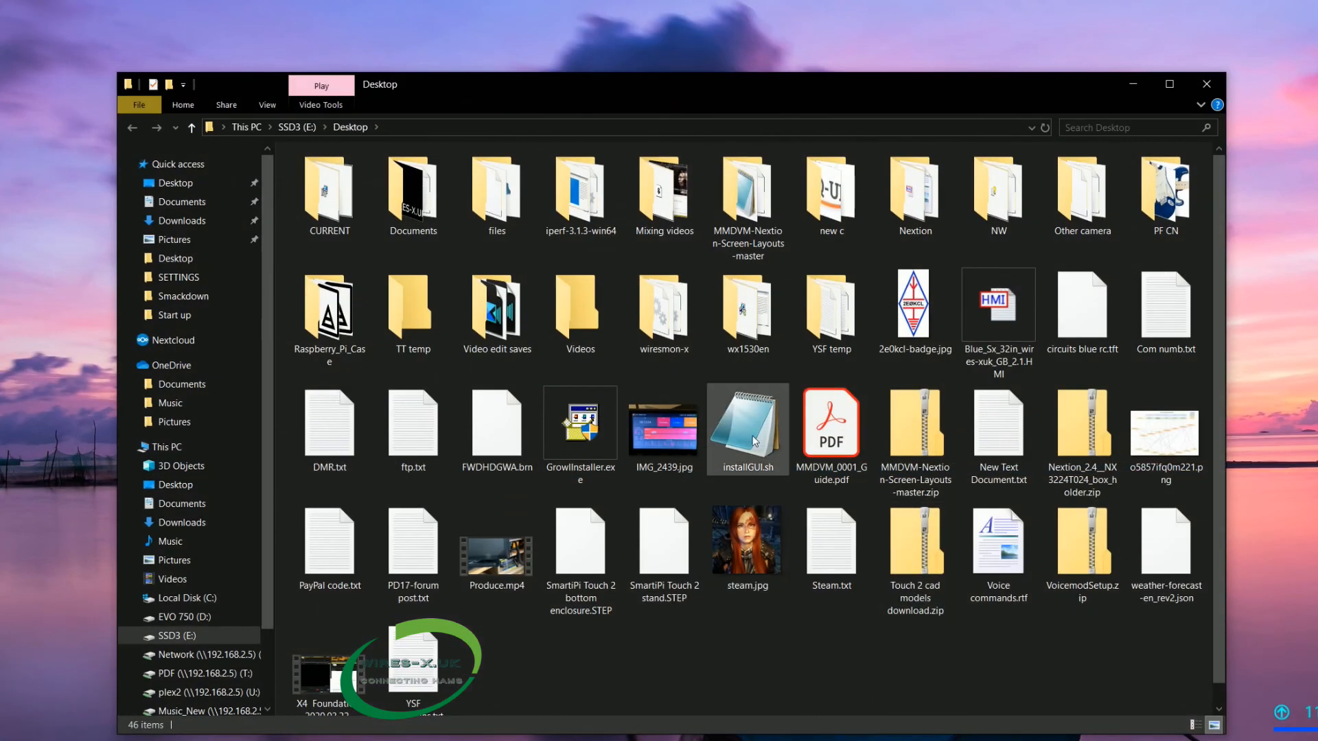
Step: Relaunch WiresSetup.msi from the en-US folder inside wx1530en to bring up the repair/remove wizard
double_click(747, 315)
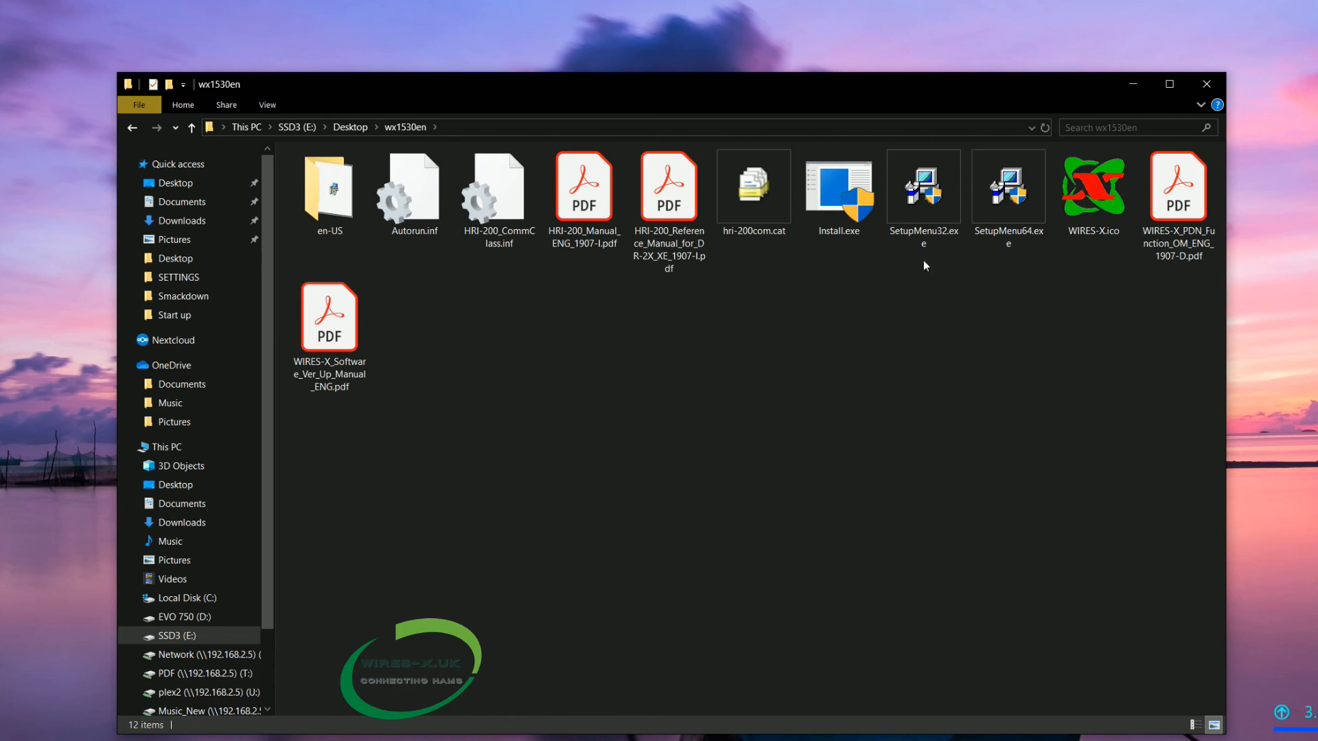
double_click(328, 185)
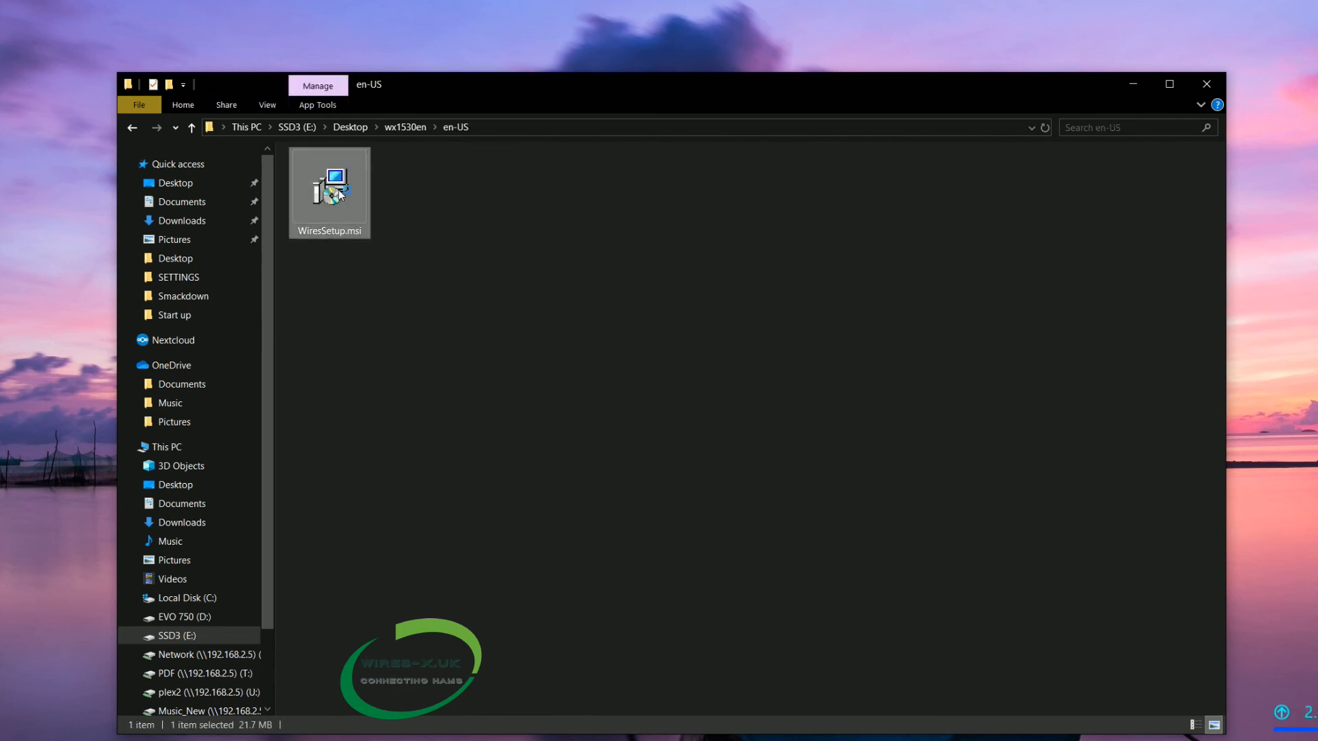
double_click(328, 183)
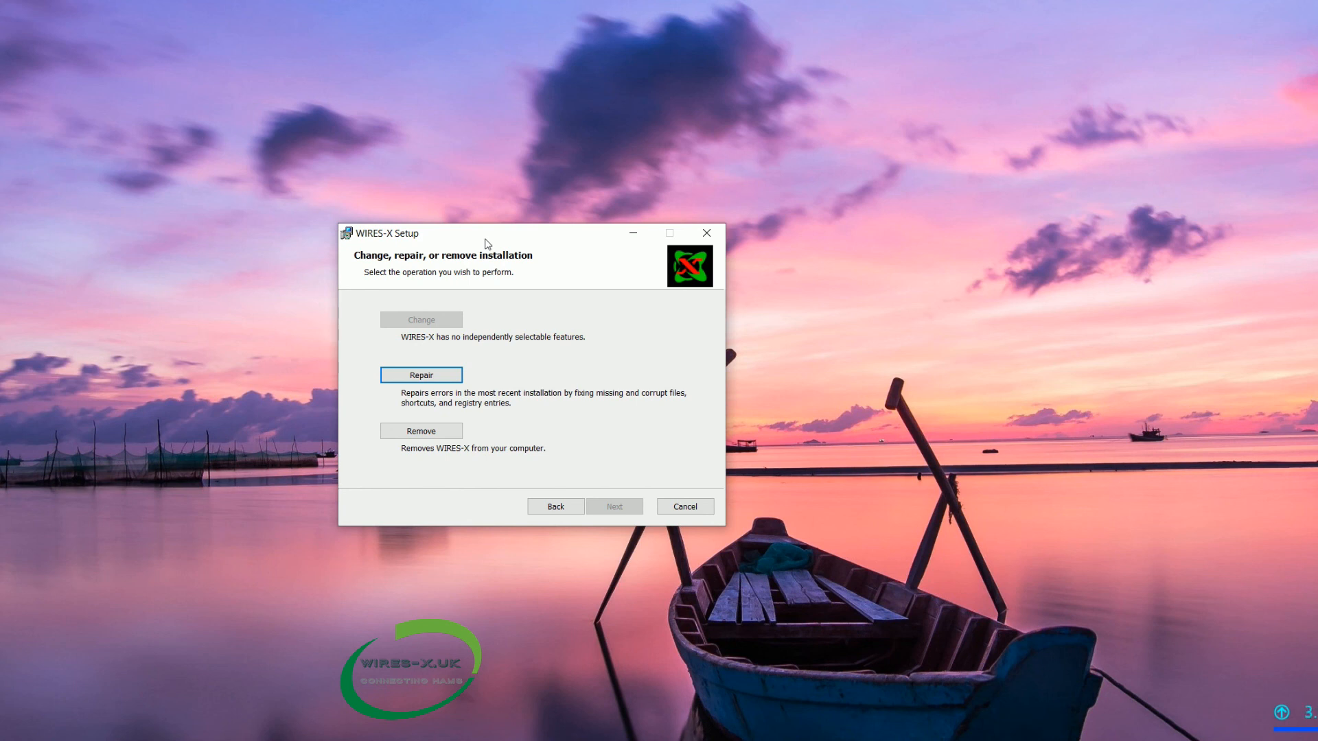
mouse_move(422, 431)
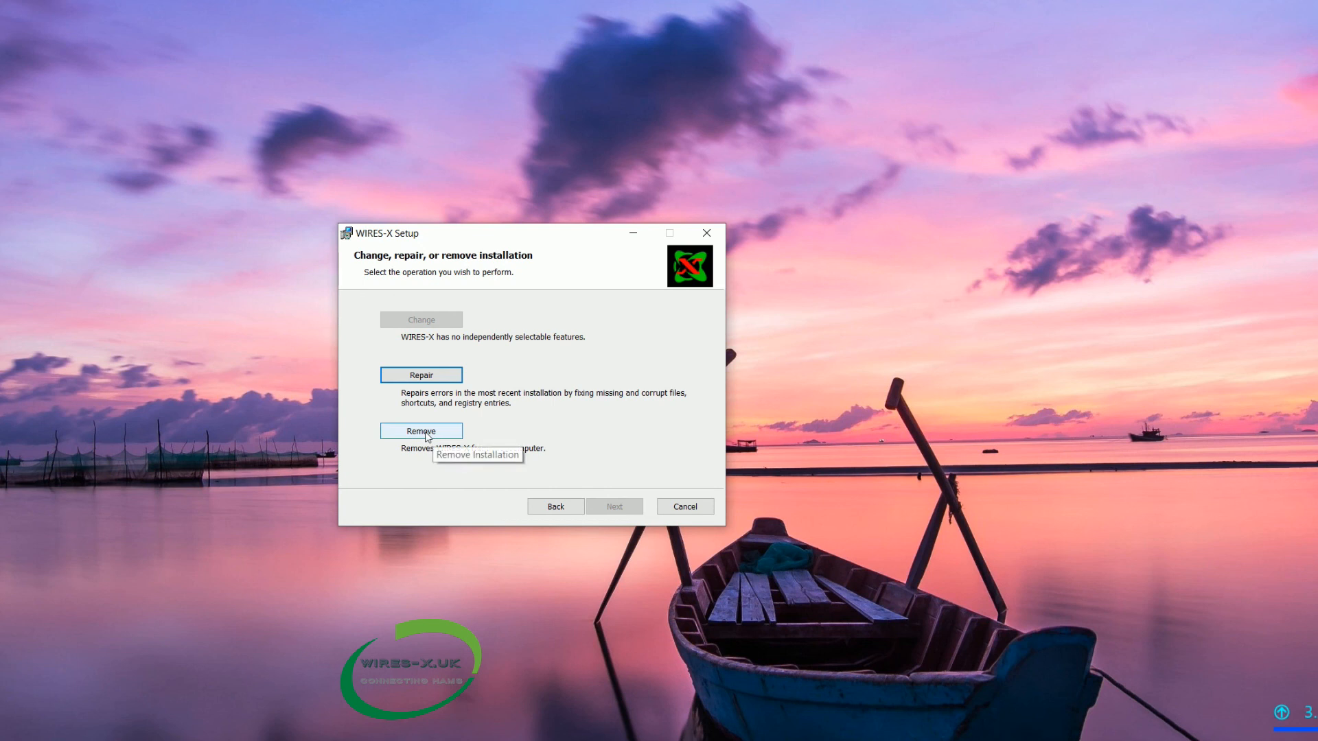
mouse_move(456, 467)
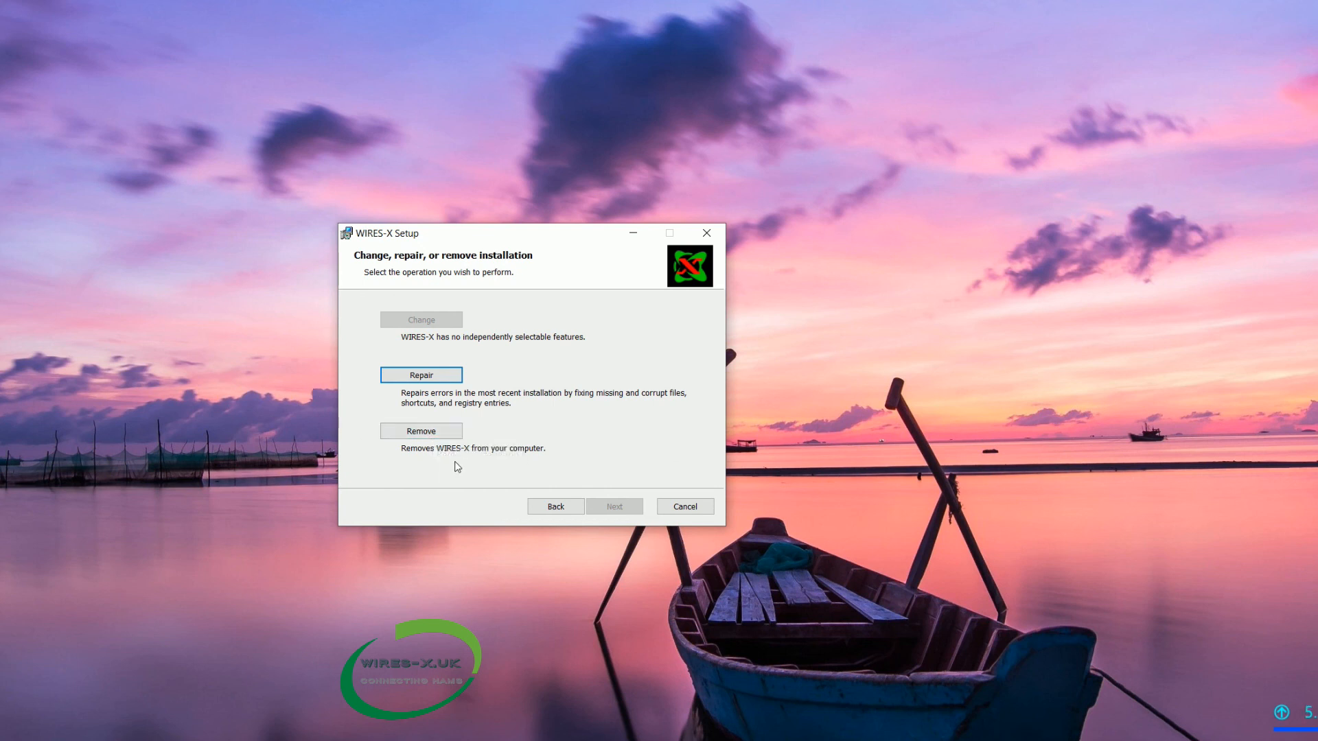
mouse_move(769, 521)
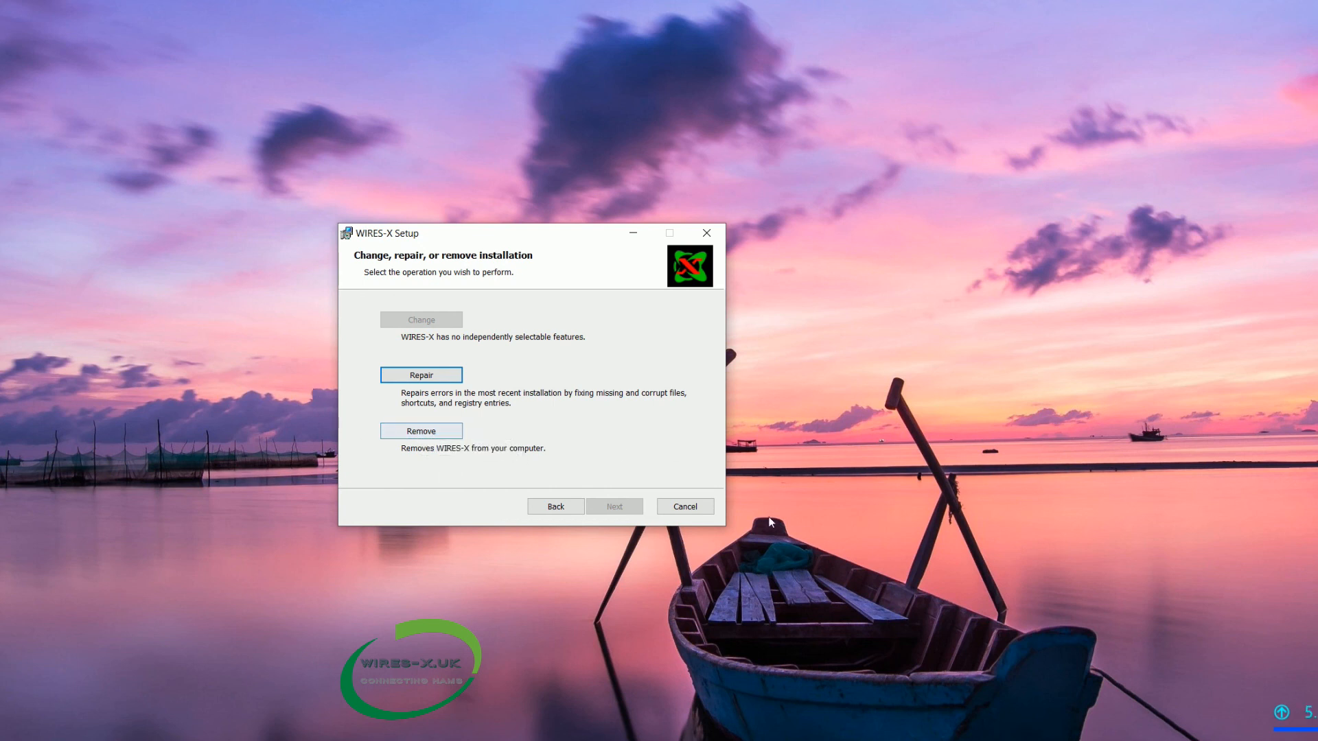
Step: Cancel the change, repair or remove wizard, confirm with Yes, and finish on the interrupted page
left_click(684, 506)
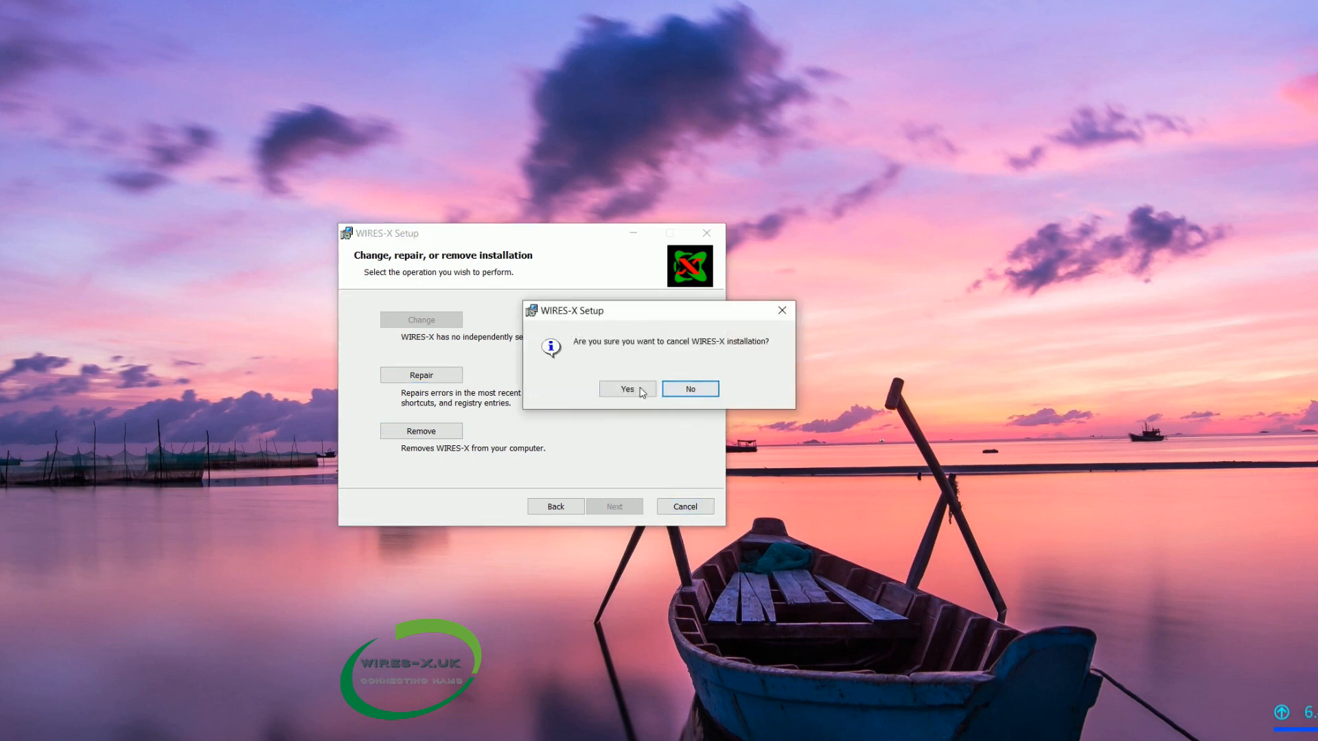
left_click(626, 388)
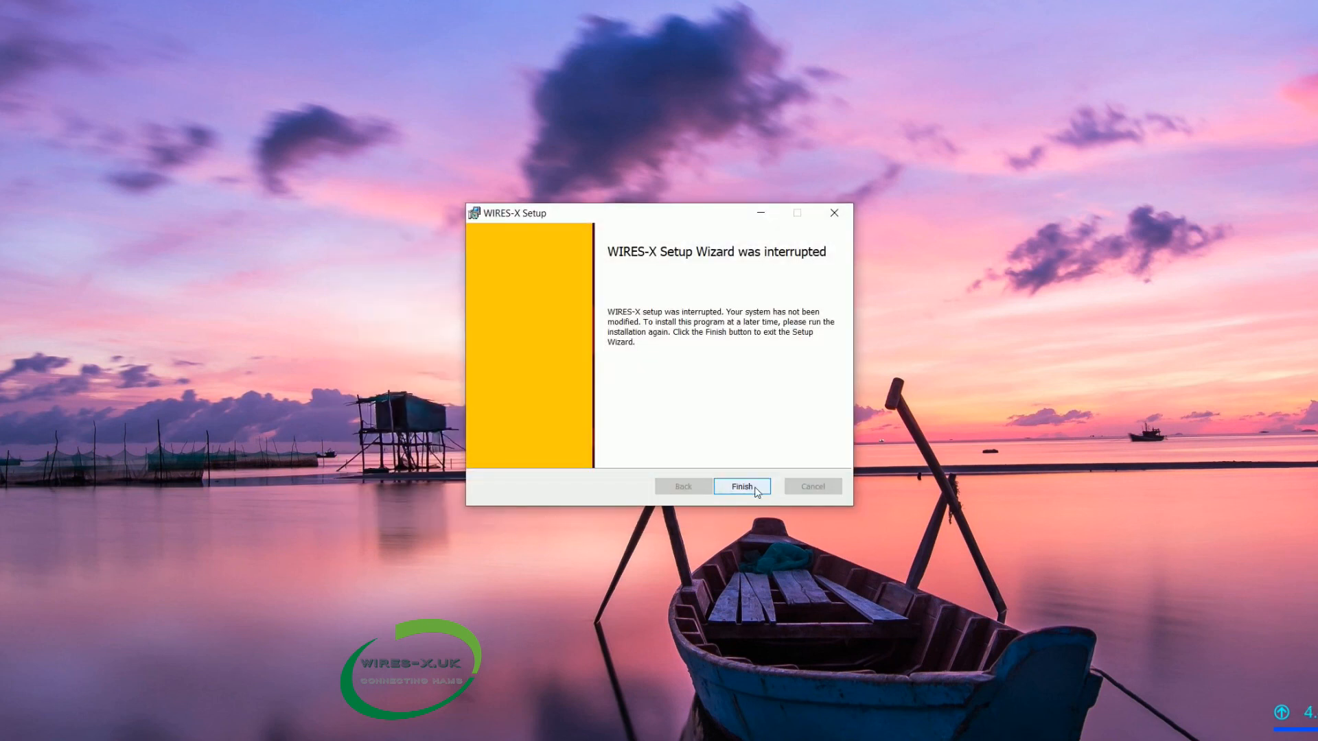
left_click(741, 485)
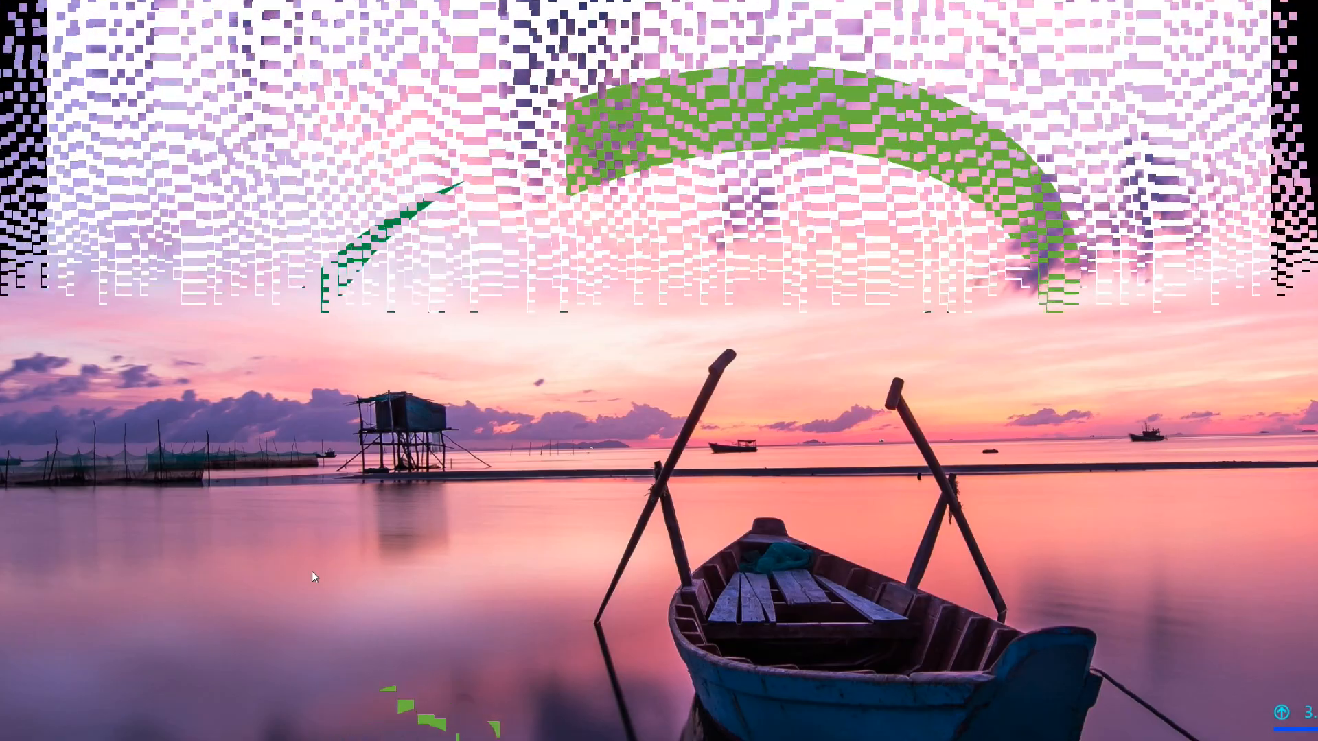